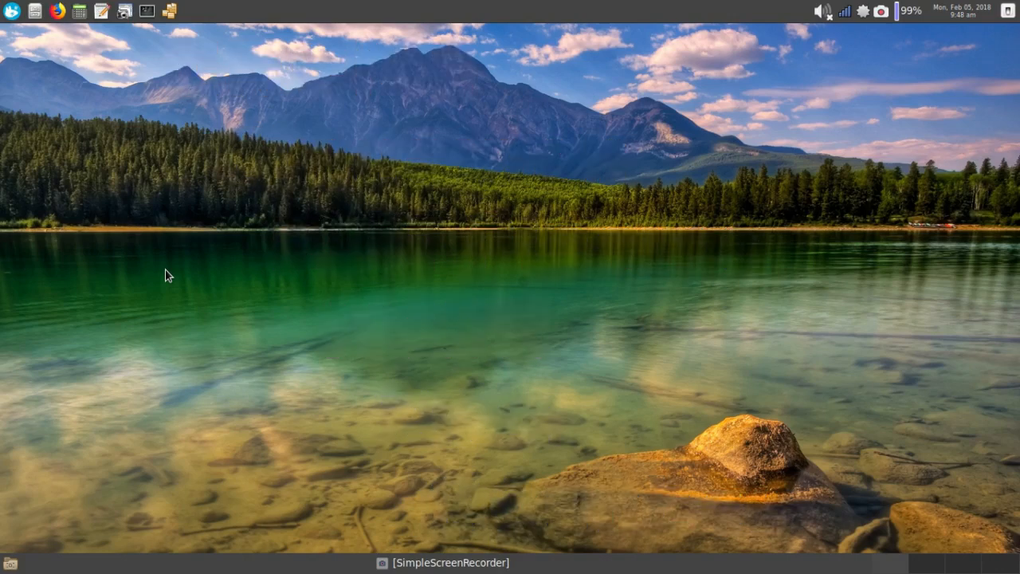
mouse_move(273, 510)
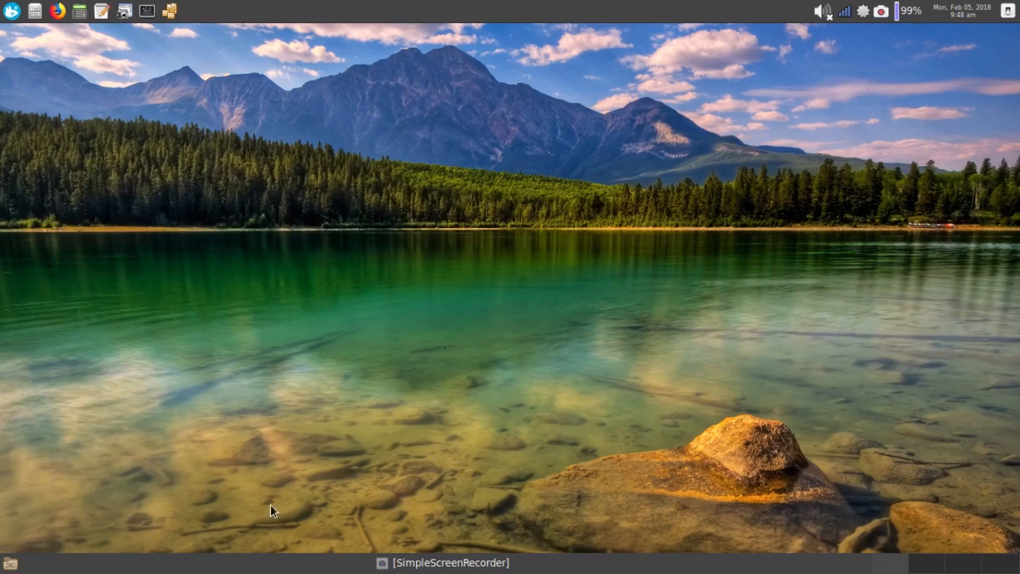
mouse_move(273, 565)
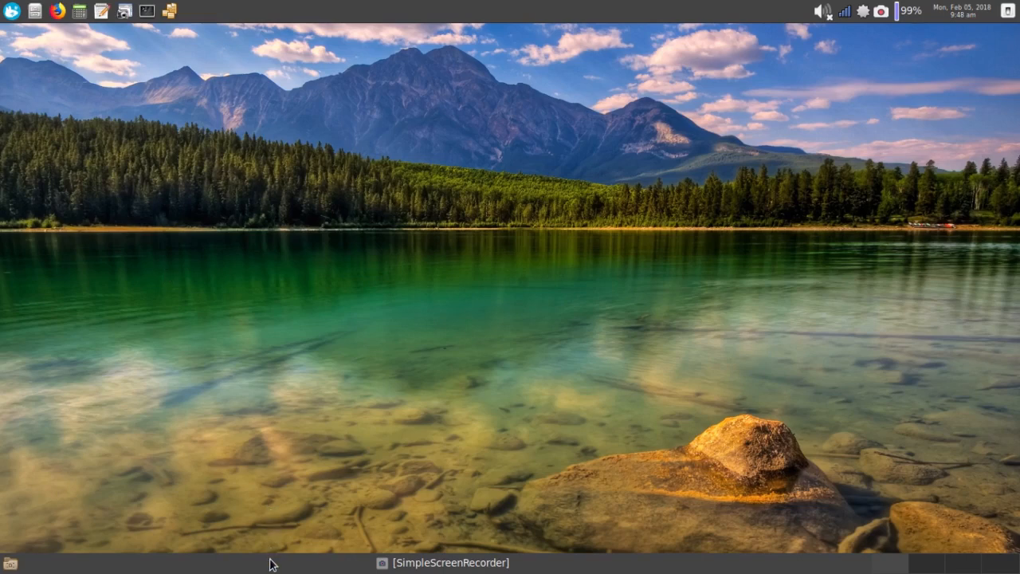
mouse_move(279, 494)
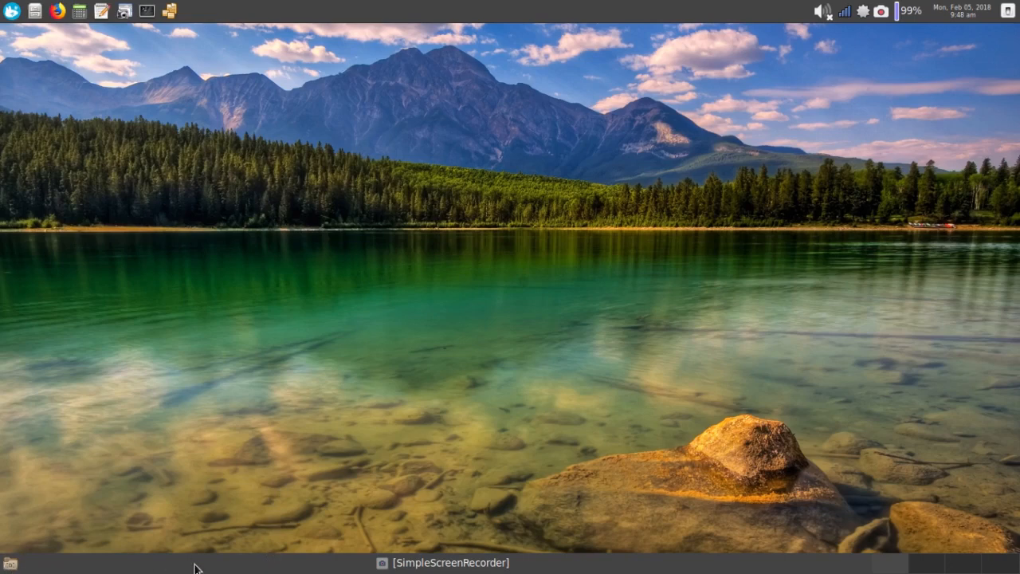
mouse_move(767, 542)
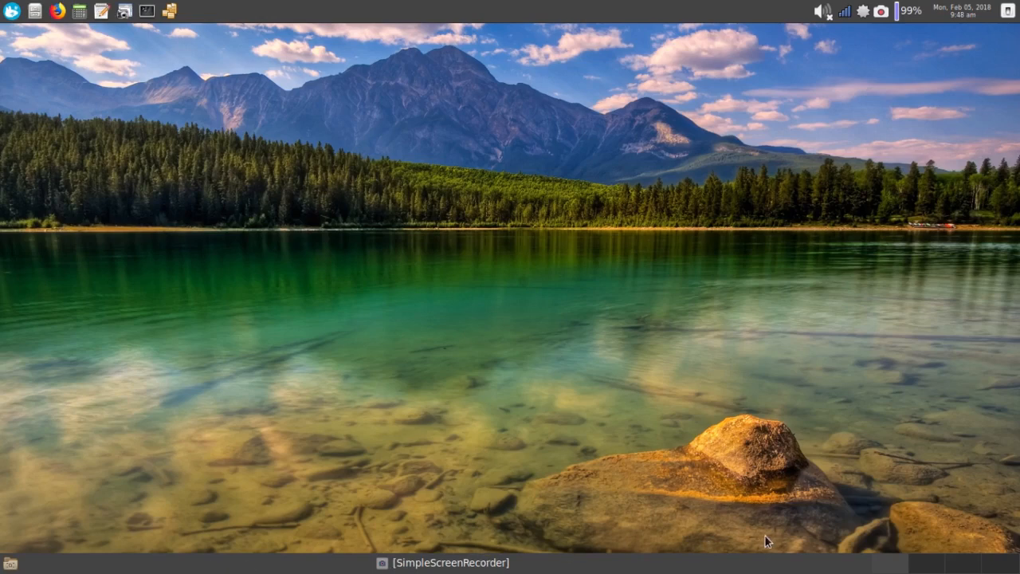
mouse_move(883, 566)
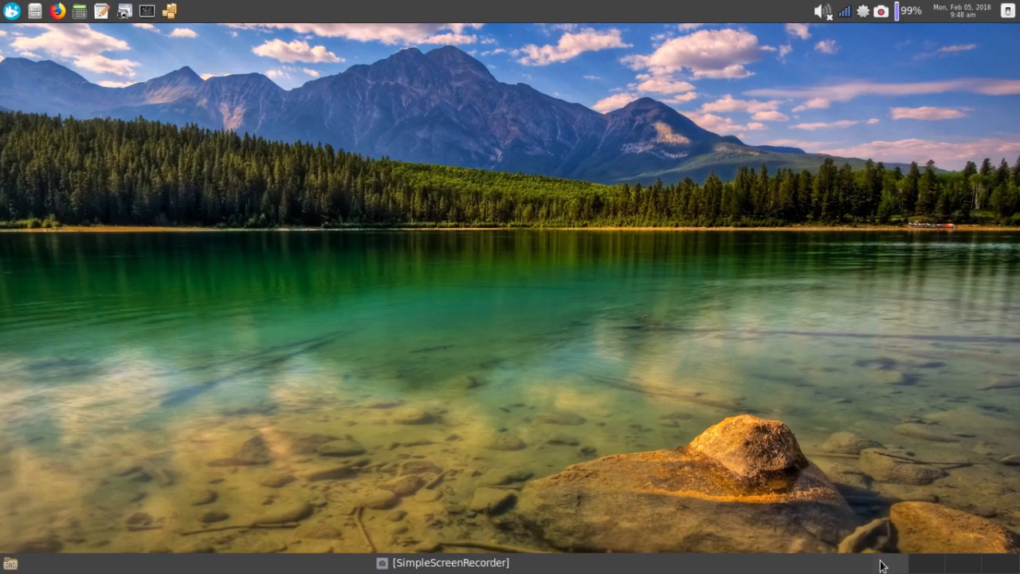
mouse_move(532, 530)
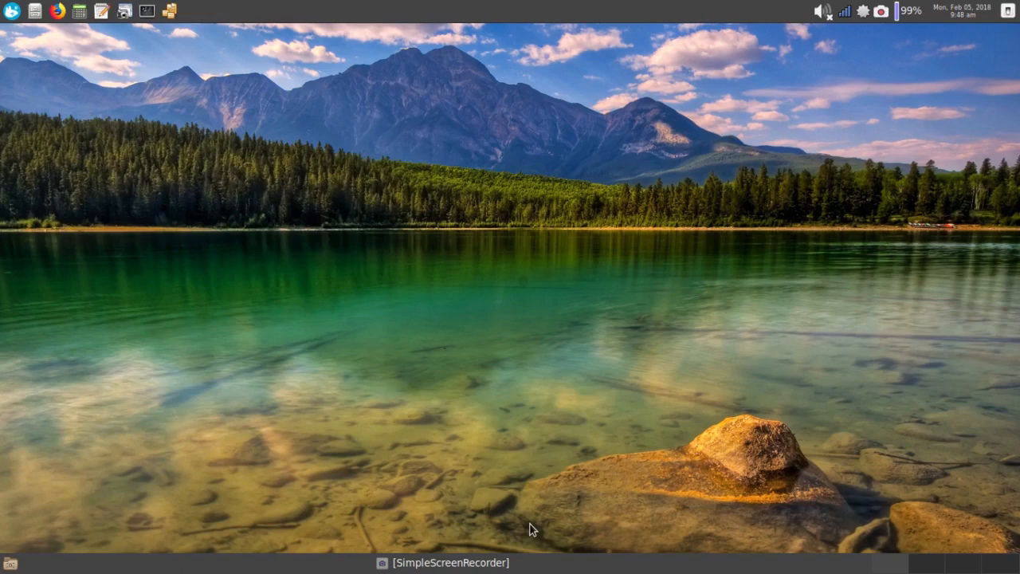
mouse_move(357, 188)
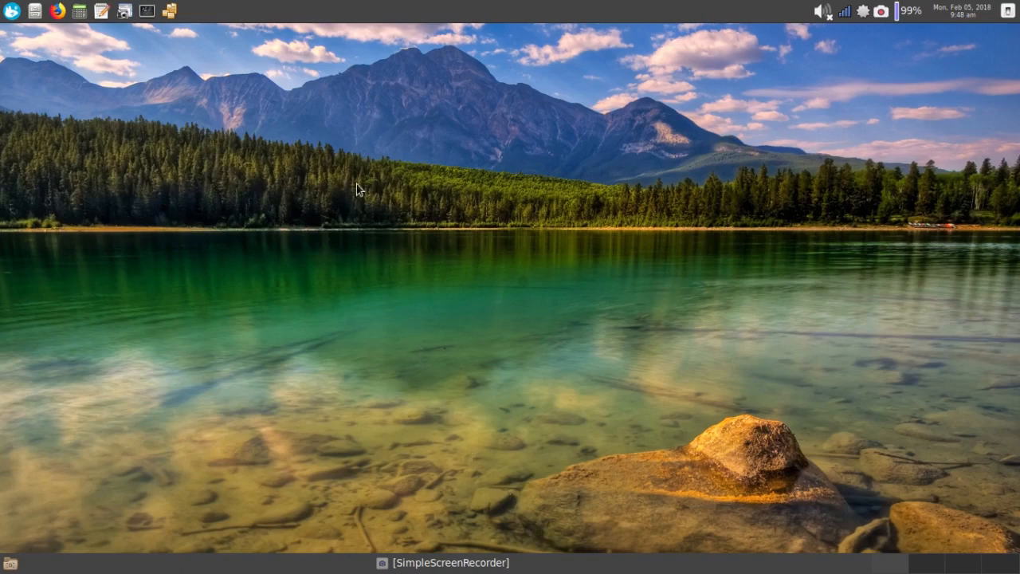
mouse_move(223, 19)
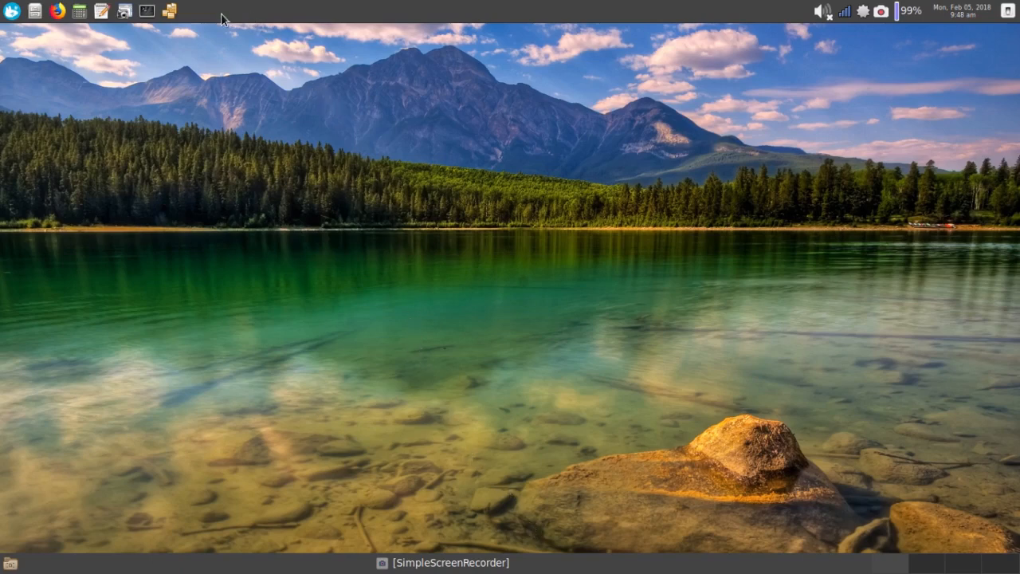
mouse_move(15, 30)
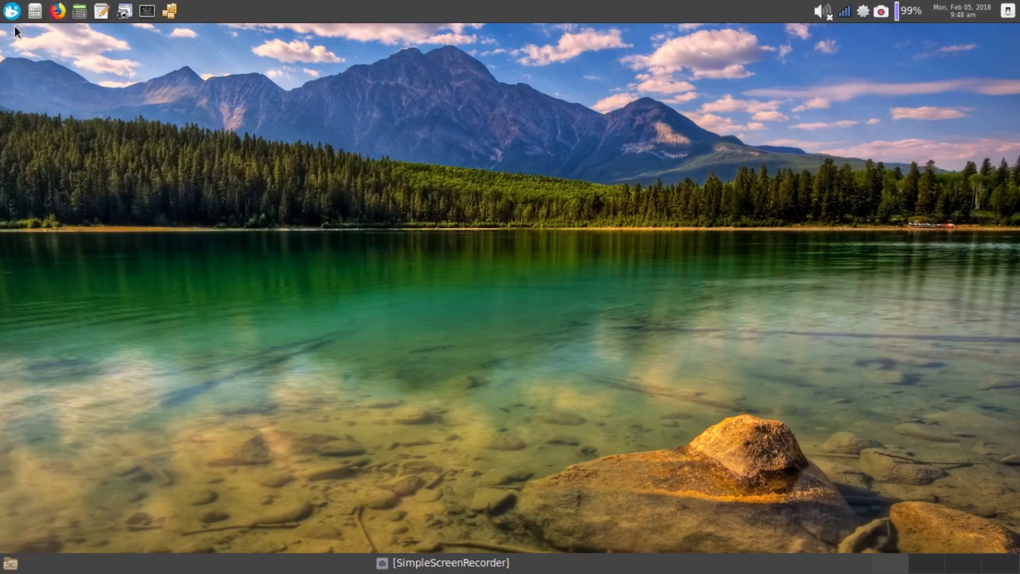
Bring up the Whisker Menu and hover the Accessories category list
left_click(11, 10)
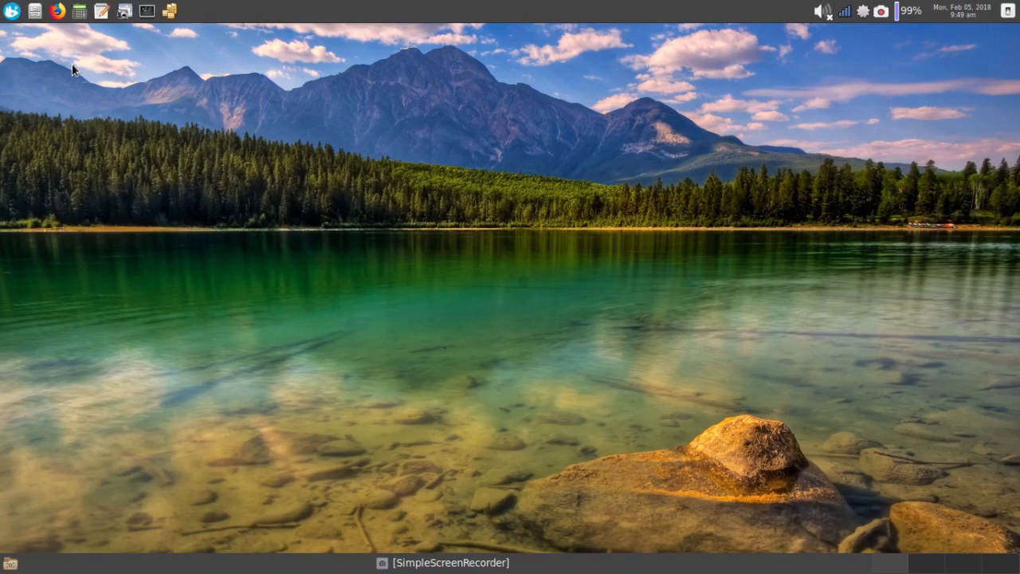
mouse_move(583, 14)
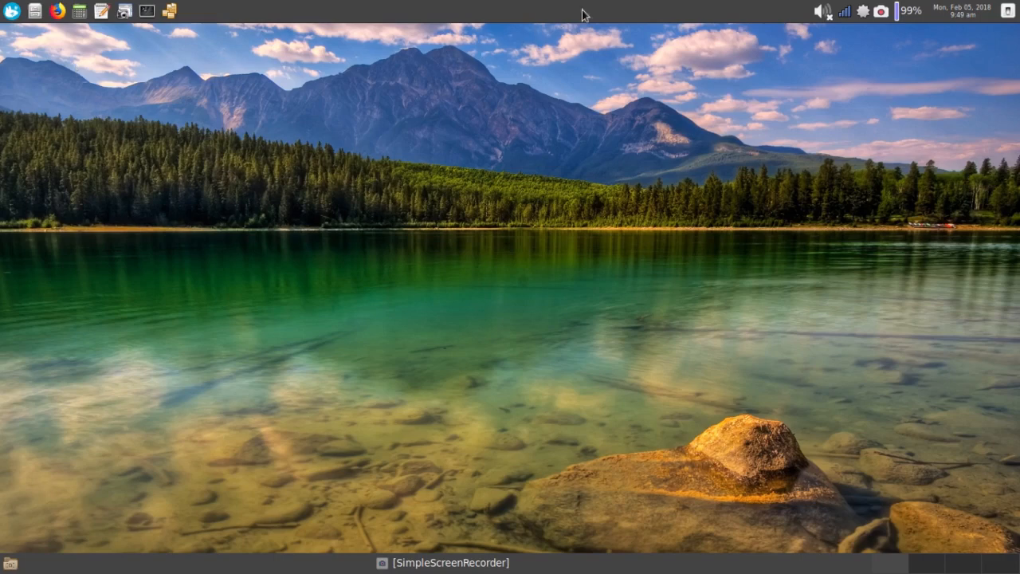
mouse_move(785, 38)
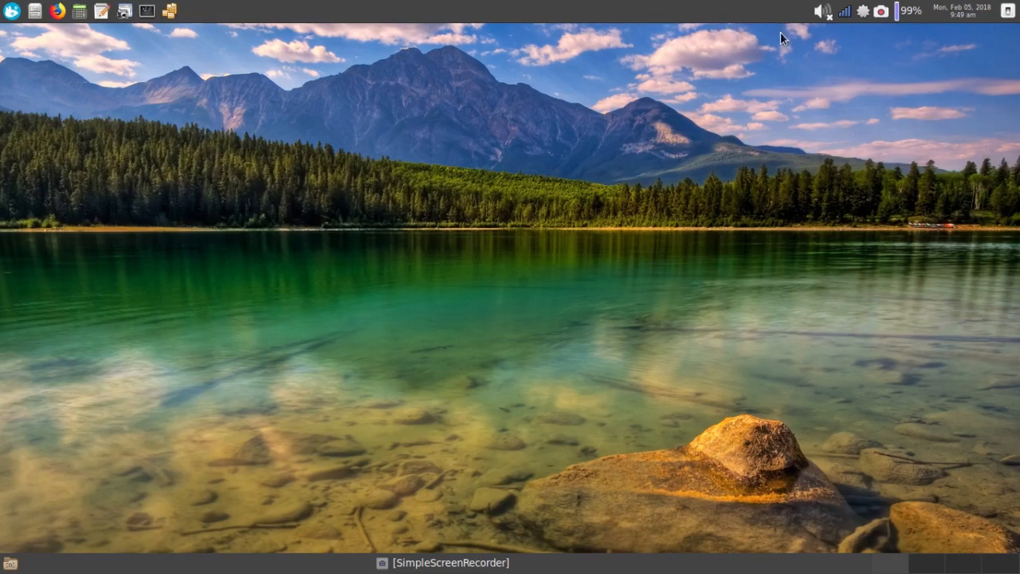
mouse_move(821, 64)
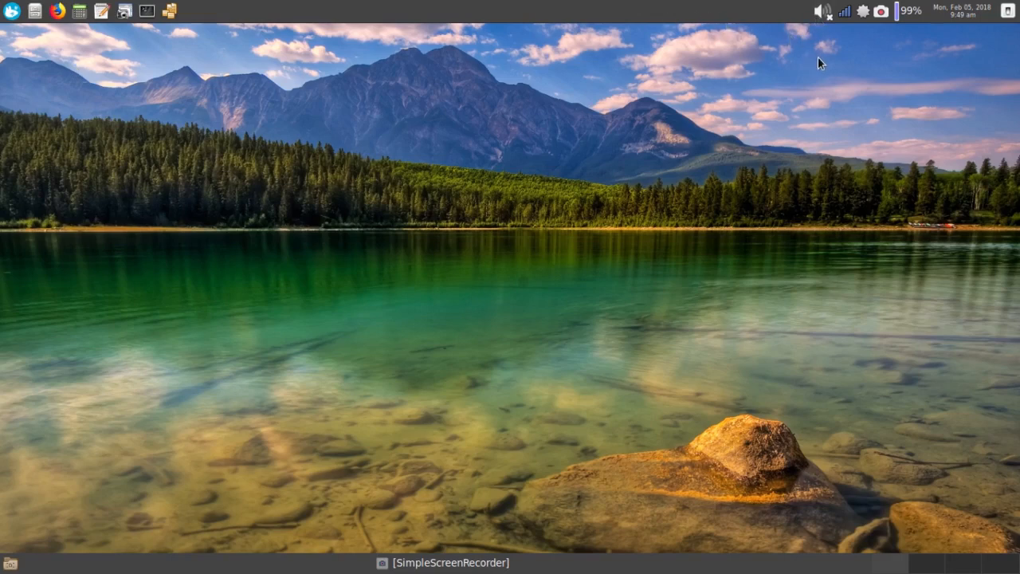
mouse_move(829, 62)
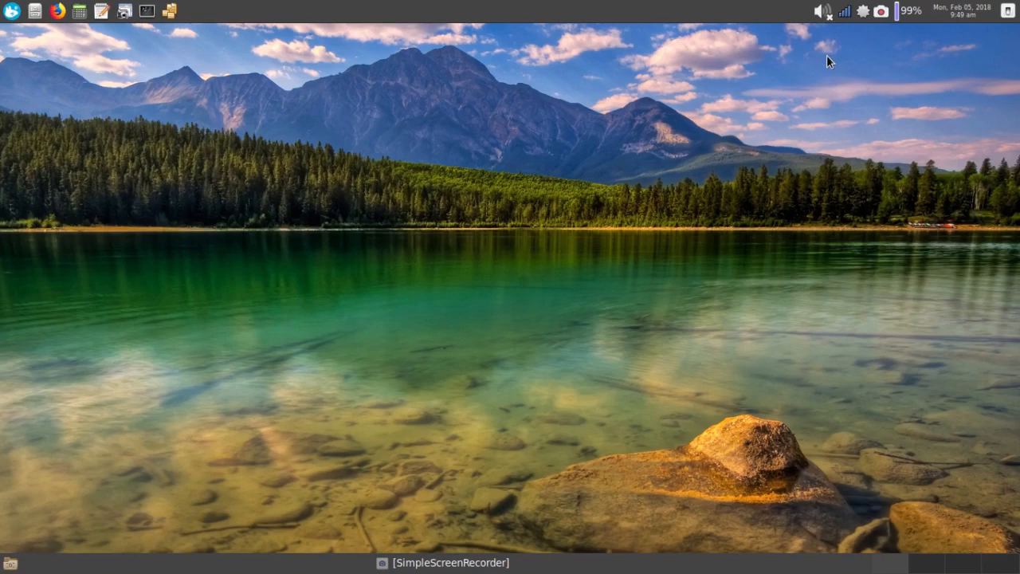
mouse_move(830, 48)
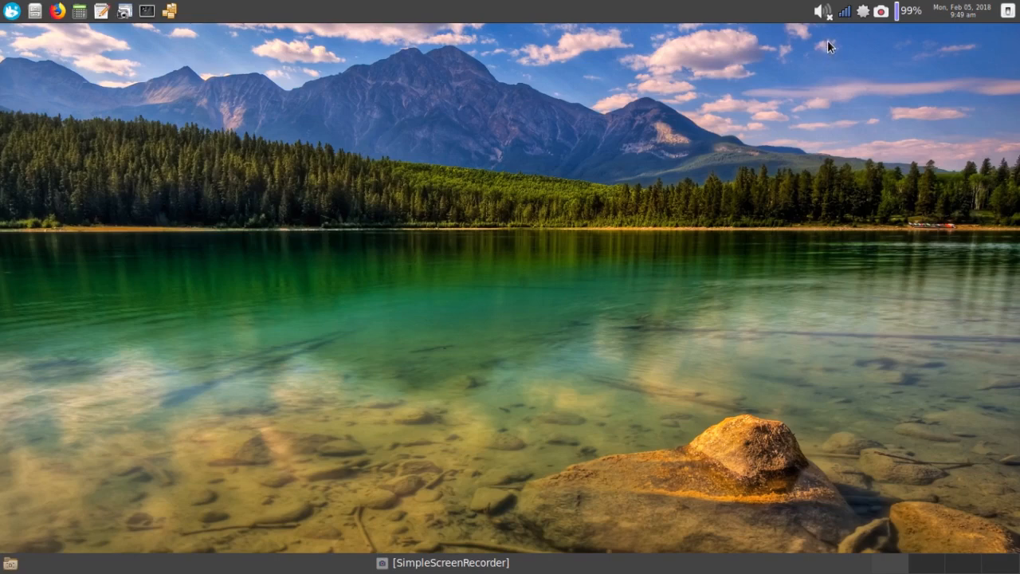
mouse_move(908, 9)
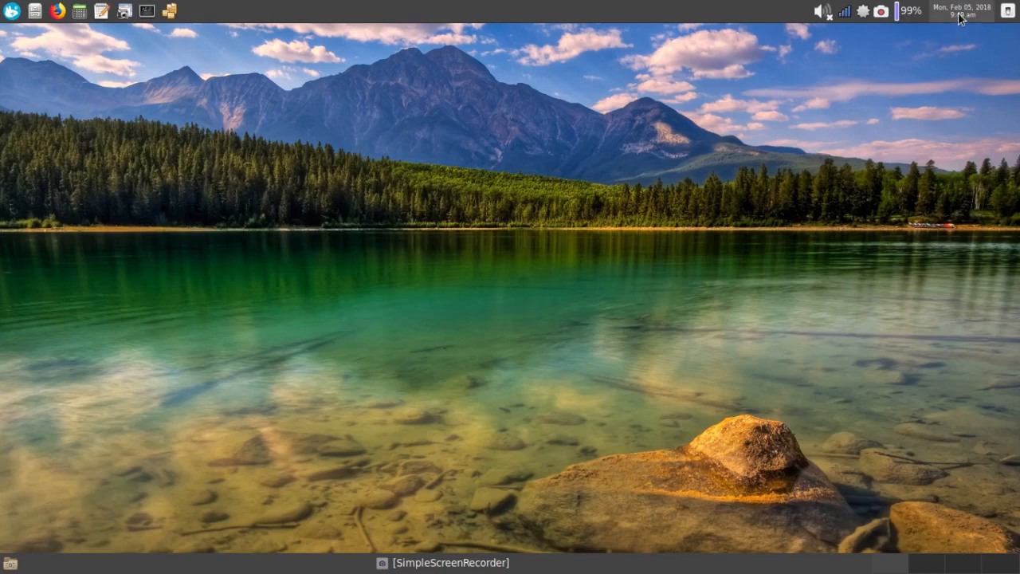
mouse_move(960, 19)
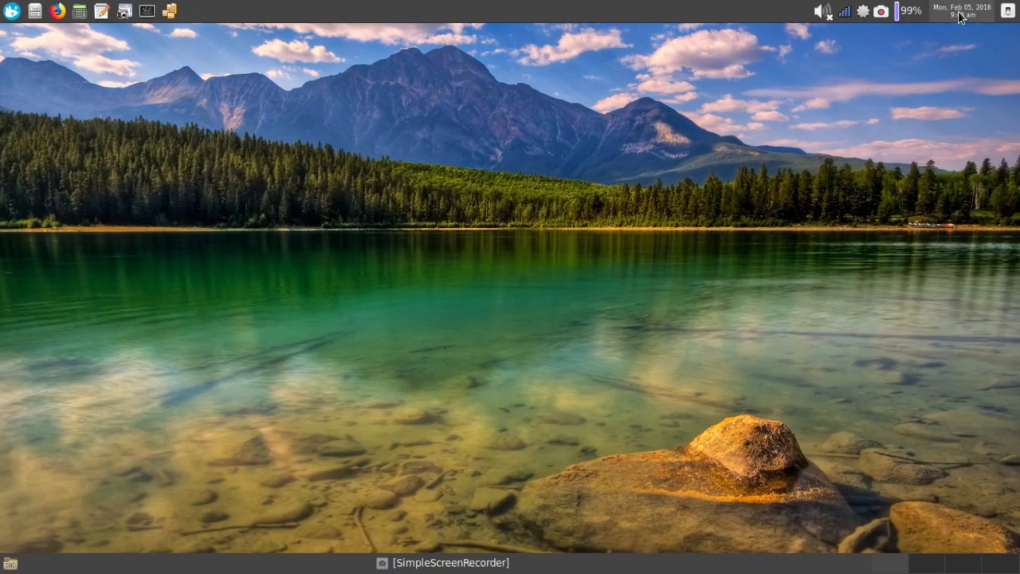
mouse_move(963, 30)
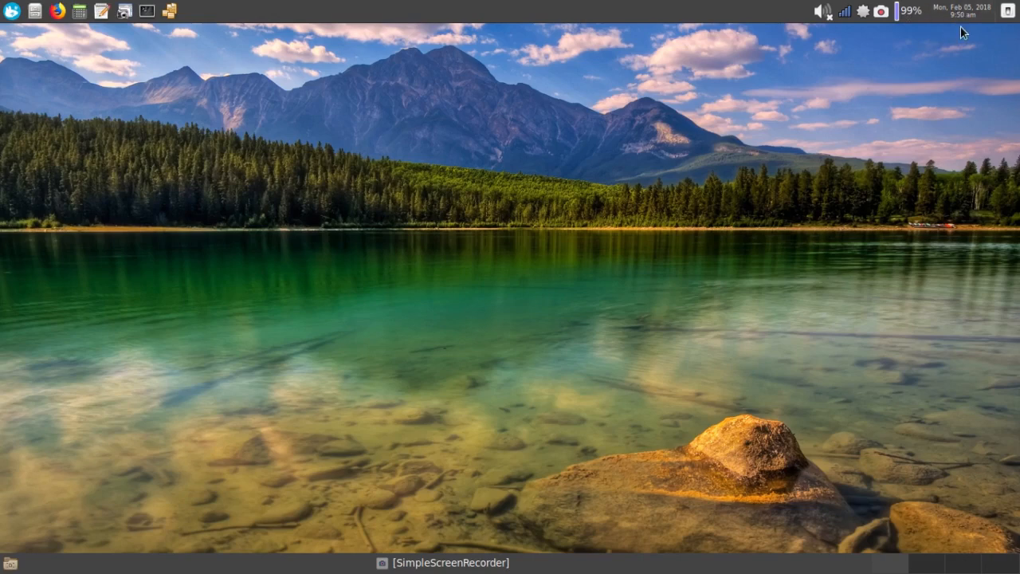
mouse_move(893, 106)
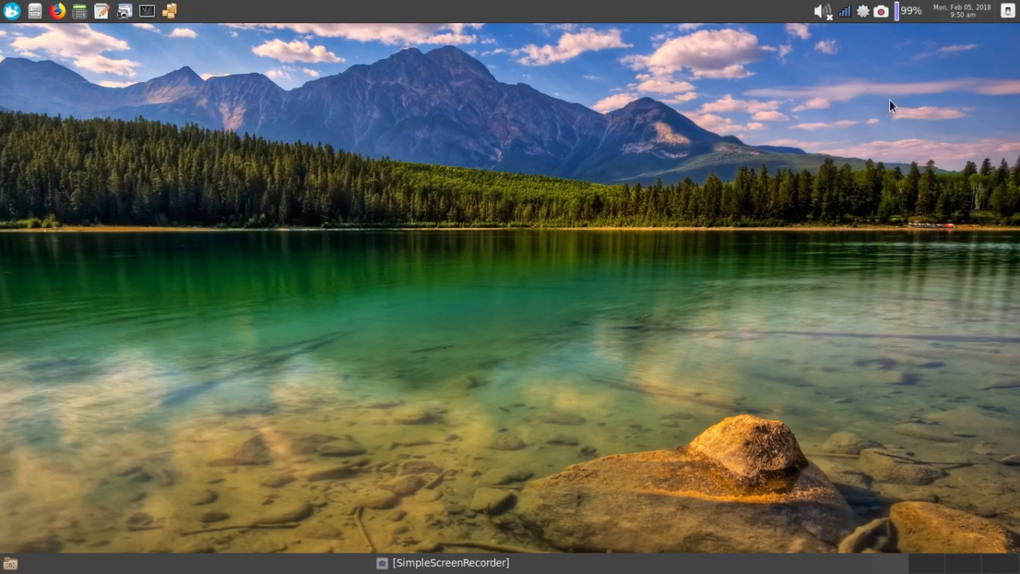
mouse_move(377, 255)
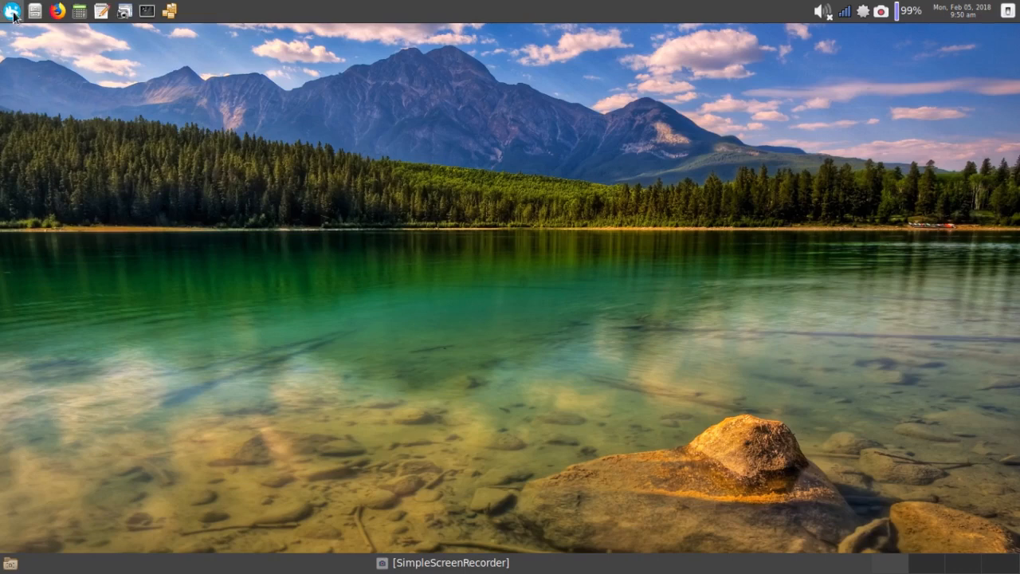
left_click(13, 10)
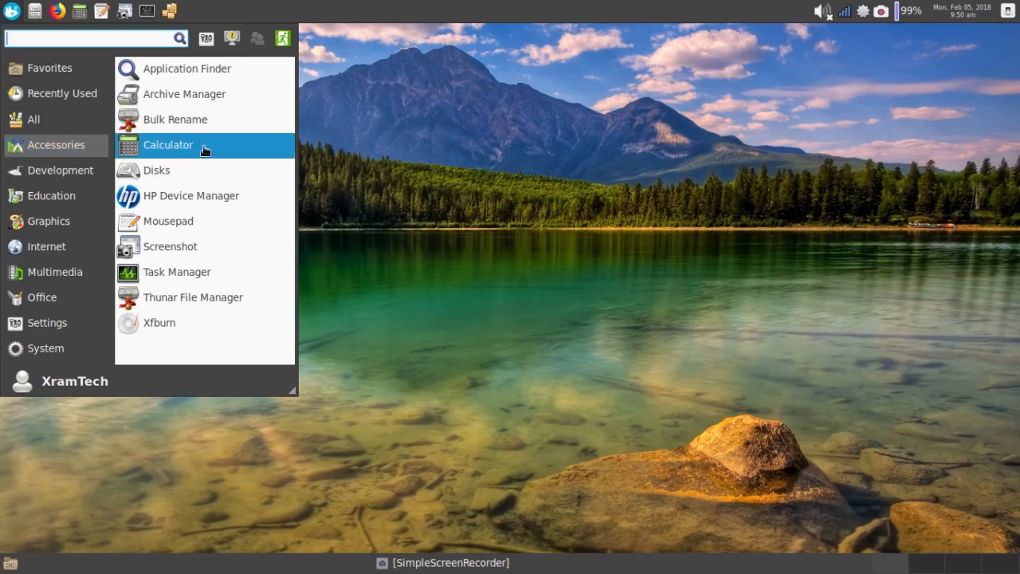
mouse_move(204, 92)
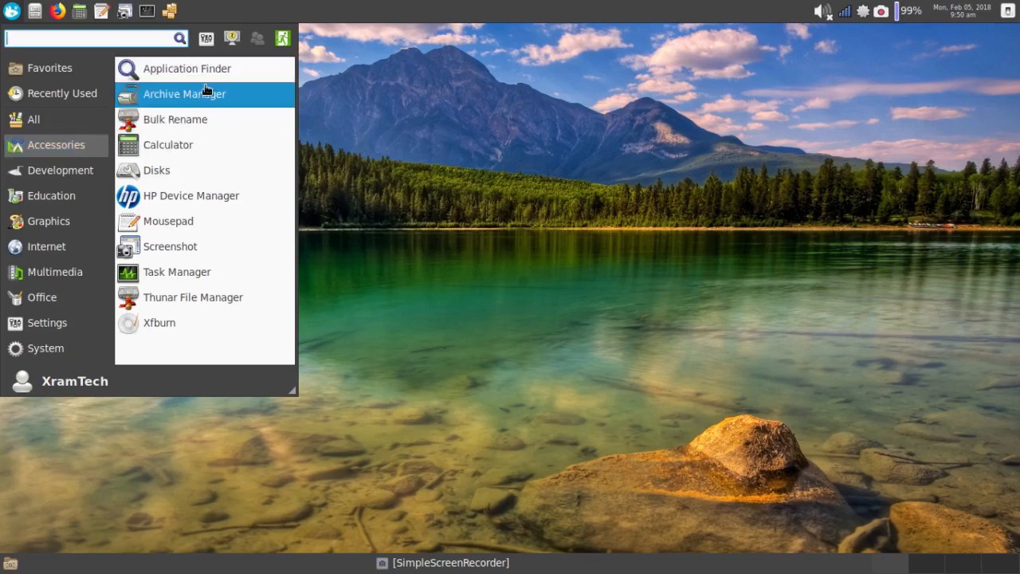
mouse_move(175, 118)
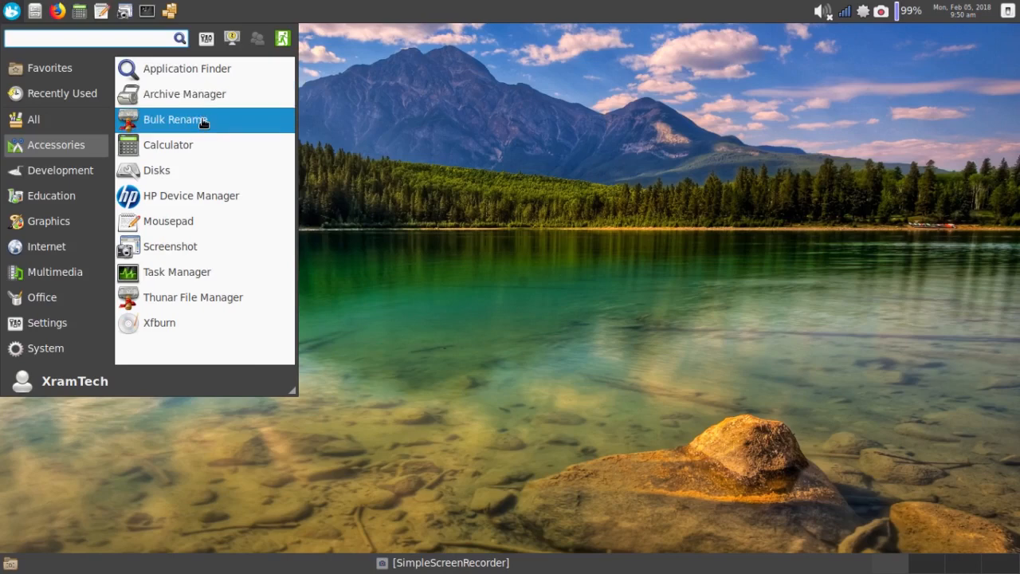
mouse_move(168, 143)
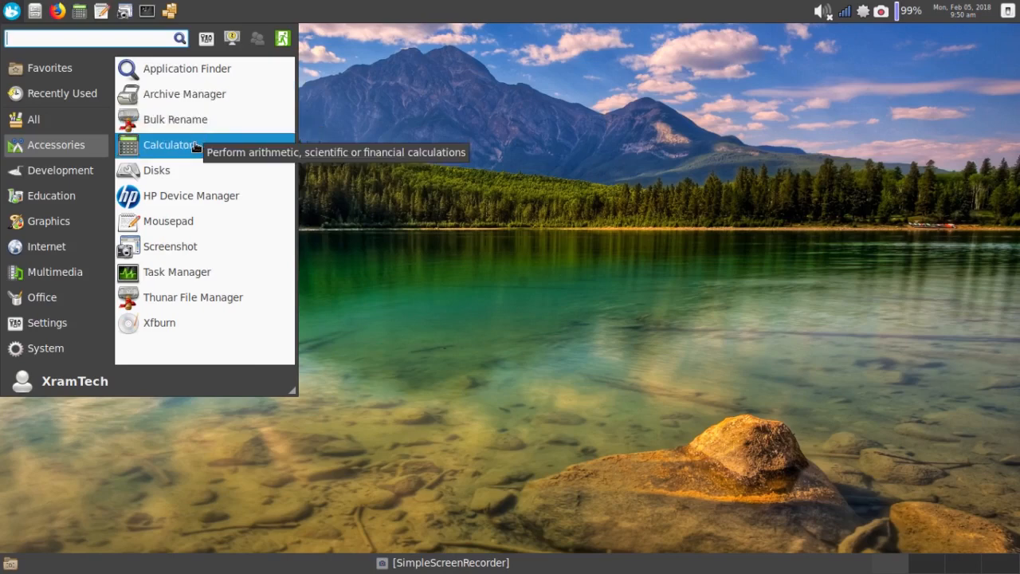
mouse_move(191, 195)
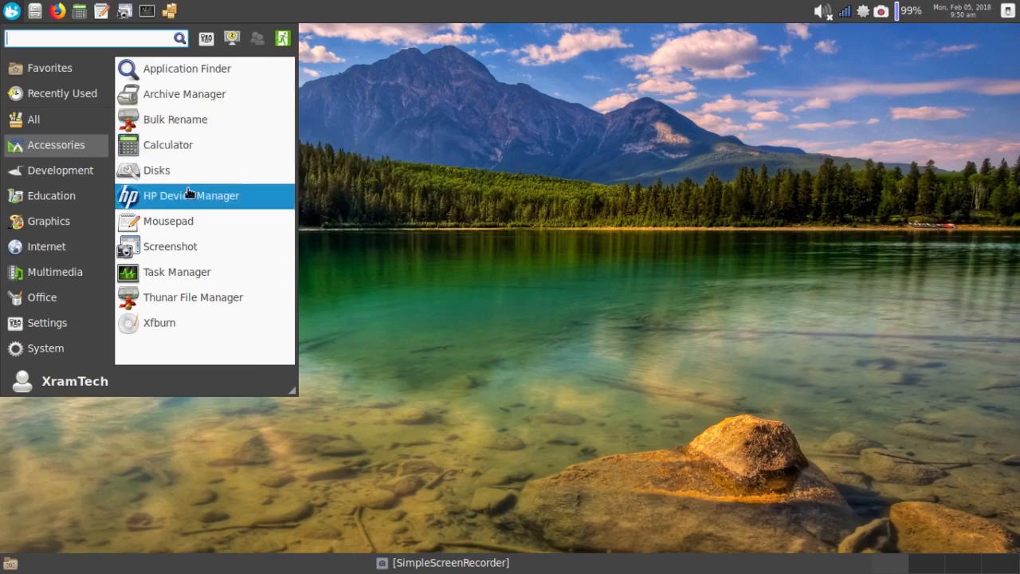
mouse_move(169, 220)
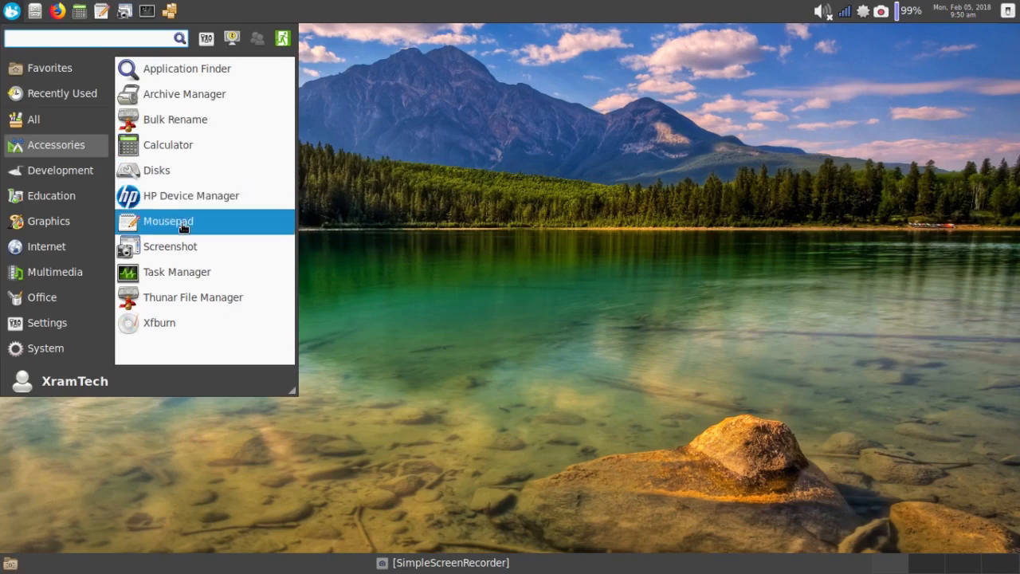
mouse_move(169, 246)
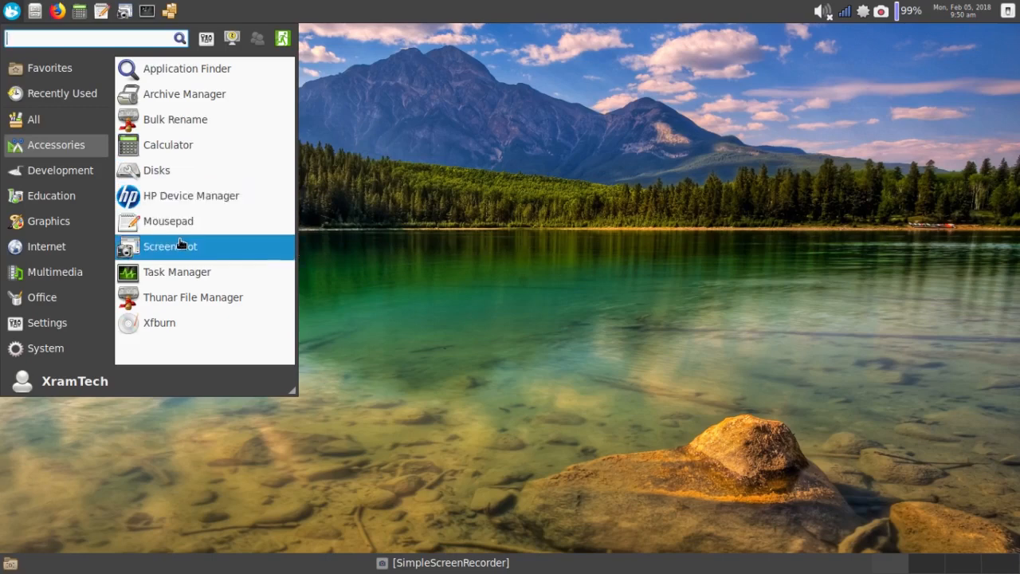
mouse_move(176, 271)
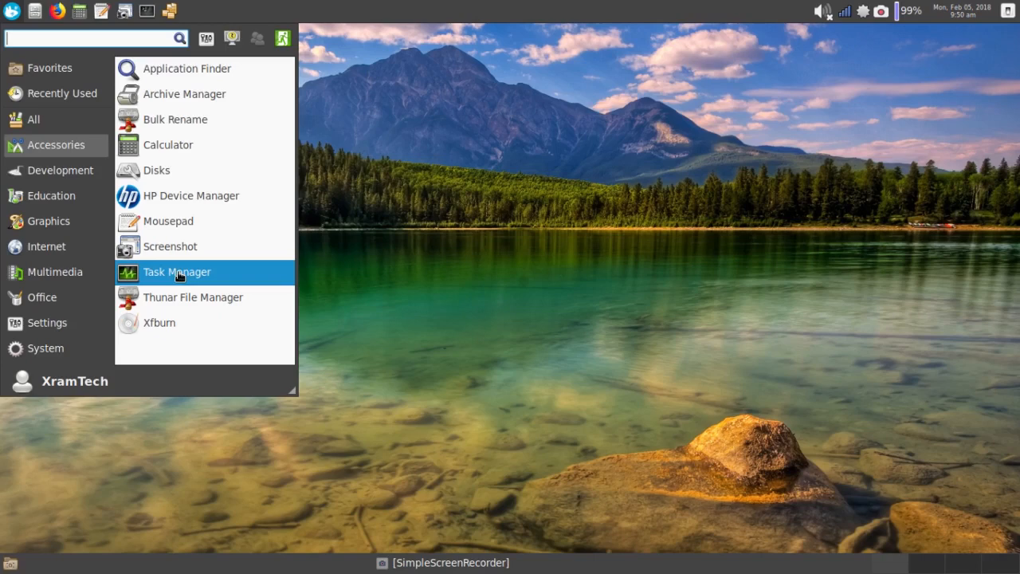
mouse_move(193, 297)
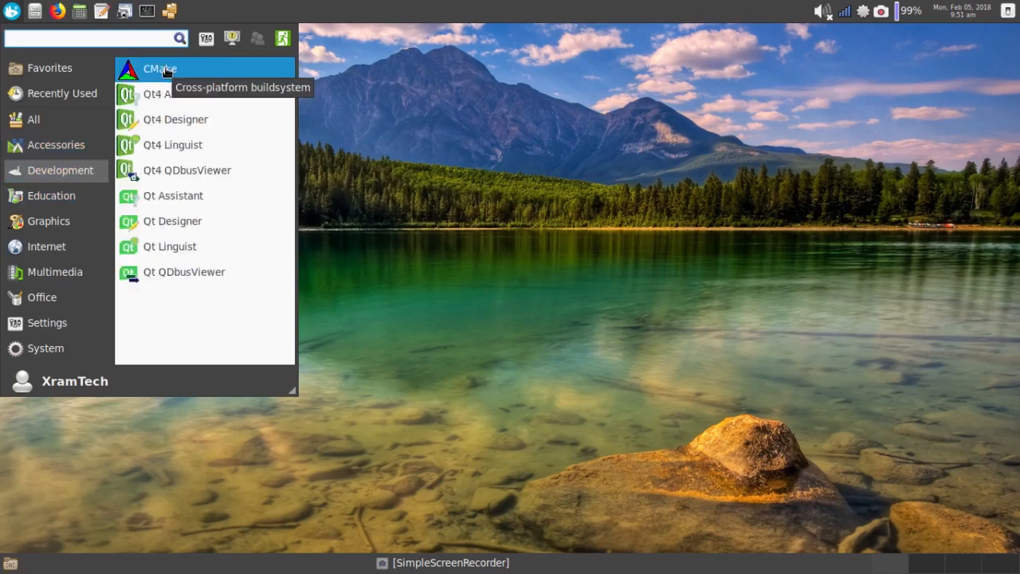
mouse_move(167, 94)
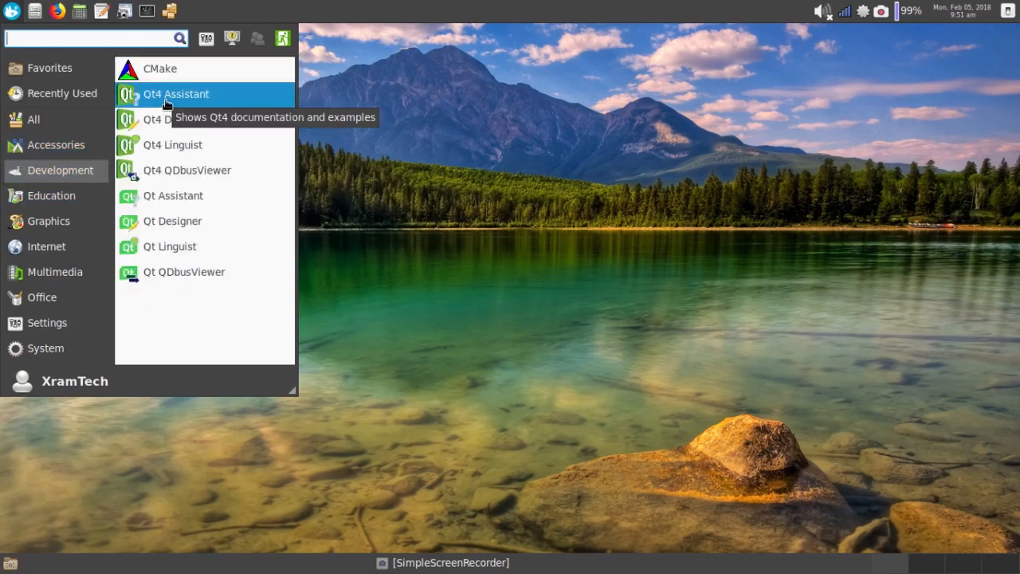
mouse_move(166, 119)
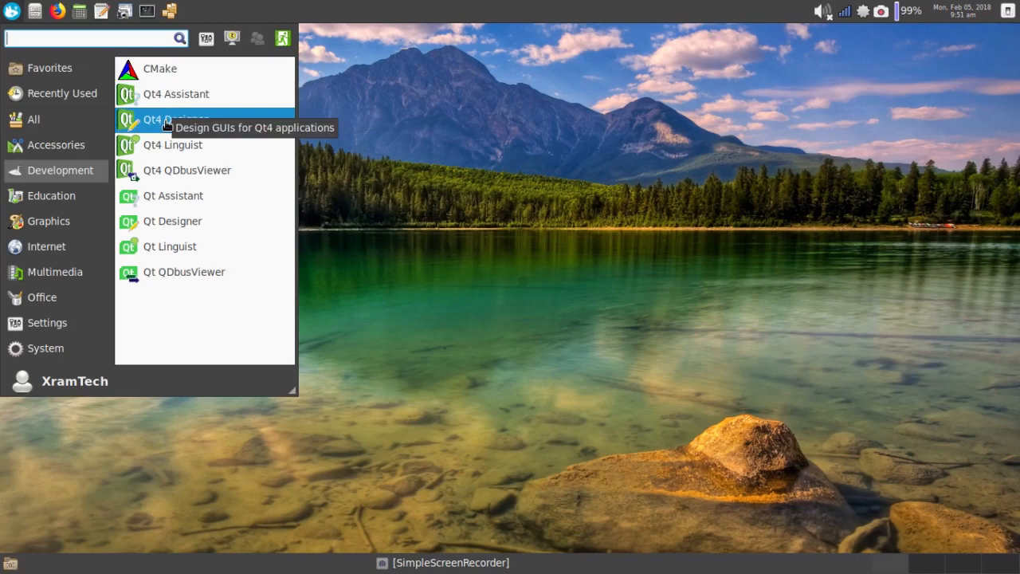
mouse_move(172, 143)
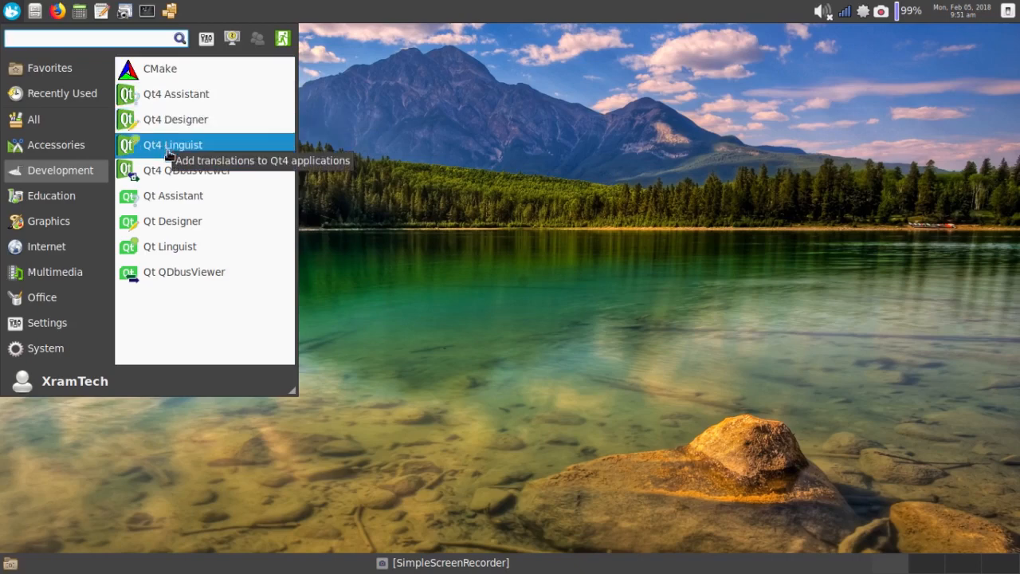
mouse_move(188, 169)
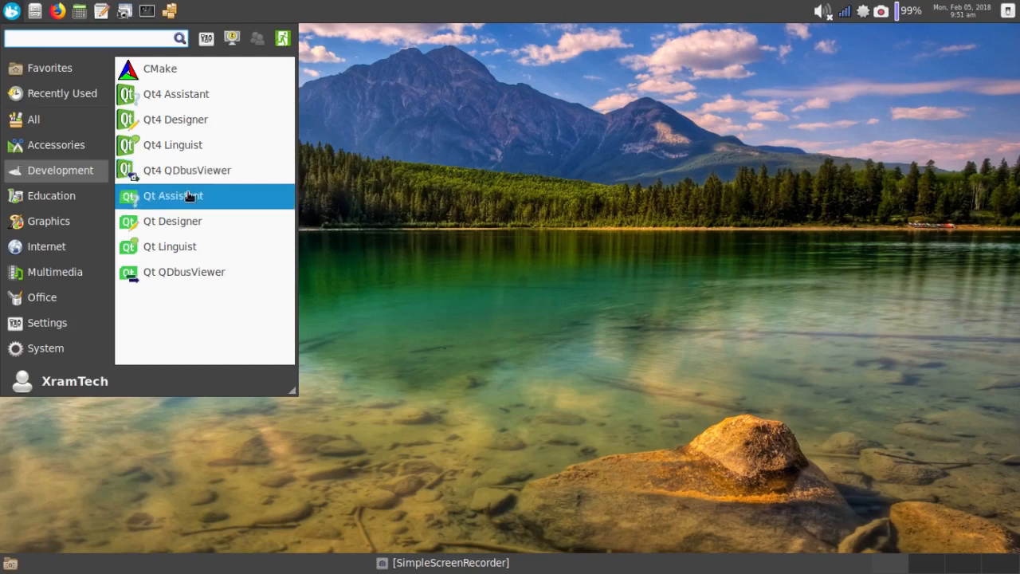
mouse_move(172, 195)
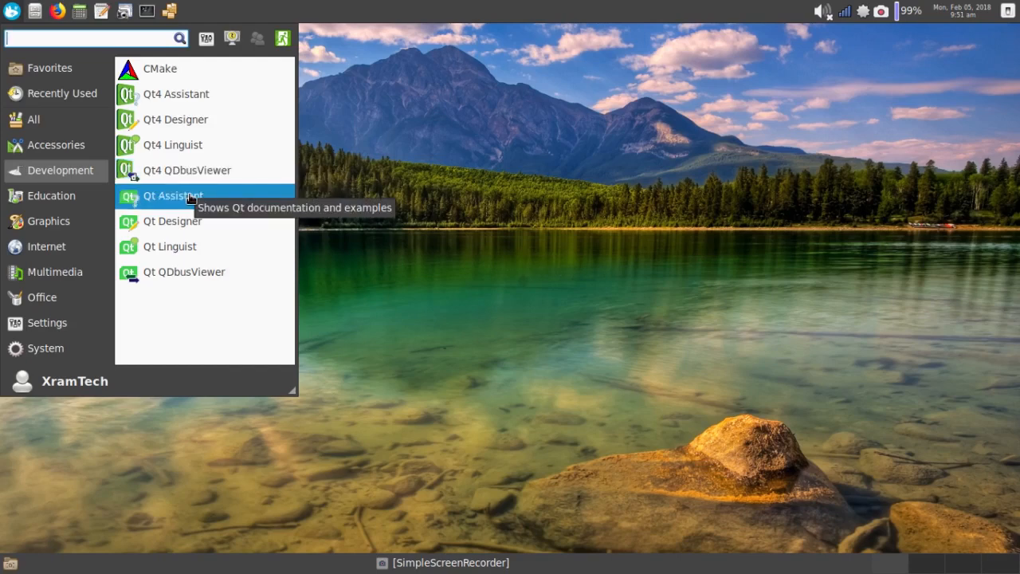
mouse_move(173, 220)
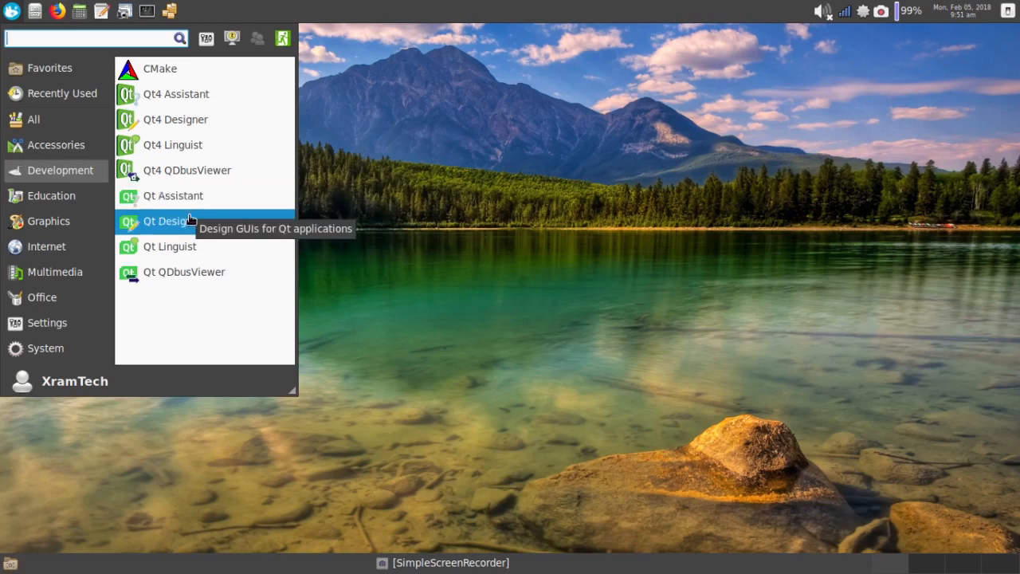
mouse_move(179, 271)
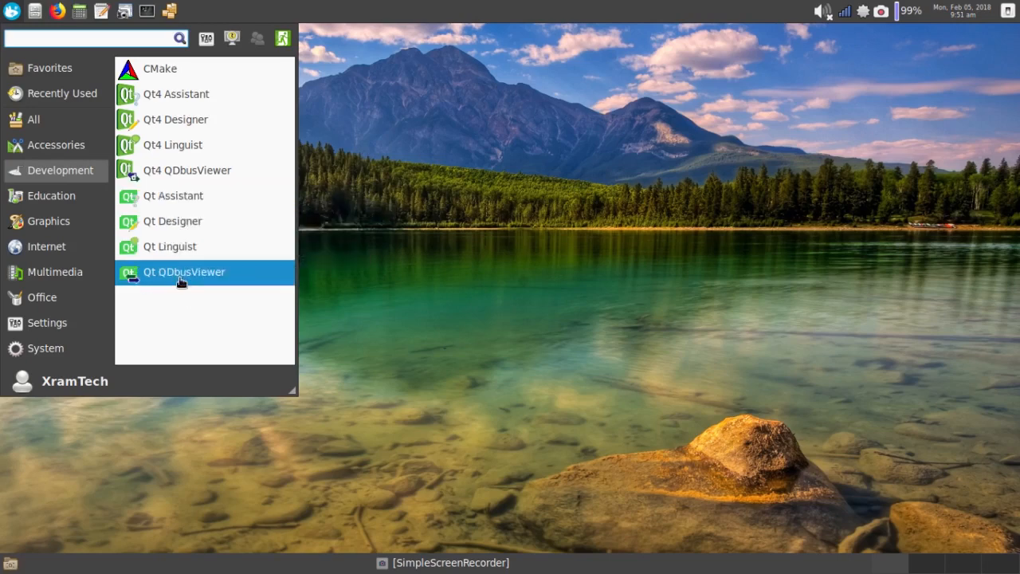
mouse_move(185, 271)
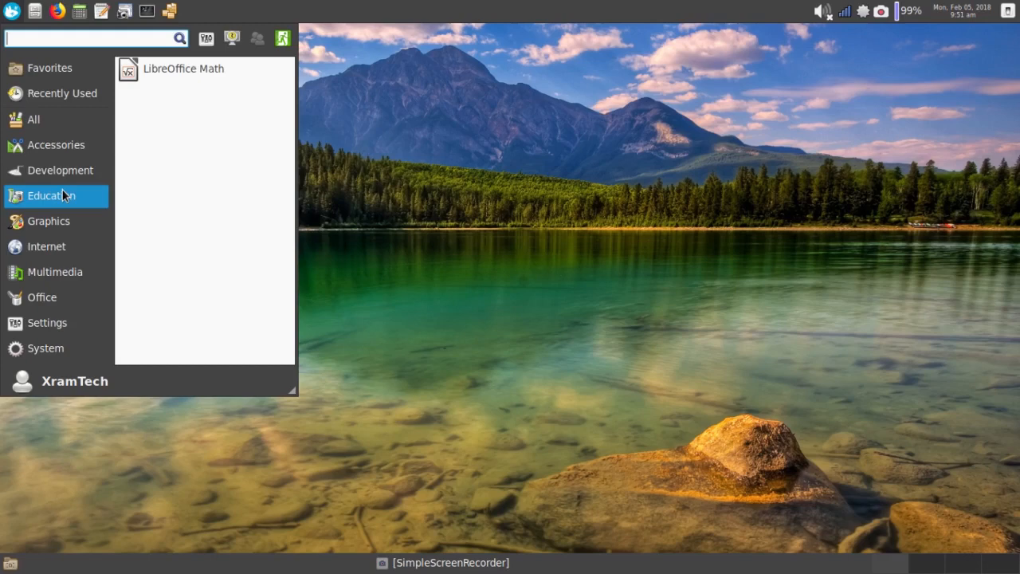
mouse_move(67, 204)
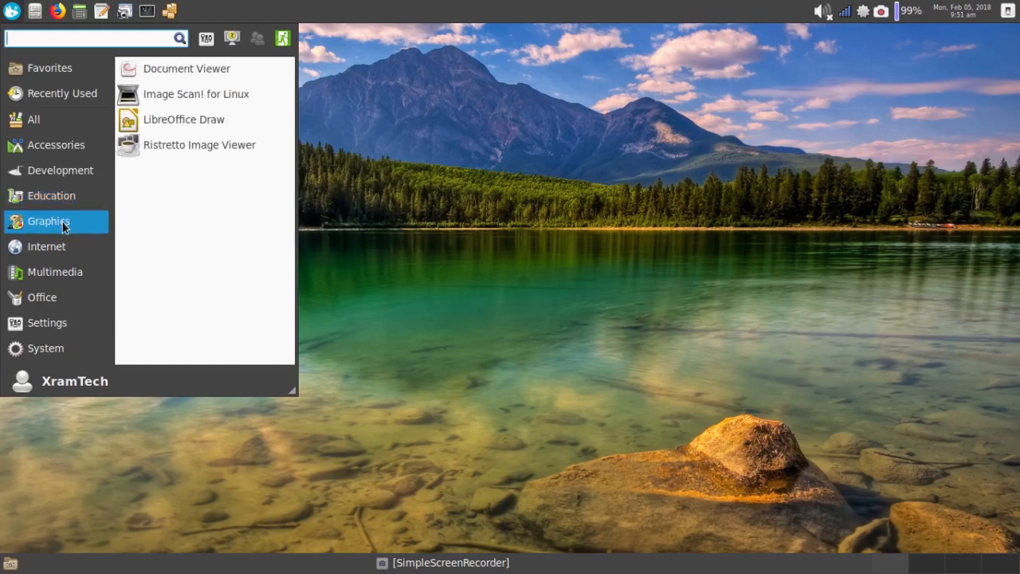
mouse_move(96, 227)
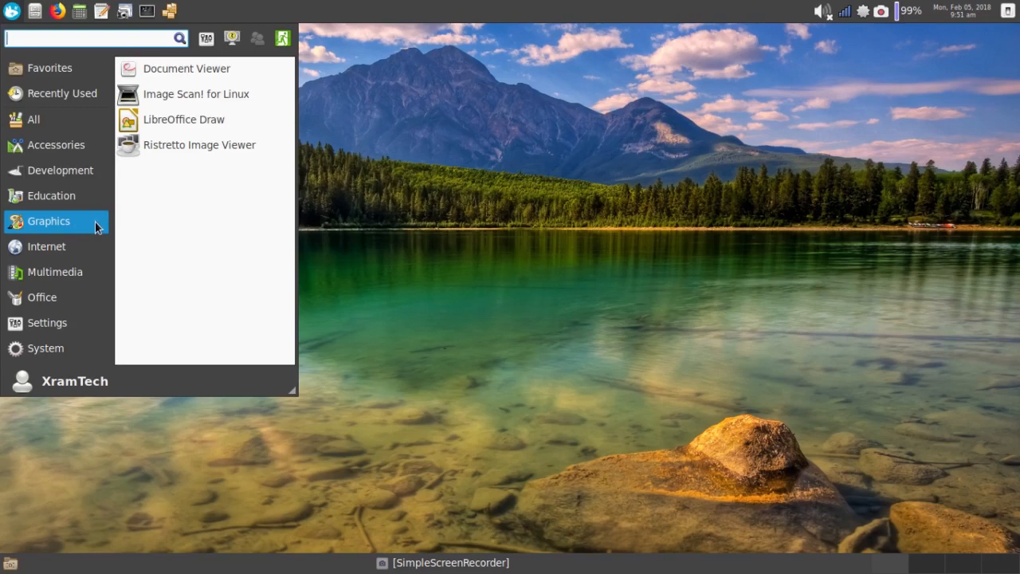
mouse_move(147, 230)
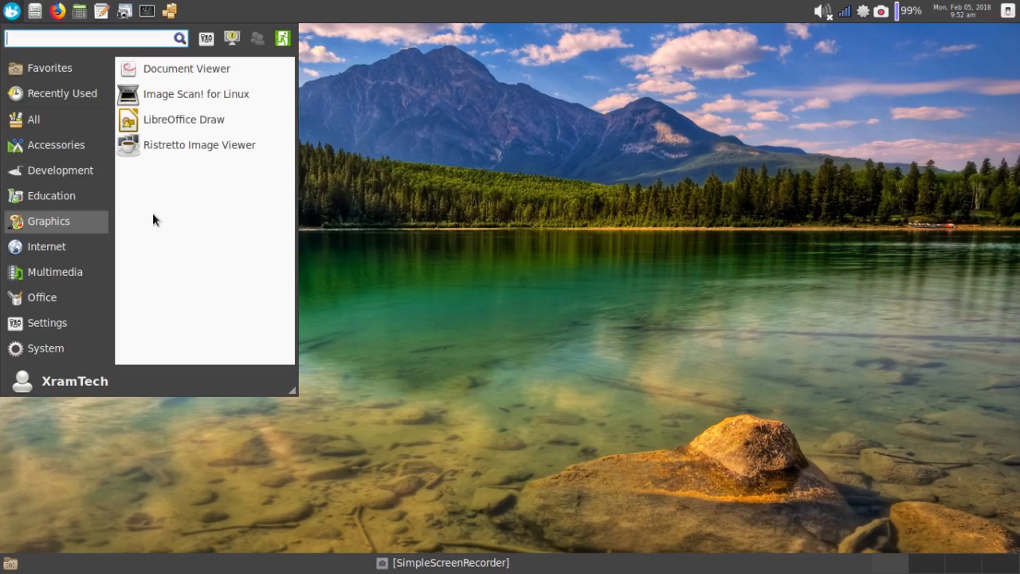
mouse_move(157, 124)
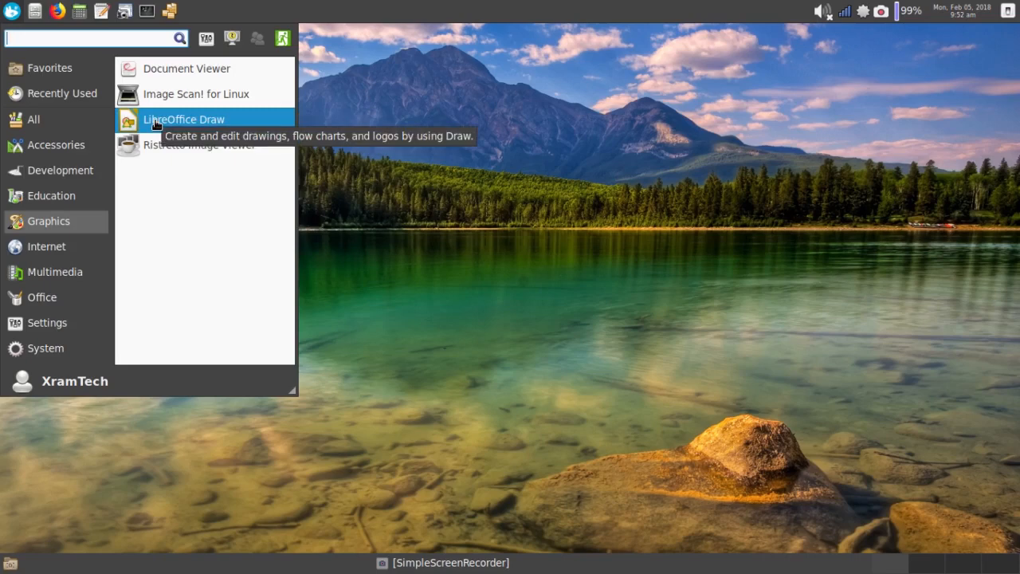
mouse_move(156, 164)
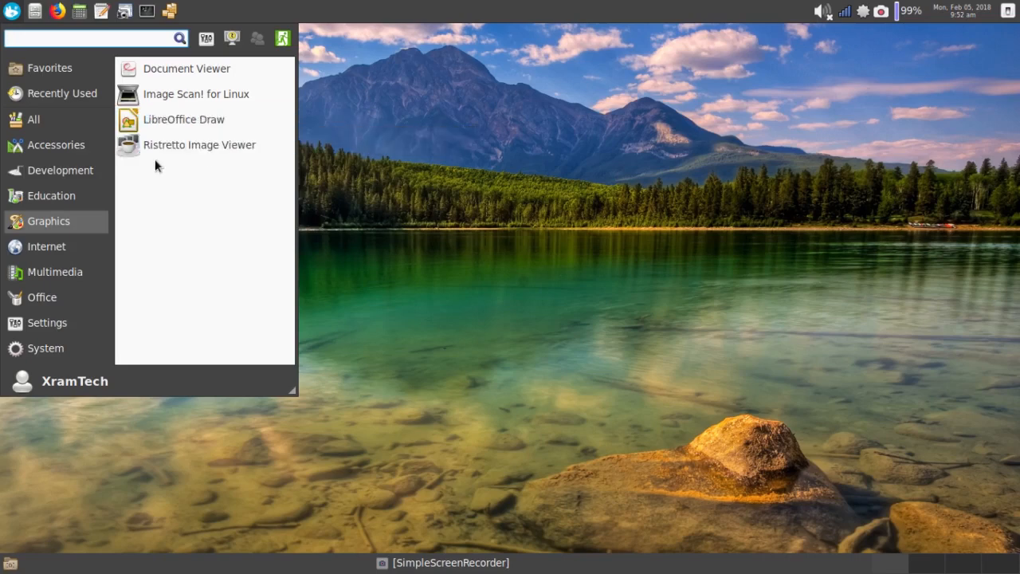
mouse_move(199, 143)
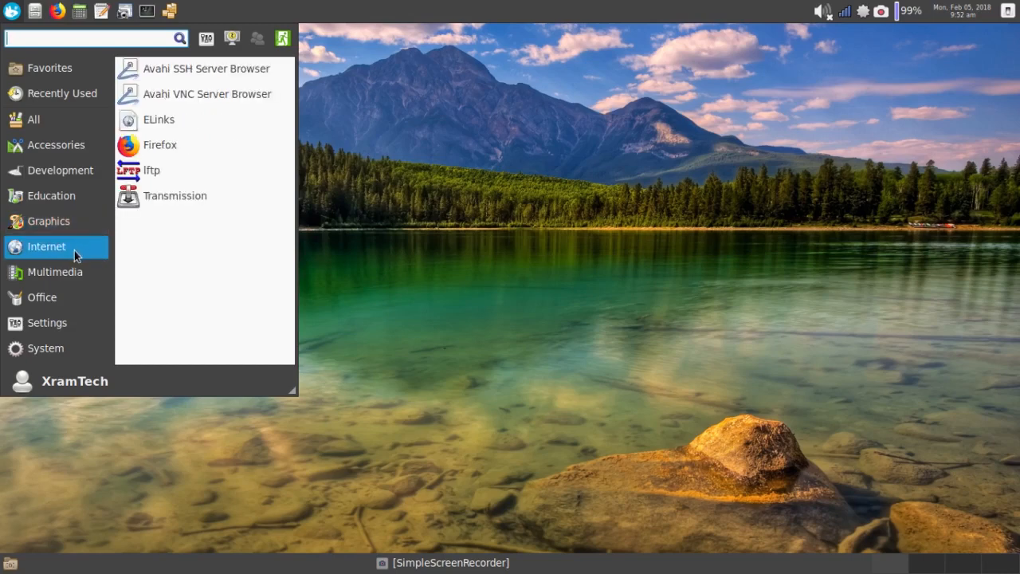
mouse_move(118, 255)
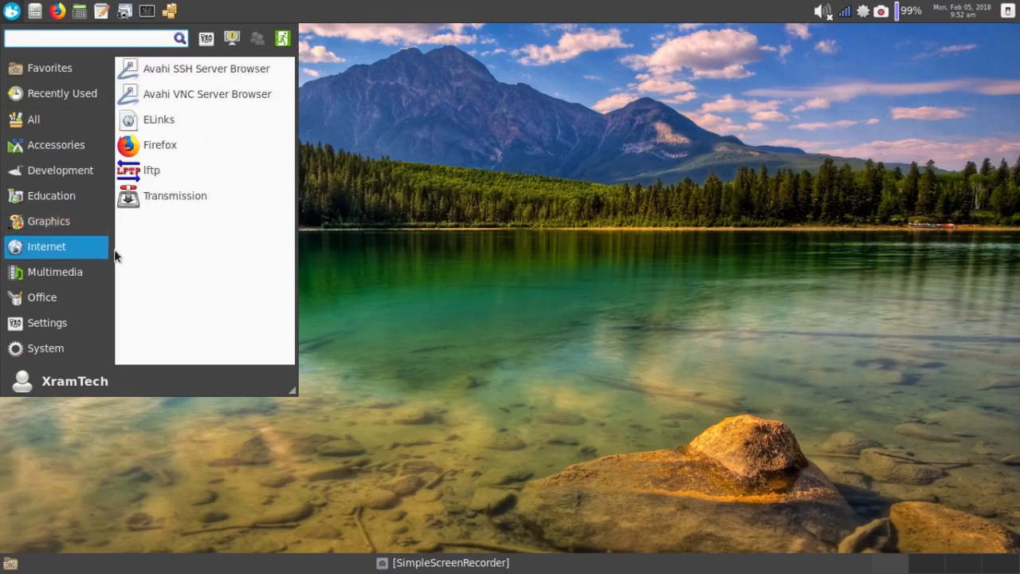
mouse_move(154, 265)
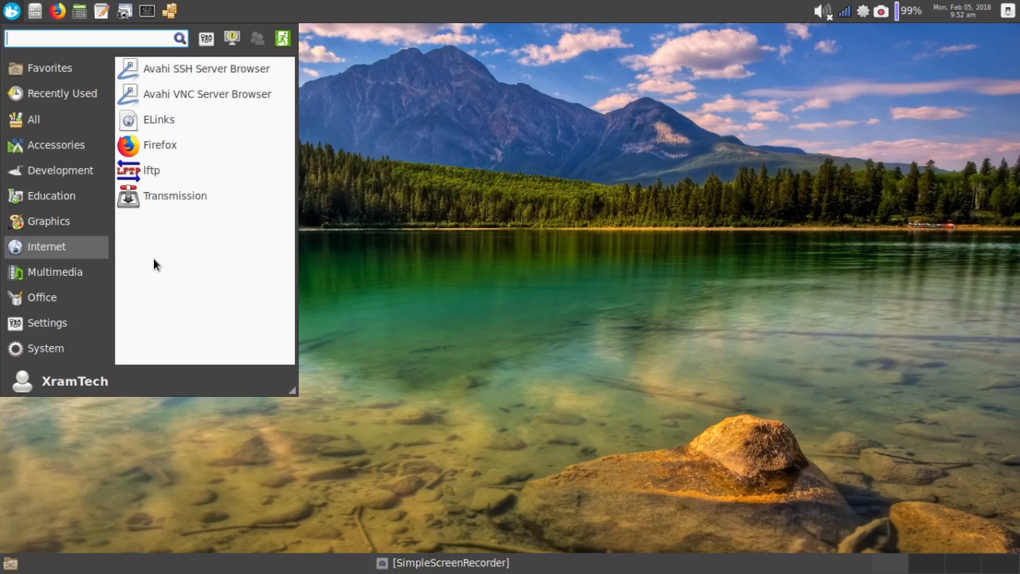
mouse_move(152, 169)
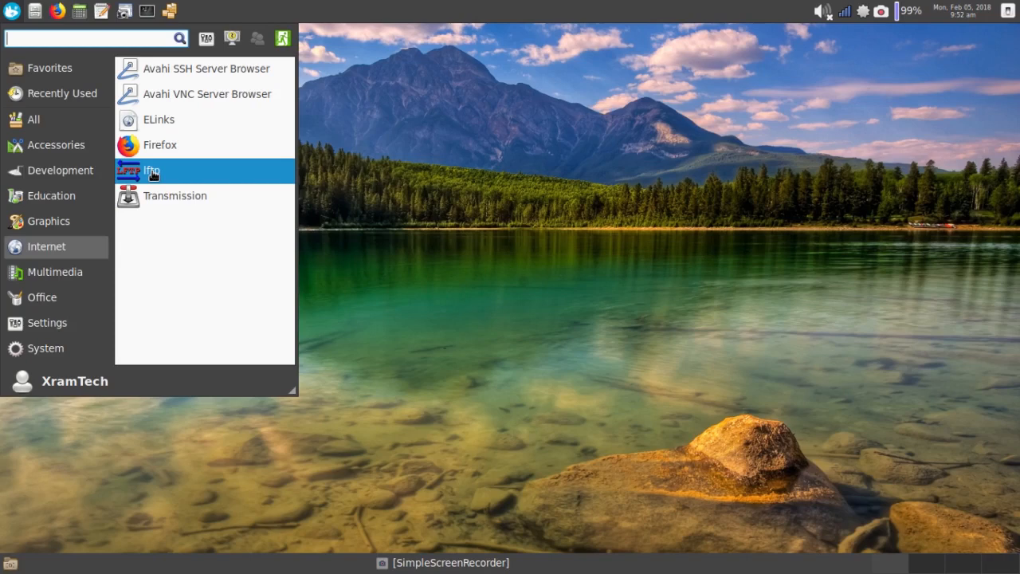
mouse_move(161, 188)
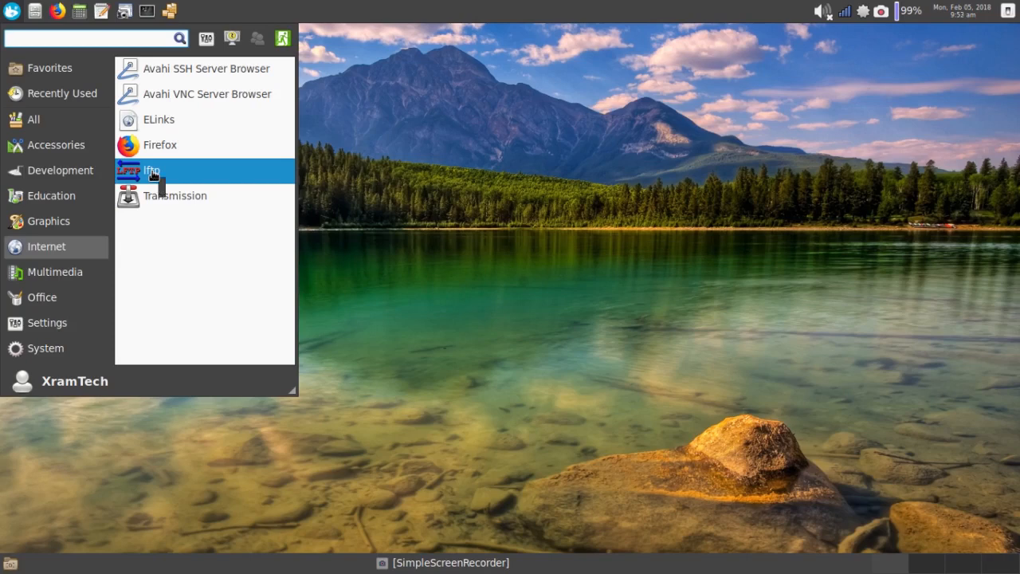
mouse_move(175, 195)
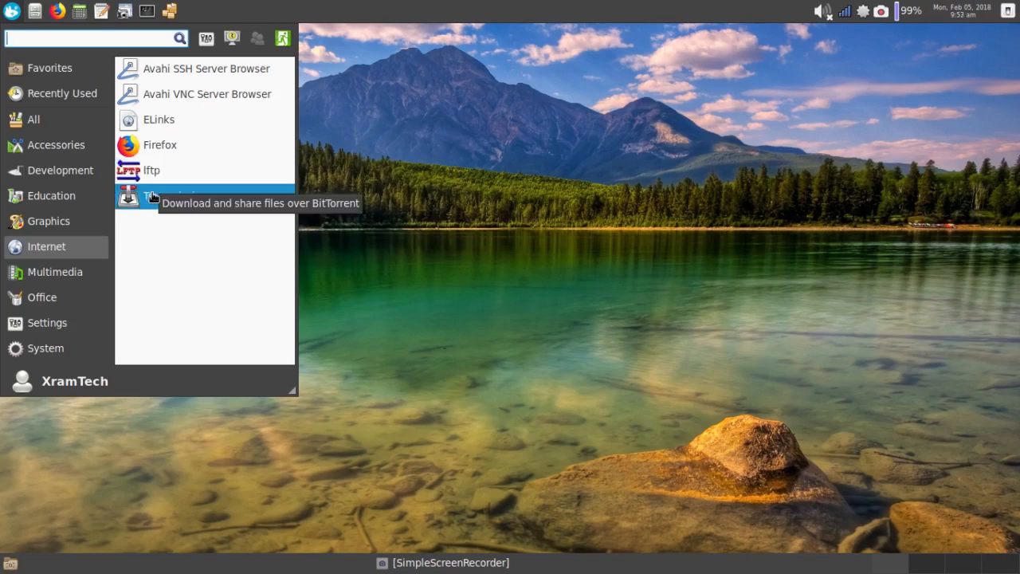
mouse_move(153, 233)
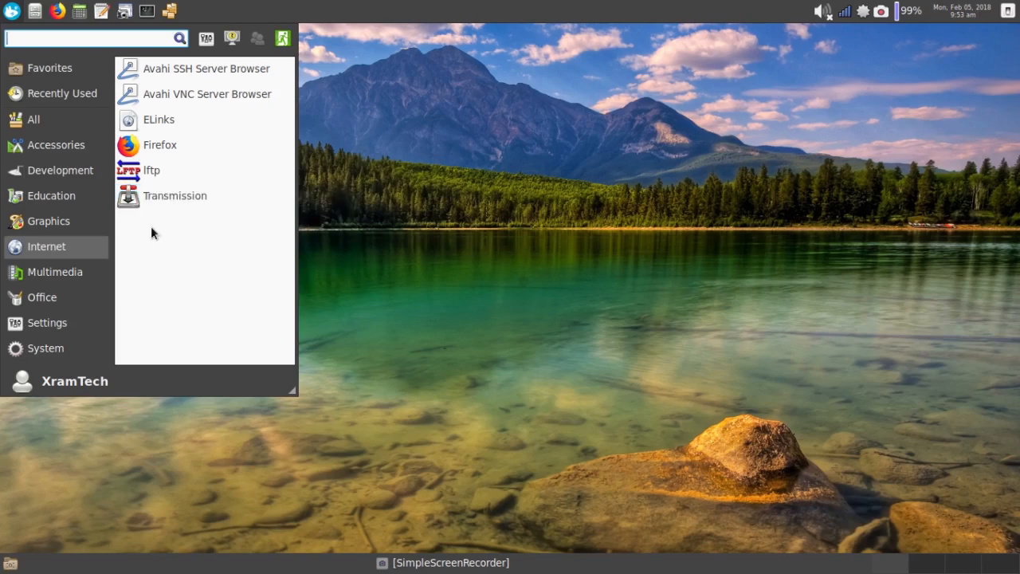
mouse_move(176, 195)
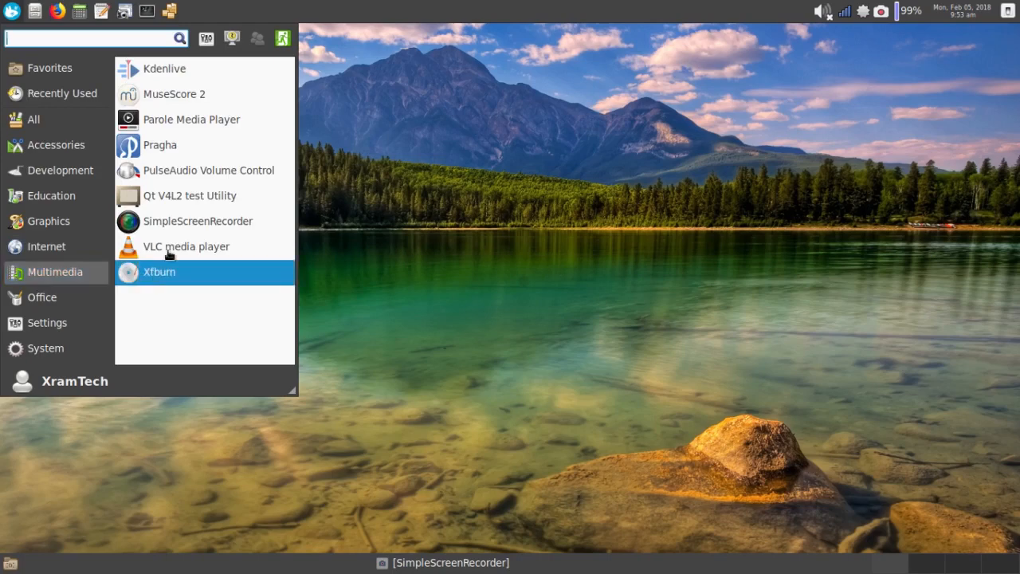
mouse_move(164, 69)
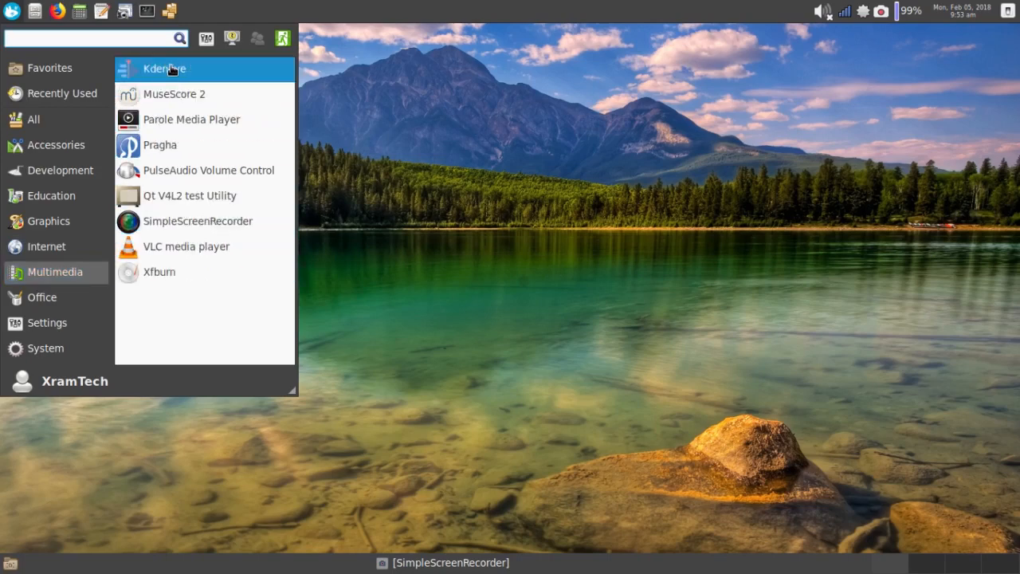
mouse_move(164, 69)
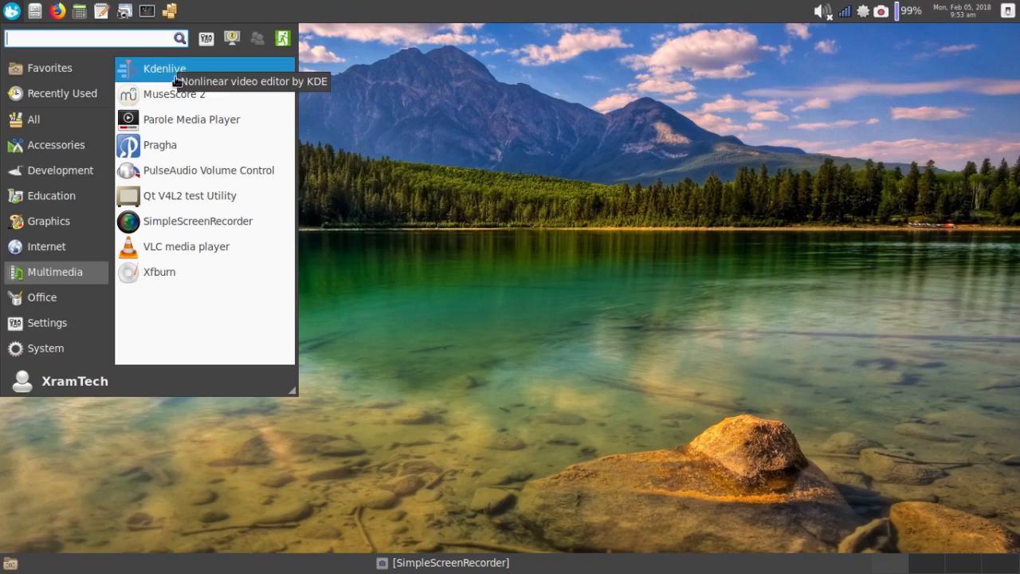
mouse_move(174, 94)
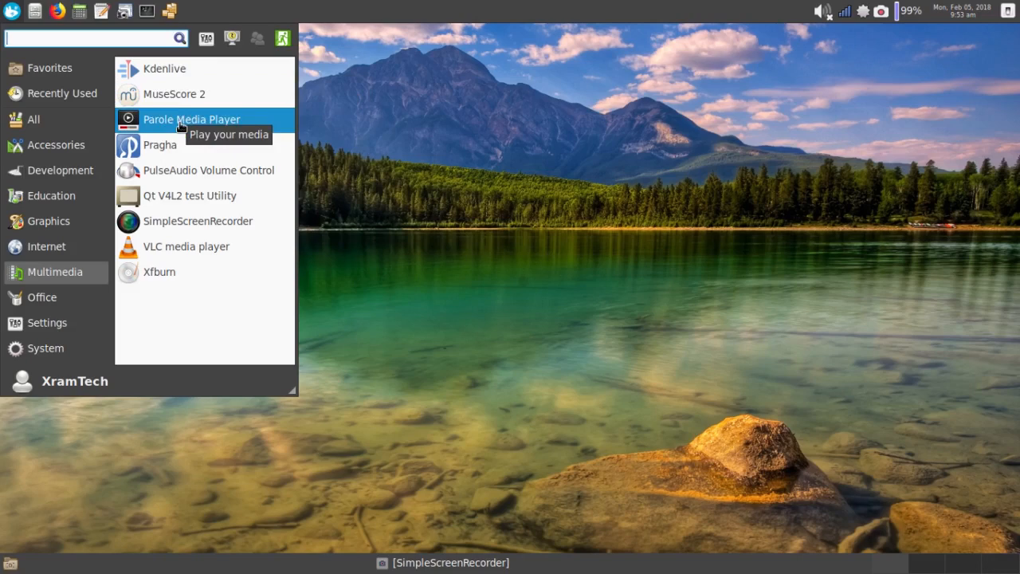
mouse_move(159, 144)
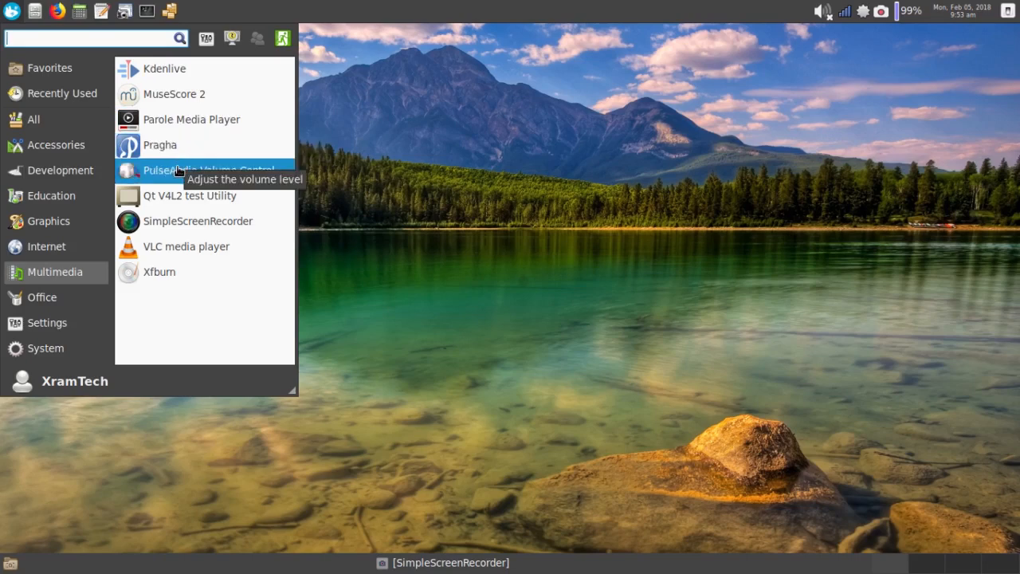
mouse_move(190, 194)
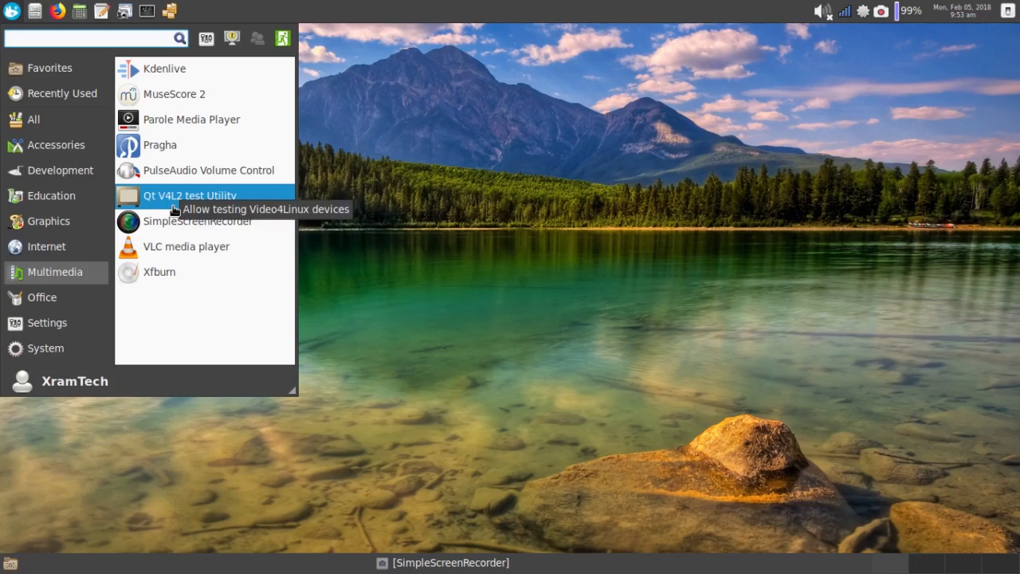
mouse_move(224, 198)
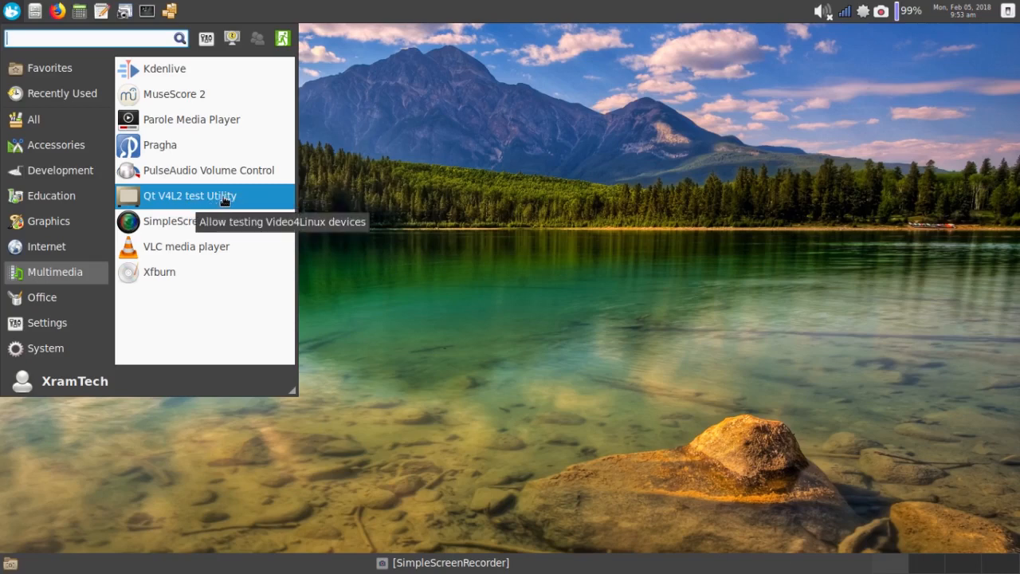
mouse_move(183, 220)
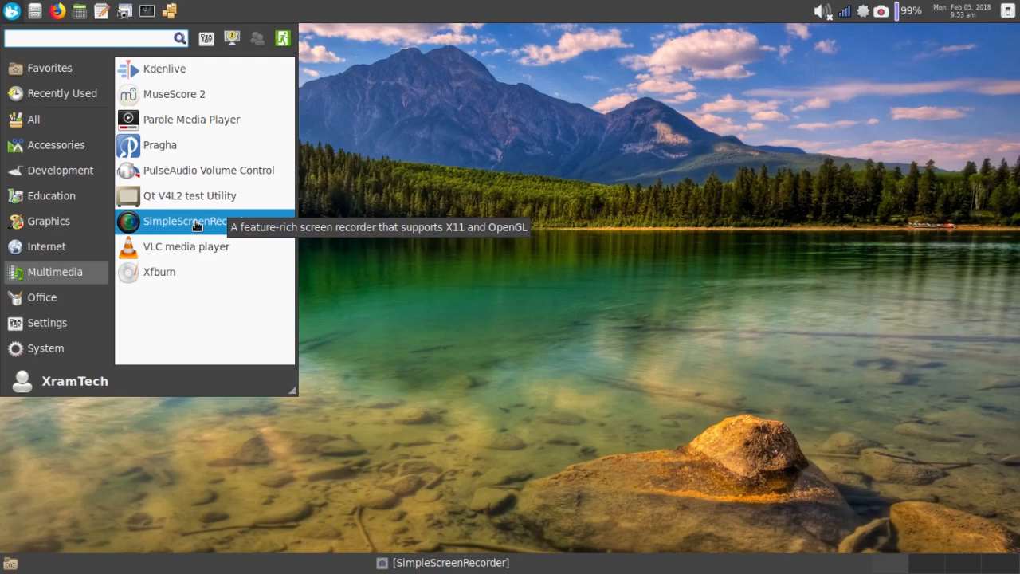
mouse_move(185, 245)
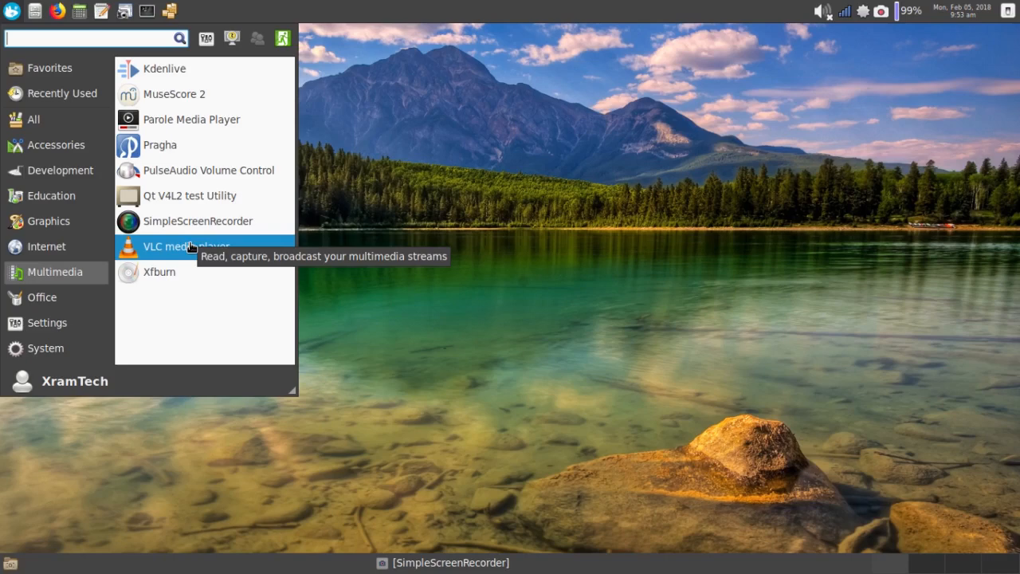
mouse_move(160, 271)
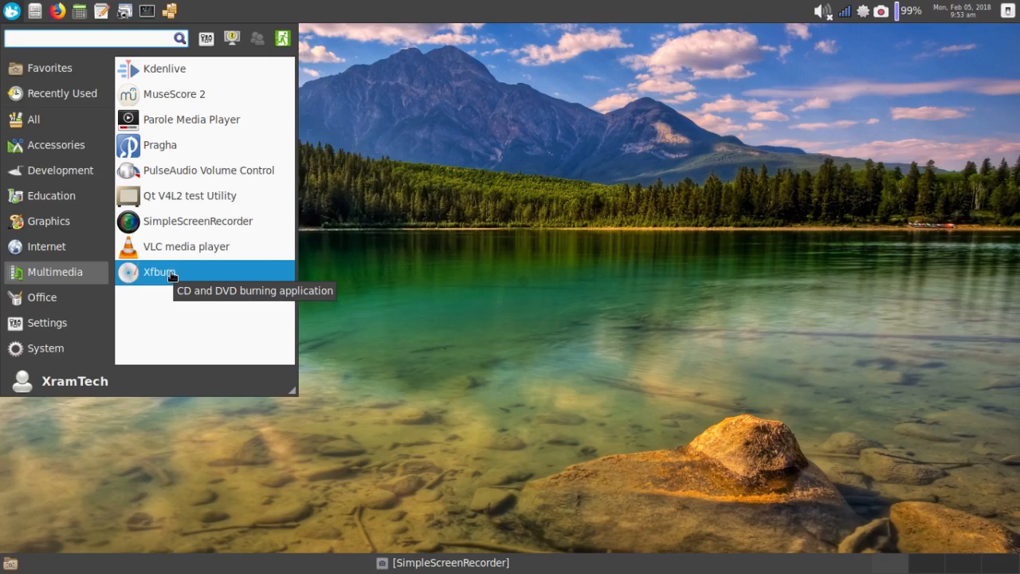
mouse_move(185, 246)
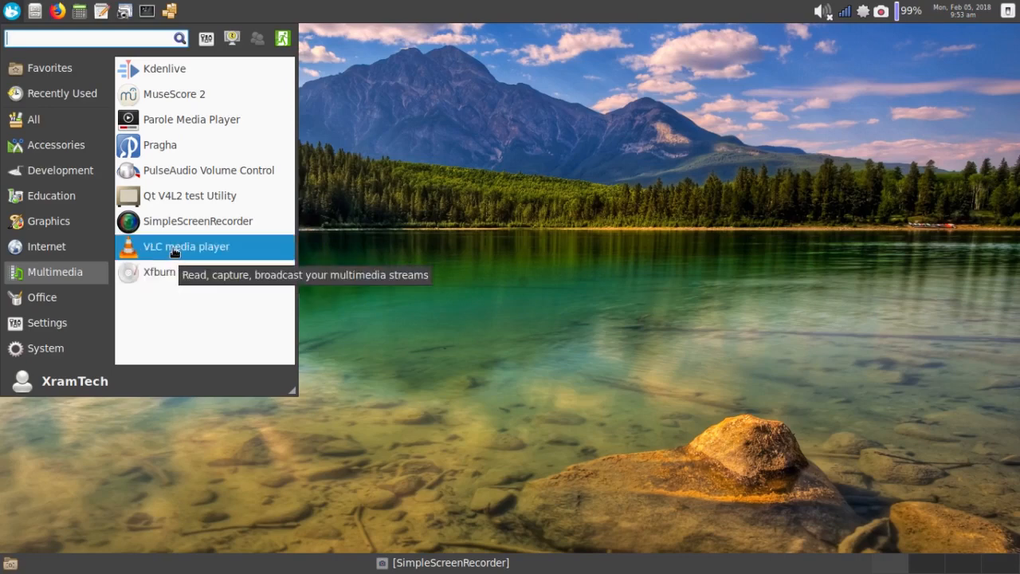
mouse_move(172, 14)
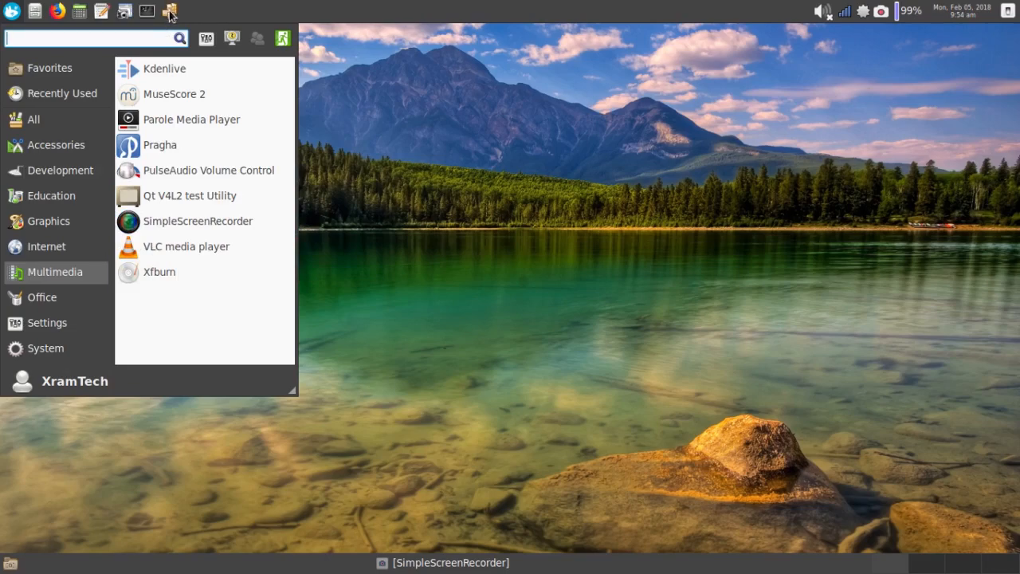
Launch the Pamac software manager from the panel launcher
left_click(169, 9)
type("vlc")
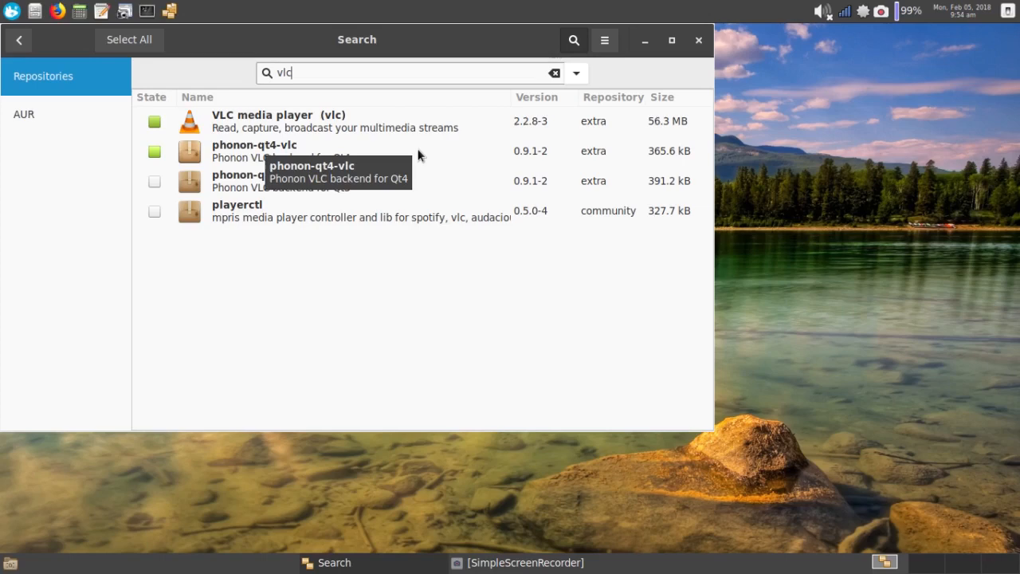
mouse_move(268, 271)
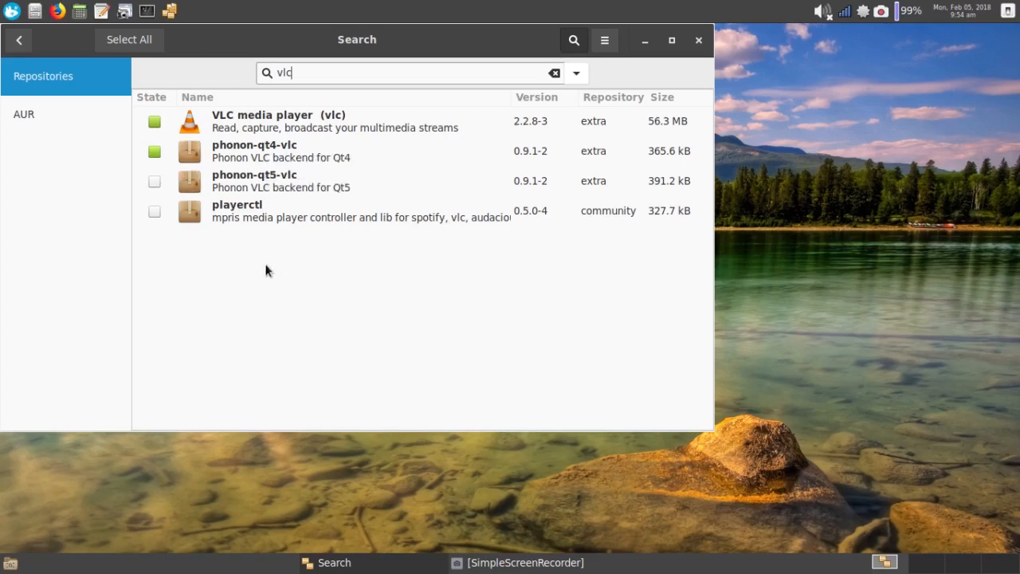
mouse_move(220, 220)
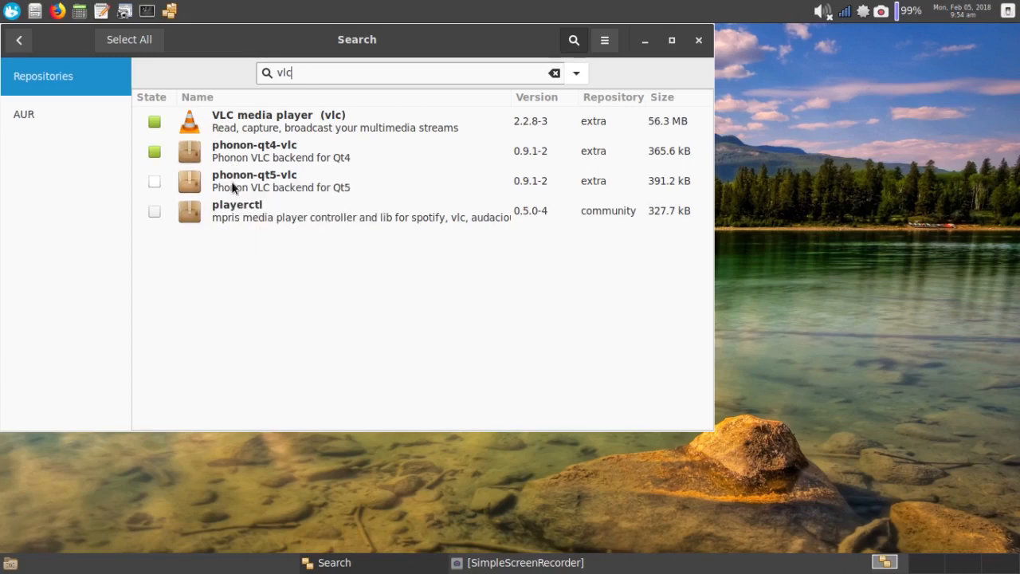
mouse_move(258, 188)
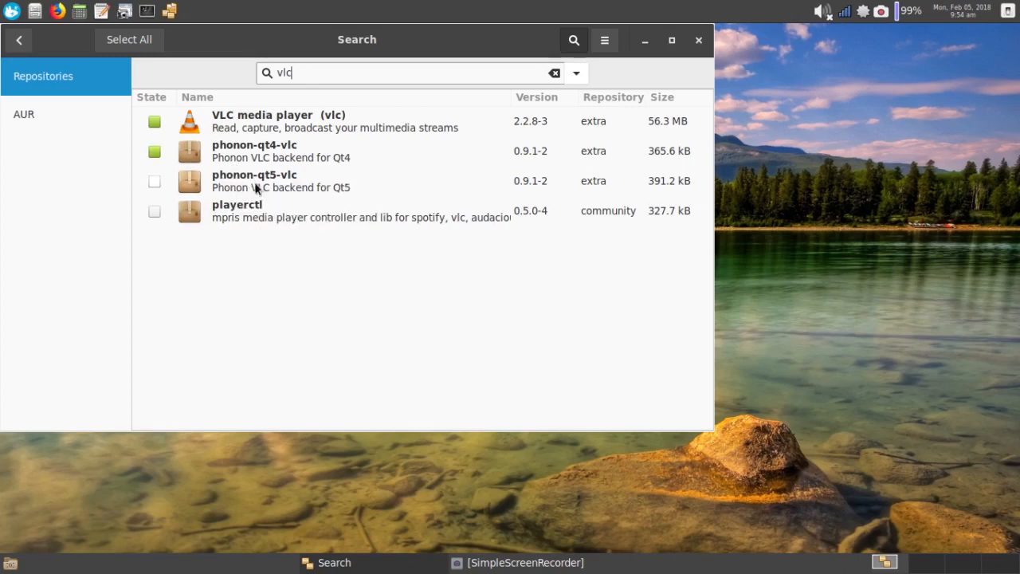
mouse_move(264, 192)
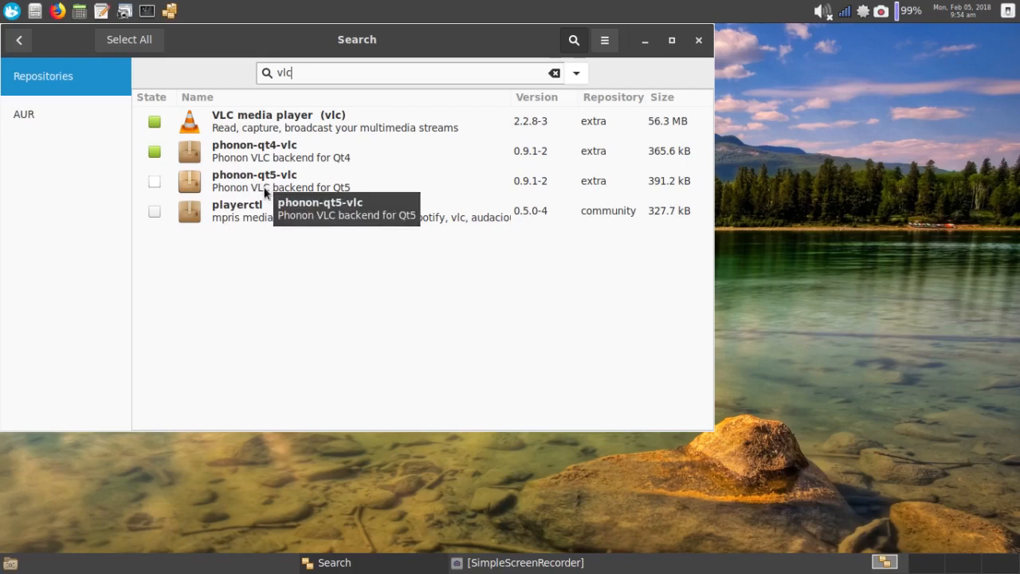
mouse_move(251, 209)
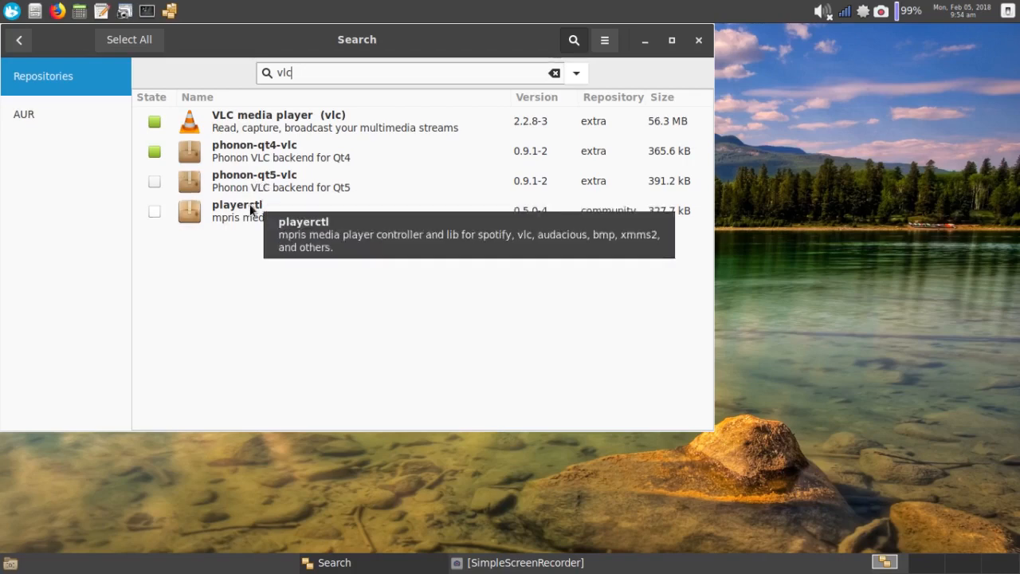
mouse_move(240, 229)
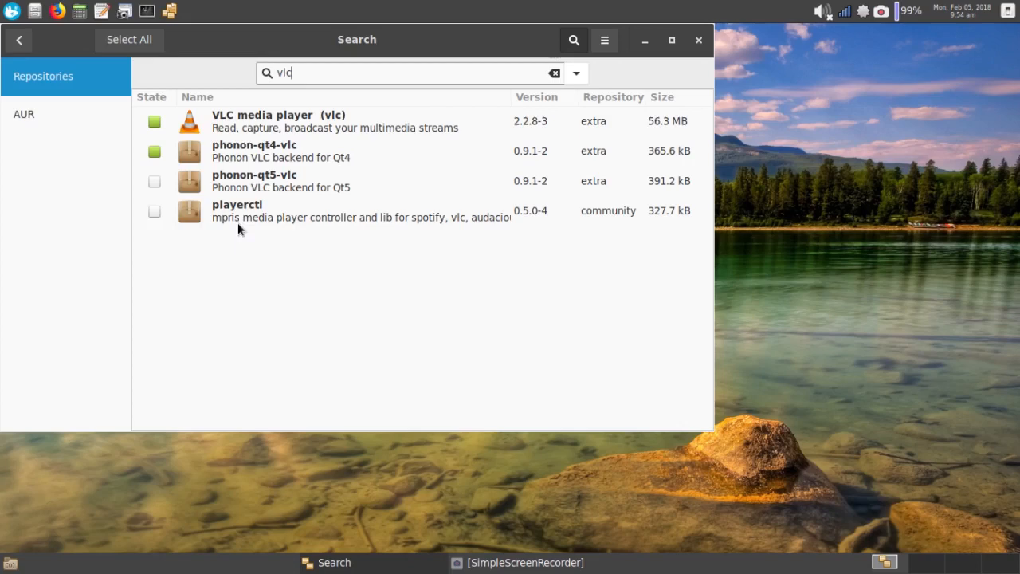
mouse_move(275, 163)
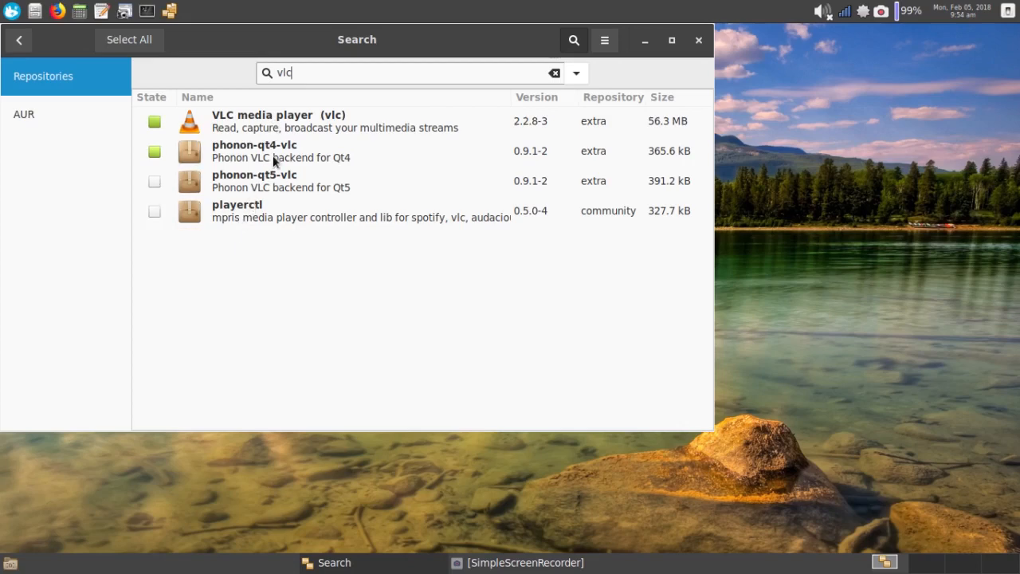
mouse_move(268, 183)
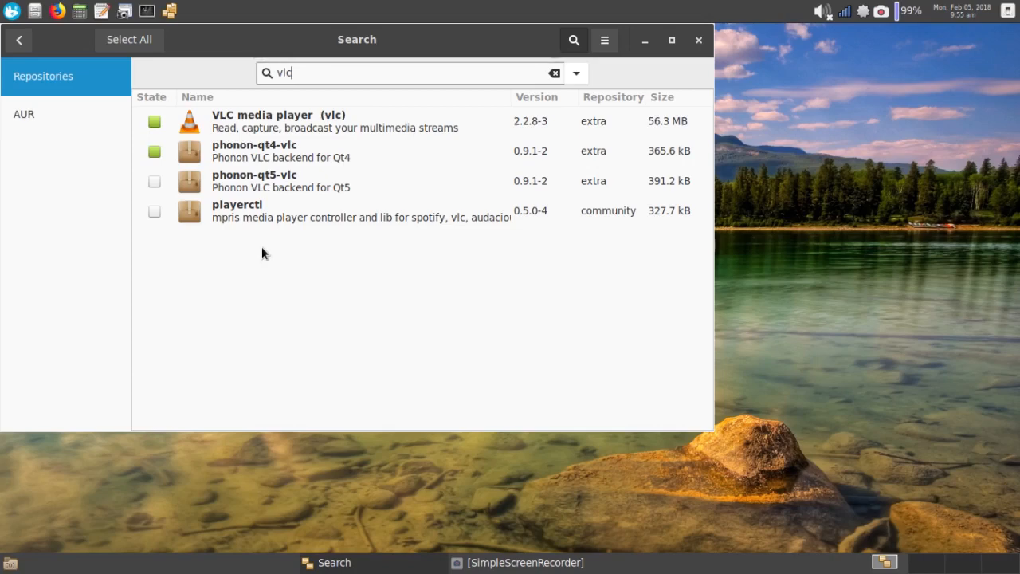
mouse_move(230, 248)
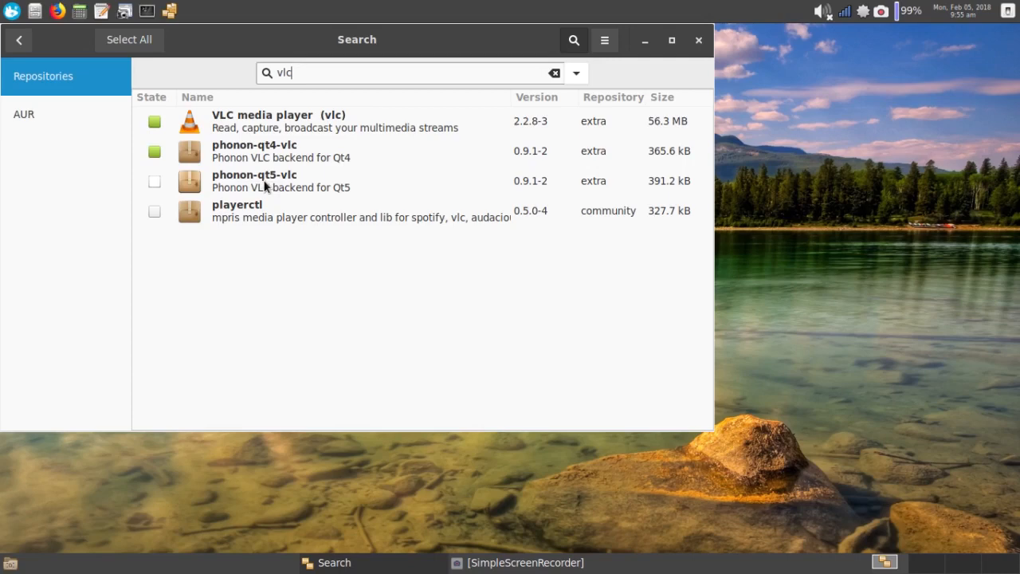
mouse_move(243, 187)
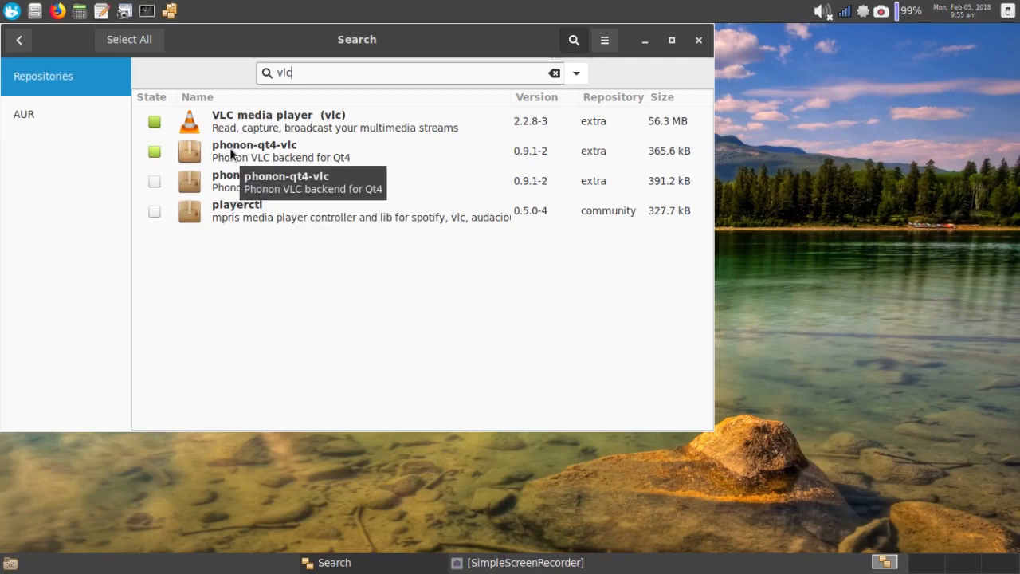
mouse_move(231, 256)
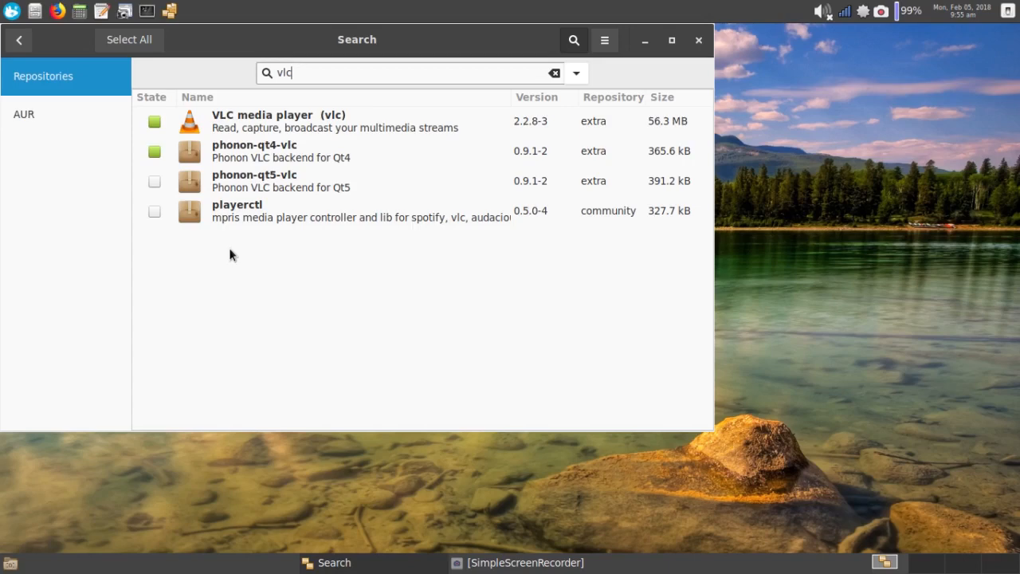
mouse_move(545, 124)
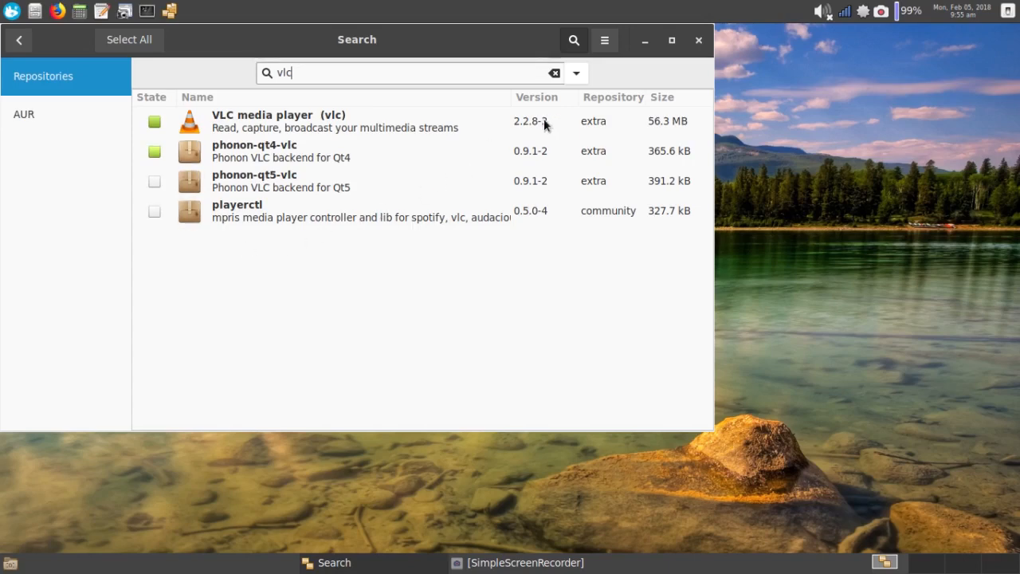
mouse_move(703, 39)
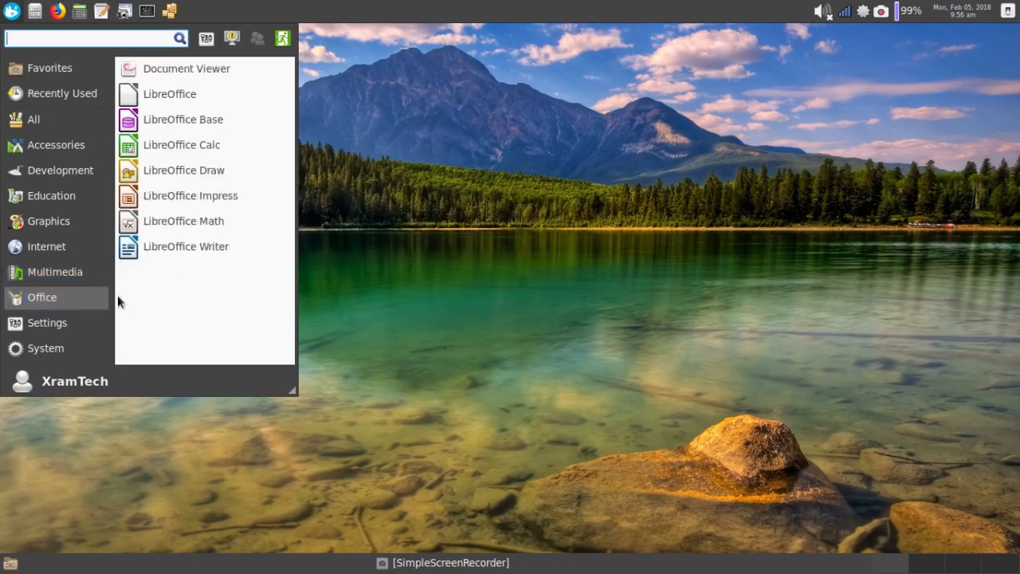
mouse_move(177, 298)
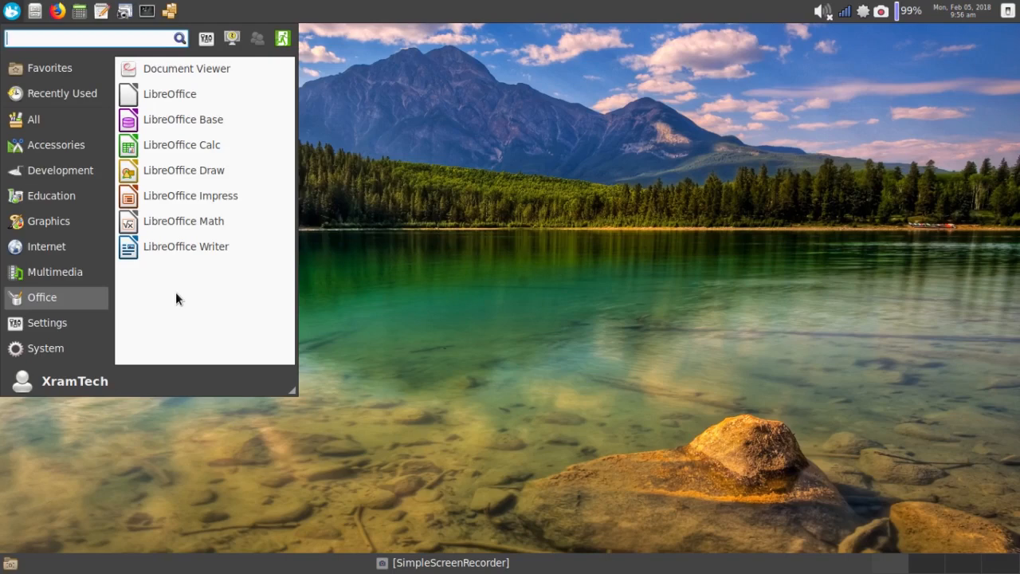
mouse_move(182, 143)
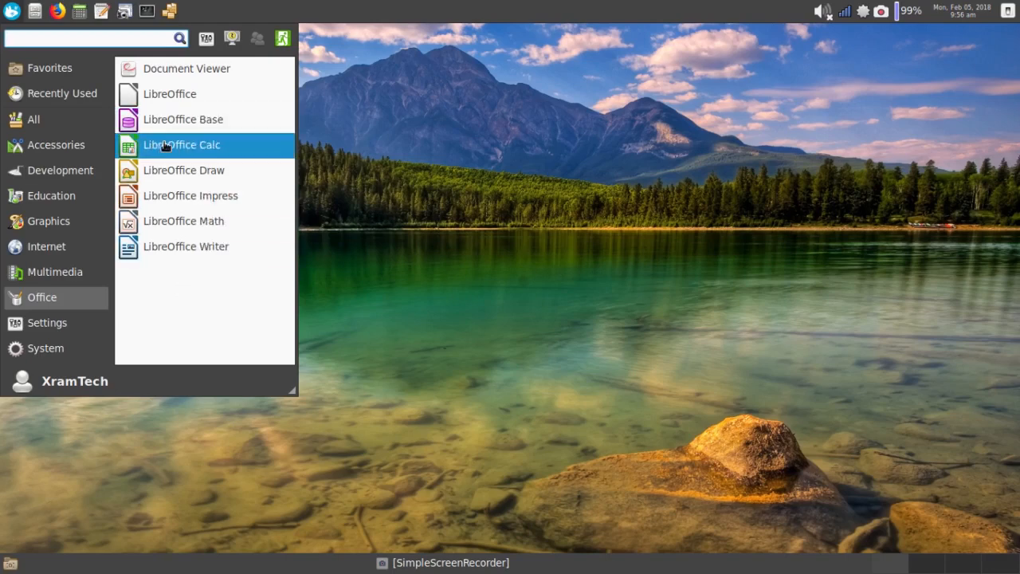
Launch LibreOffice Calc from the Office category, opening blank spreadsheet Untitled 1
left_click(182, 144)
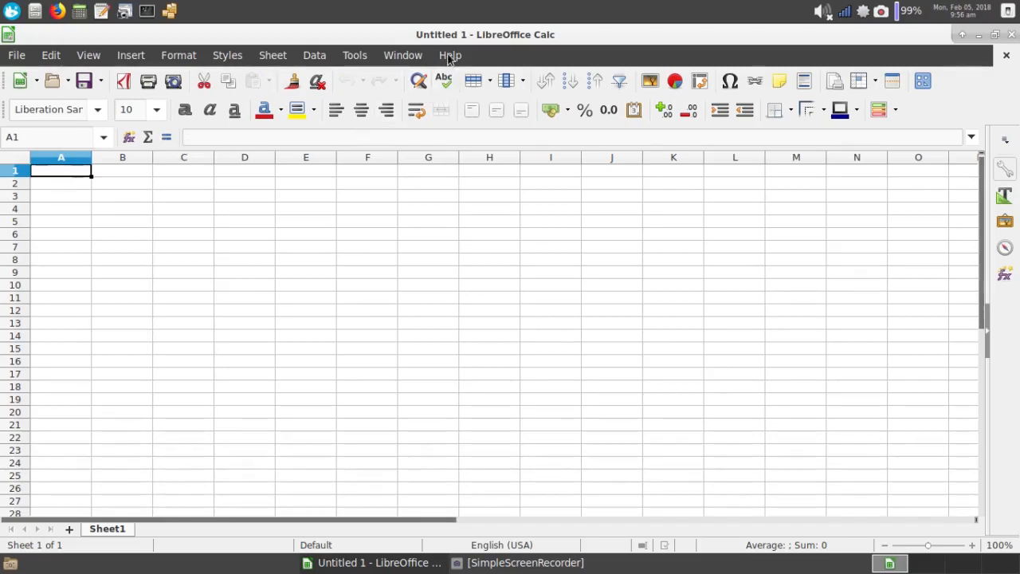
Show the About LibreOffice dialog (version 6.0.0.3) from Help, then dismiss it
left_click(450, 54)
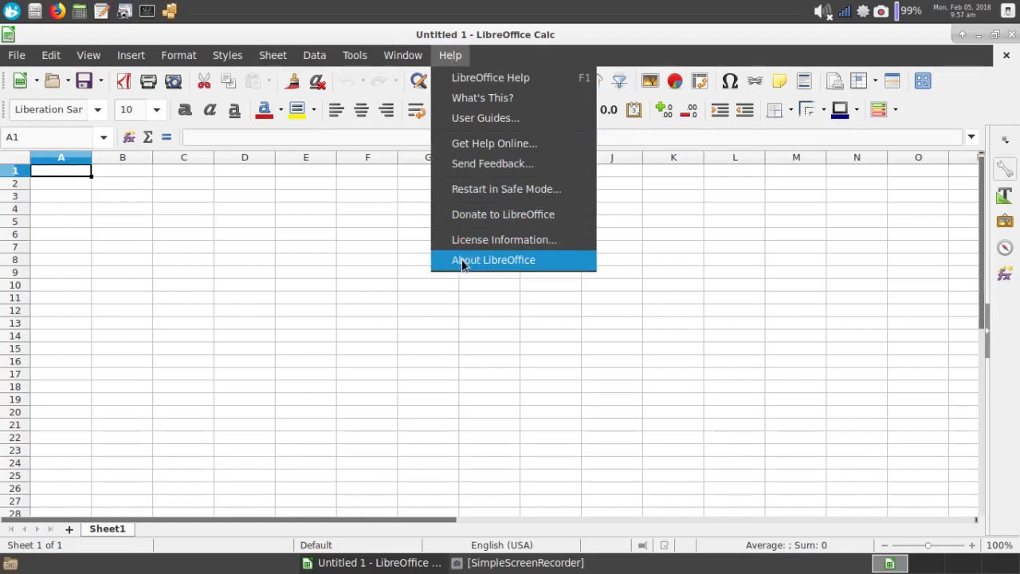
left_click(494, 260)
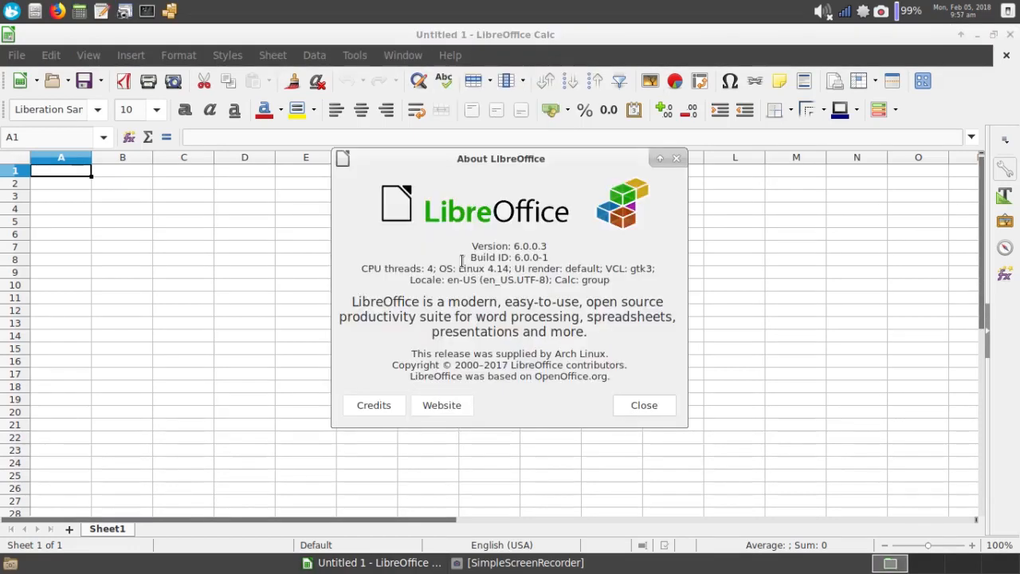
mouse_move(577, 242)
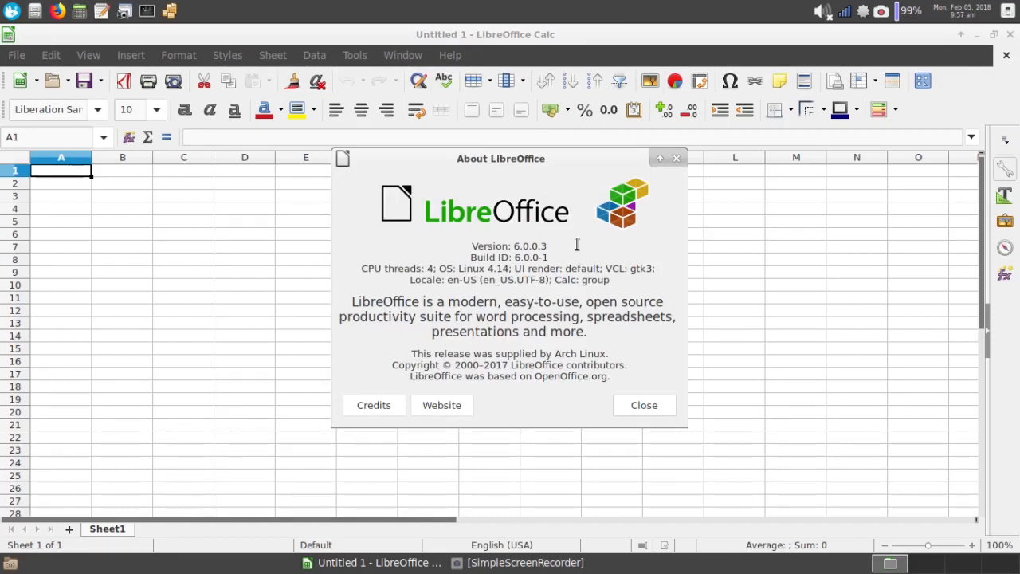
left_click(644, 405)
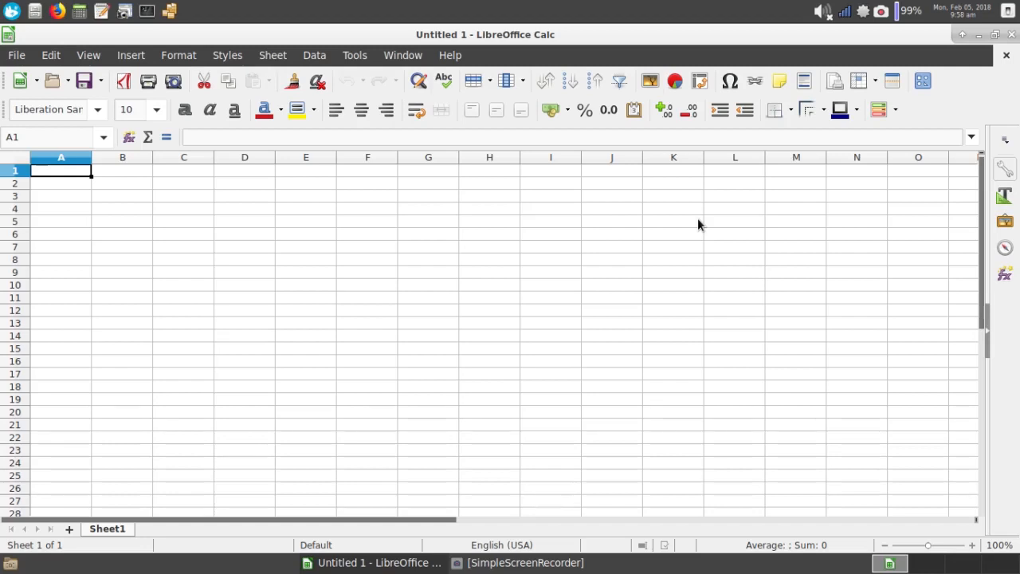
mouse_move(810, 174)
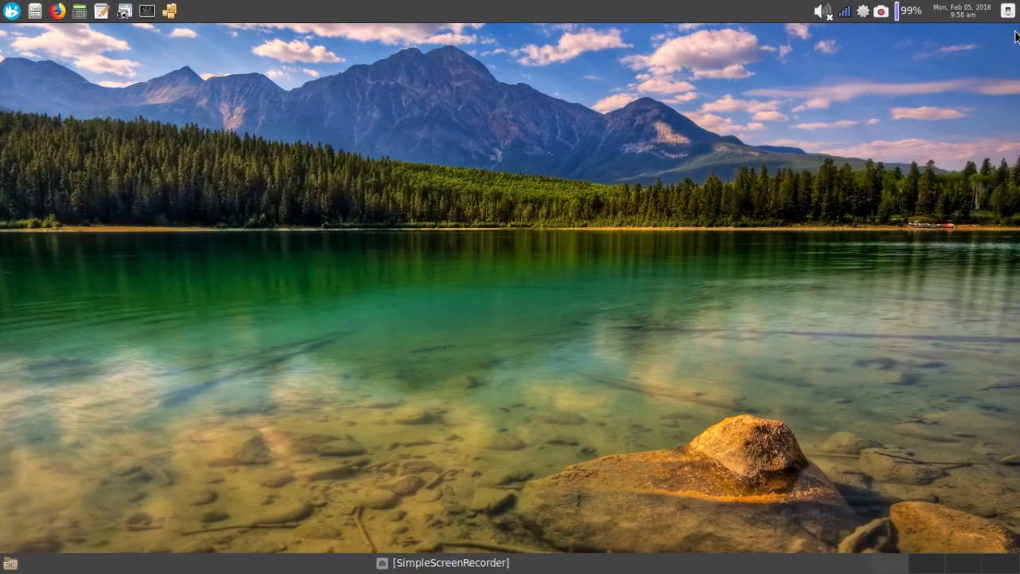
Open the Whisker Menu launcher to list the Settings category tools
left_click(12, 9)
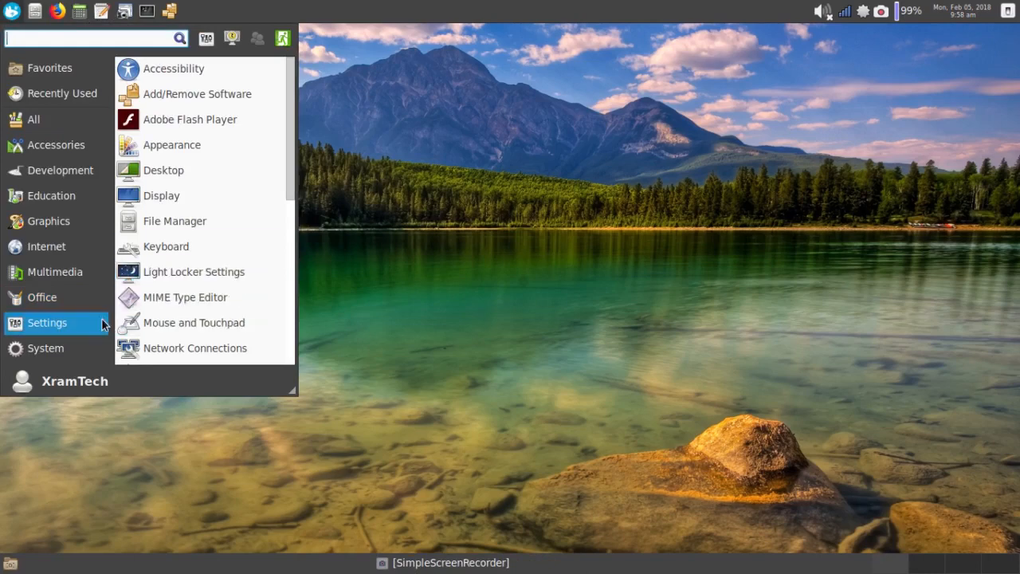
mouse_move(297, 408)
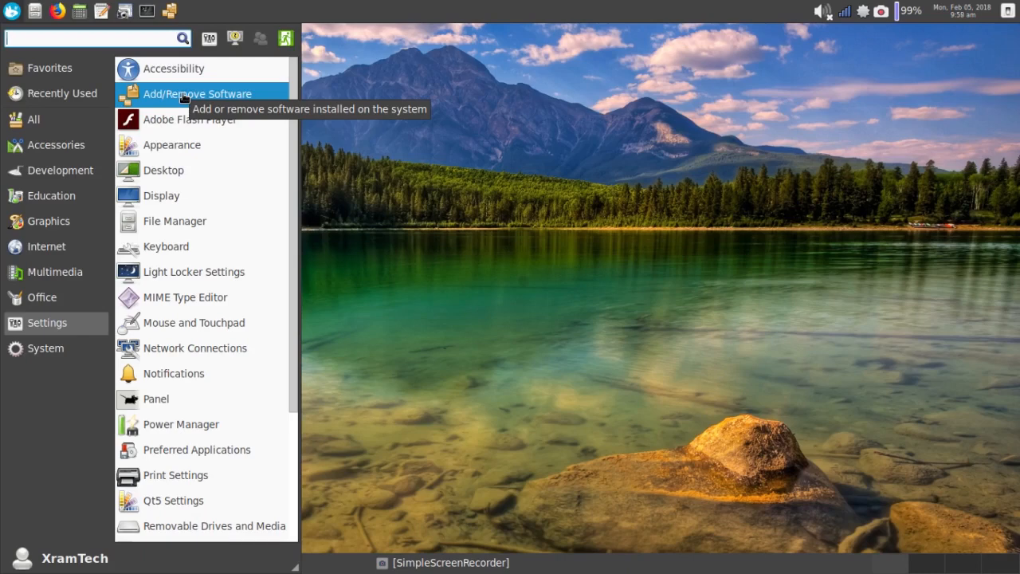
mouse_move(190, 118)
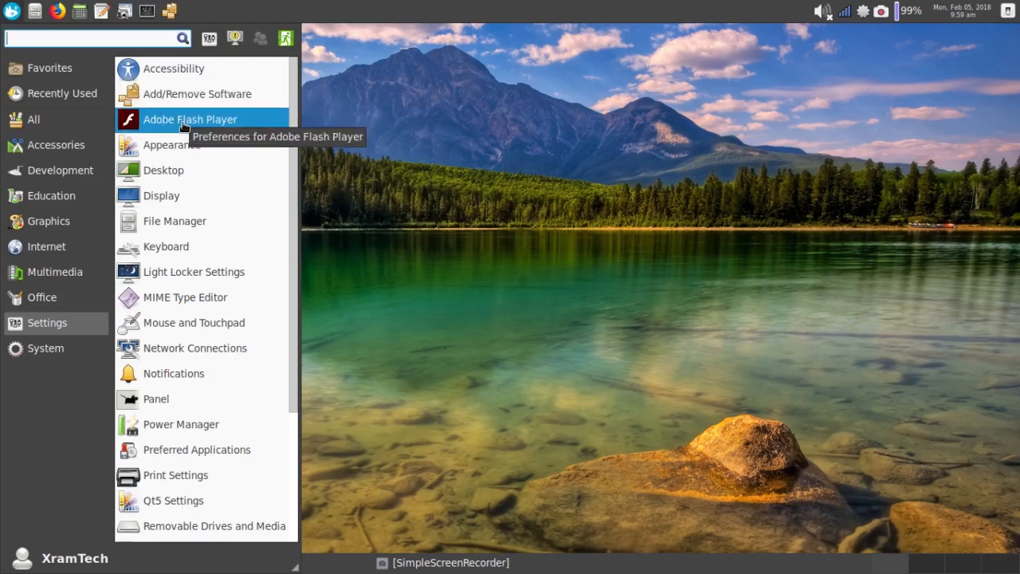
mouse_move(172, 144)
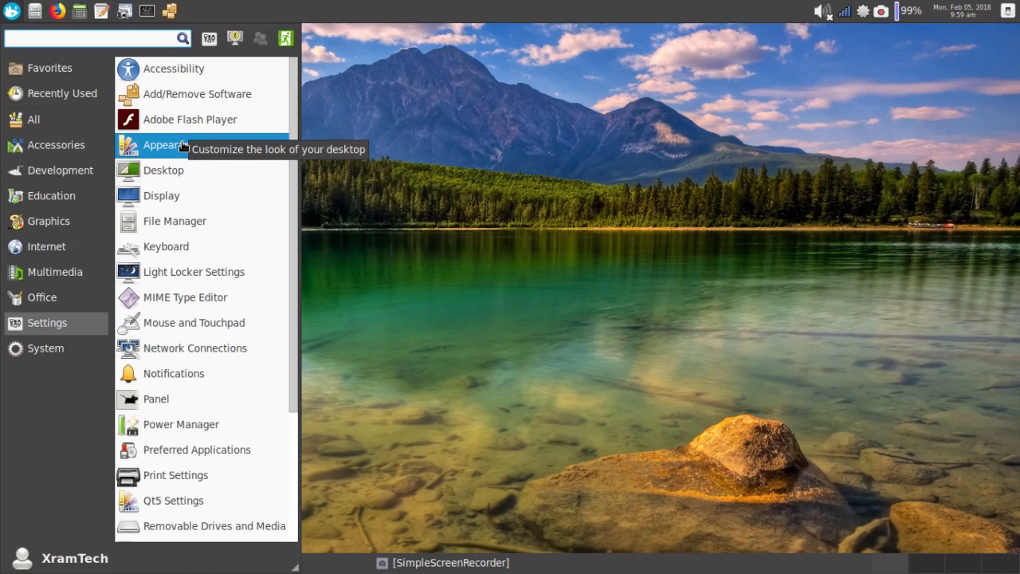
mouse_move(183, 148)
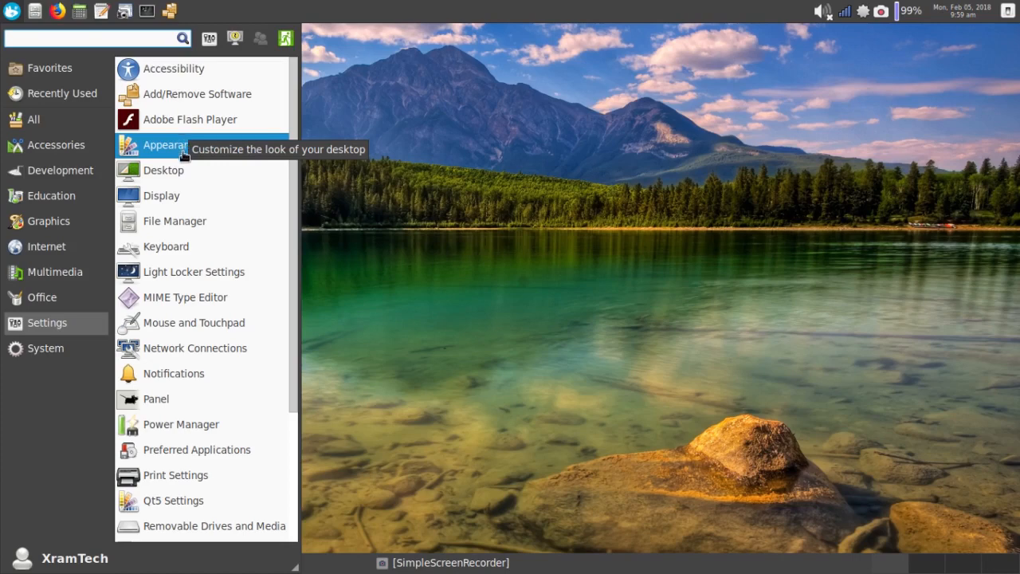
mouse_move(164, 169)
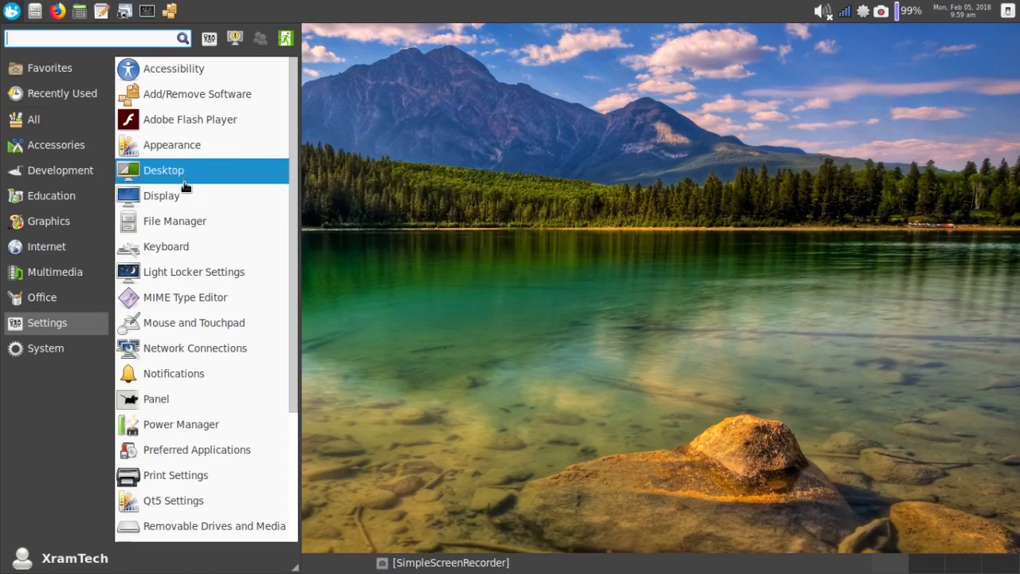
mouse_move(175, 220)
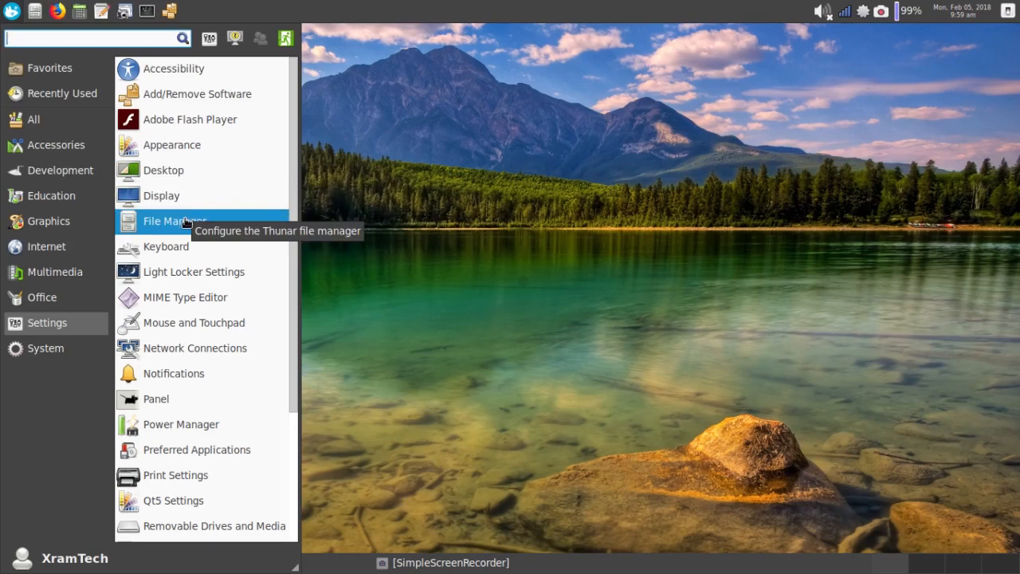
mouse_move(184, 271)
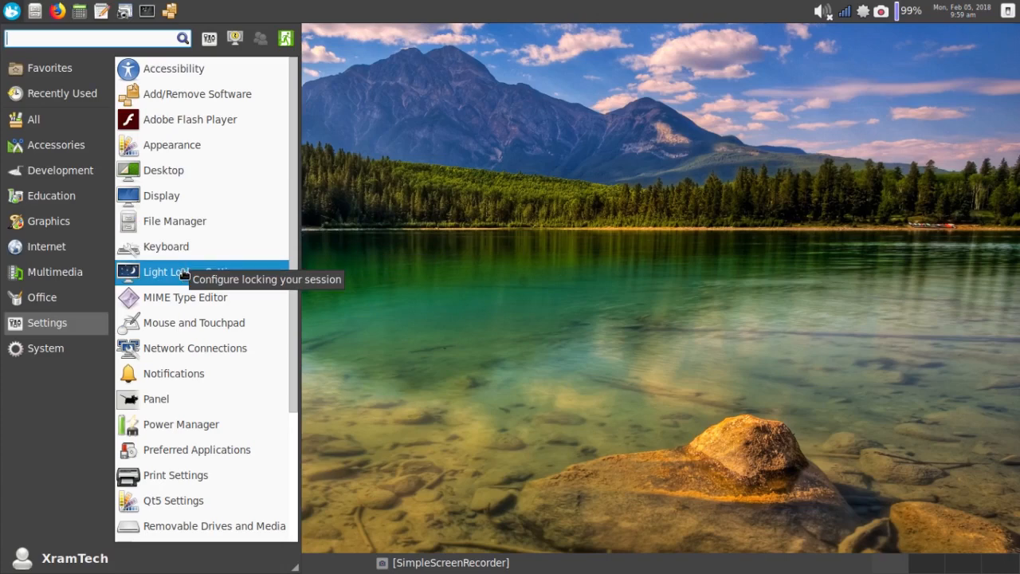
mouse_move(185, 298)
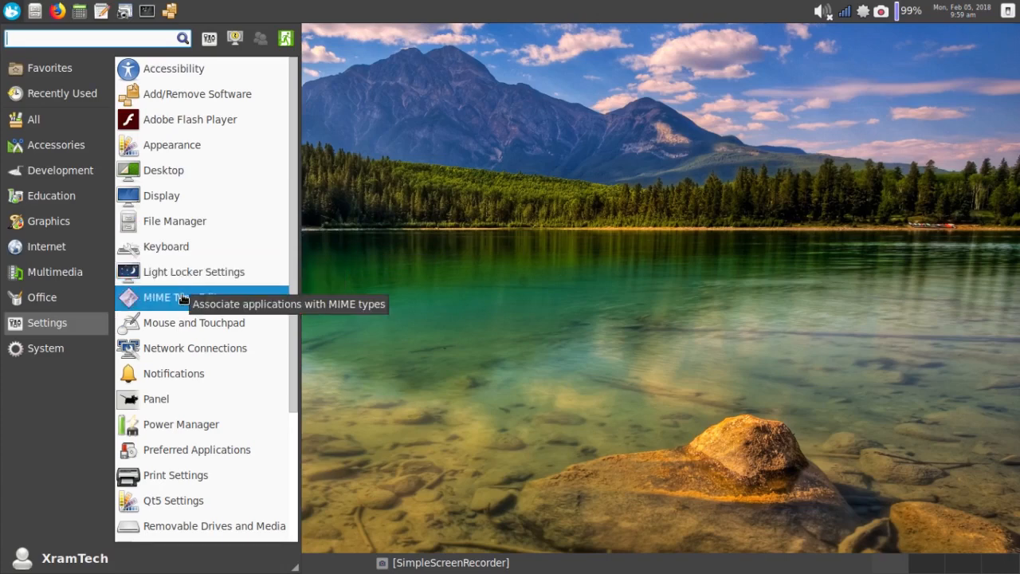
mouse_move(195, 322)
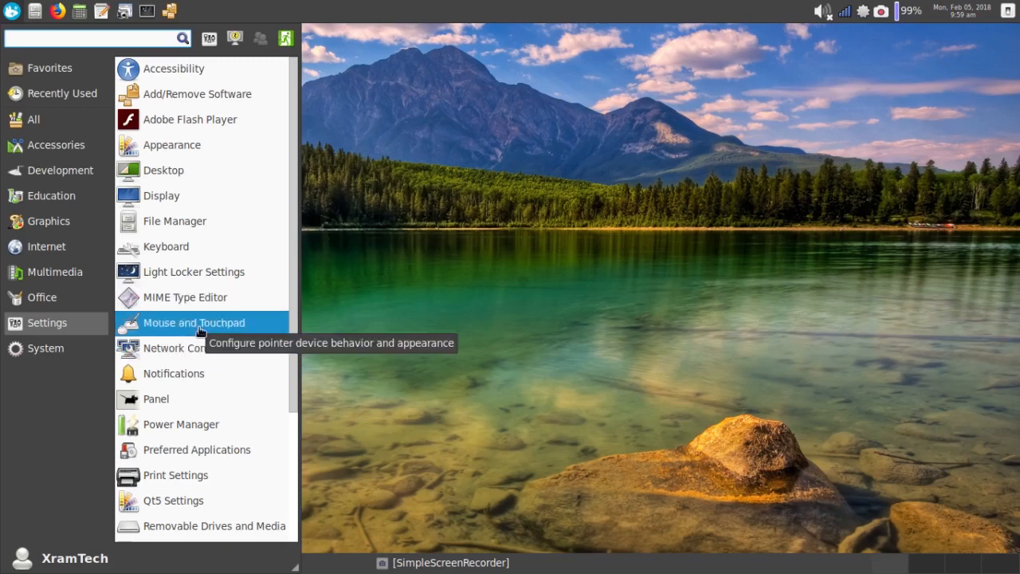
mouse_move(195, 348)
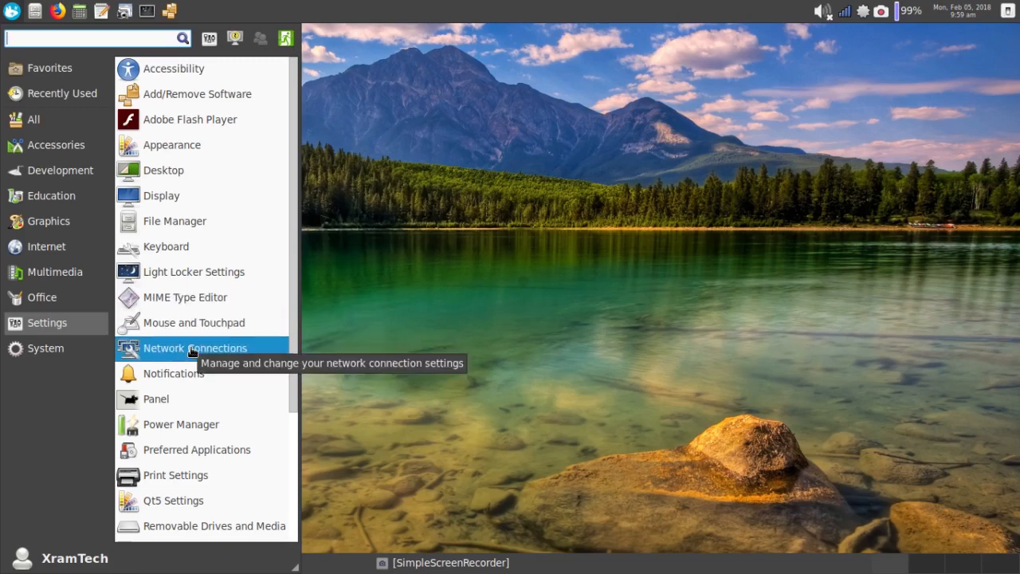
mouse_move(182, 398)
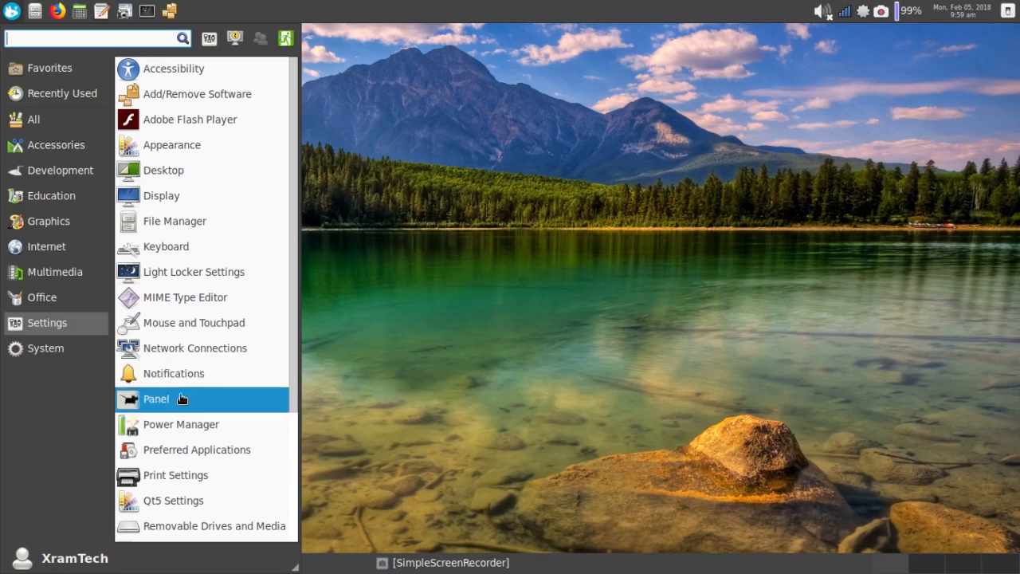
mouse_move(179, 407)
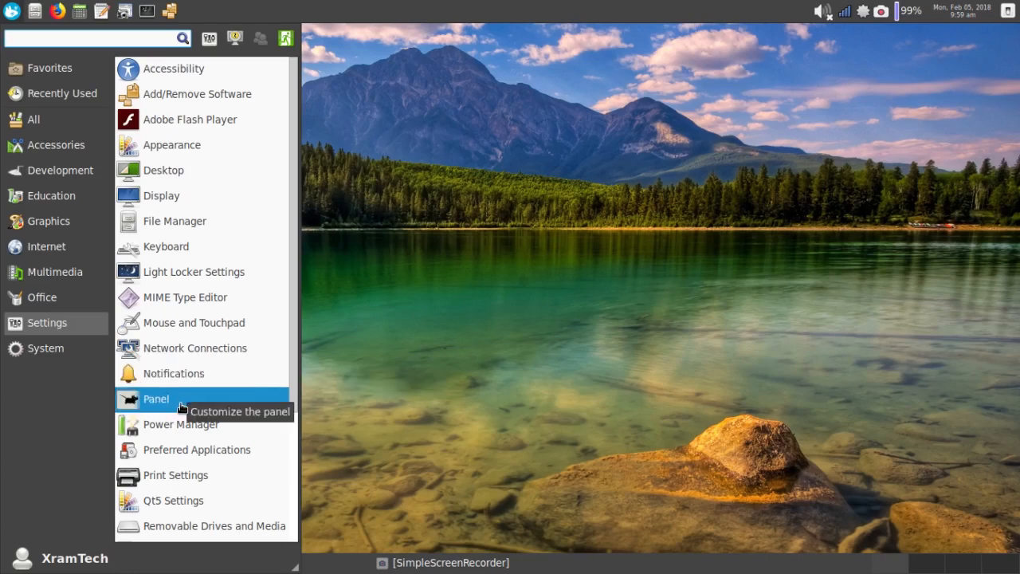
mouse_move(179, 424)
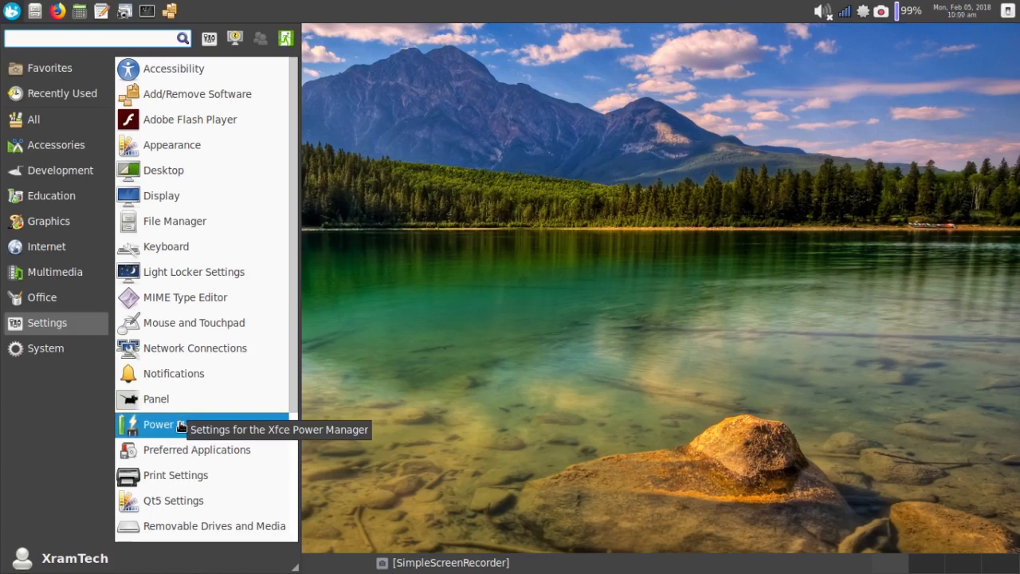
mouse_move(176, 475)
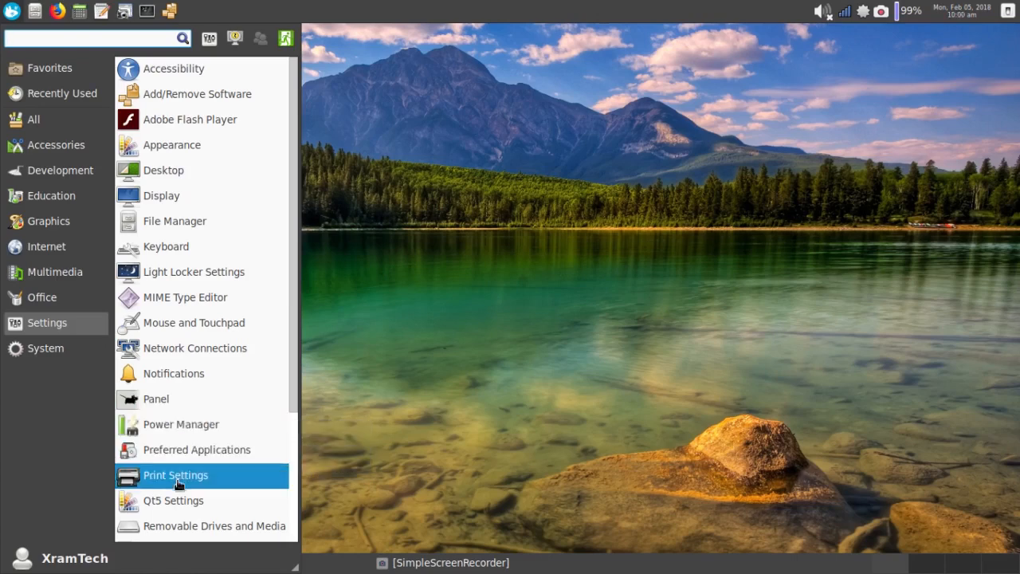
mouse_move(172, 500)
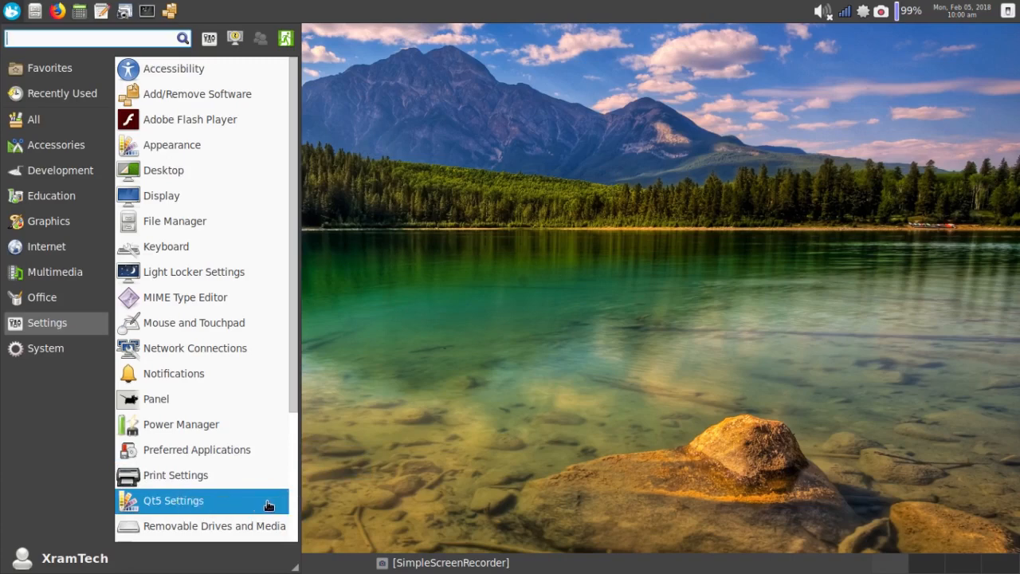
mouse_move(309, 421)
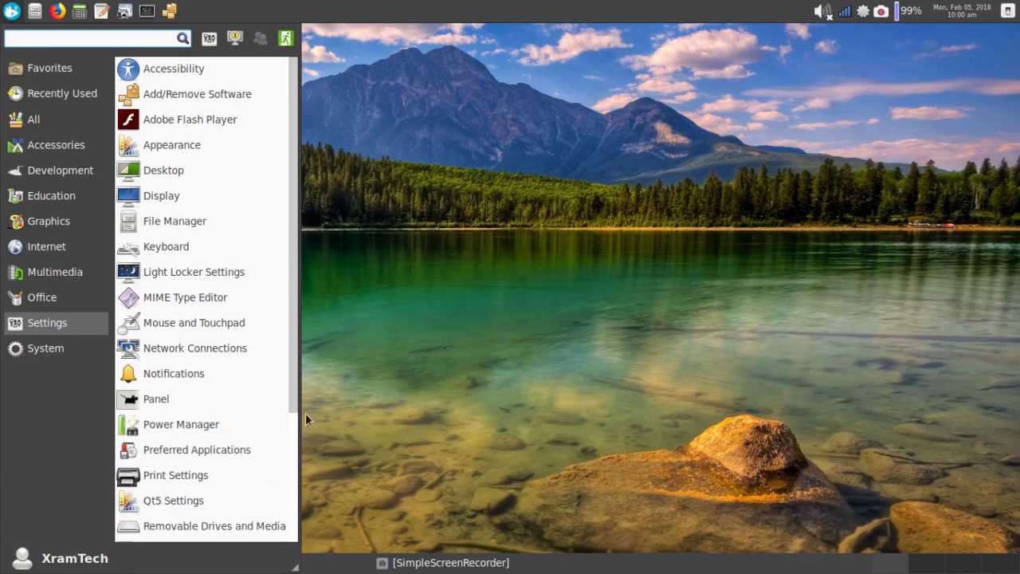
Scroll the Settings list down to Session and Startup, Window Manager and Workspaces
scroll("down", 3)
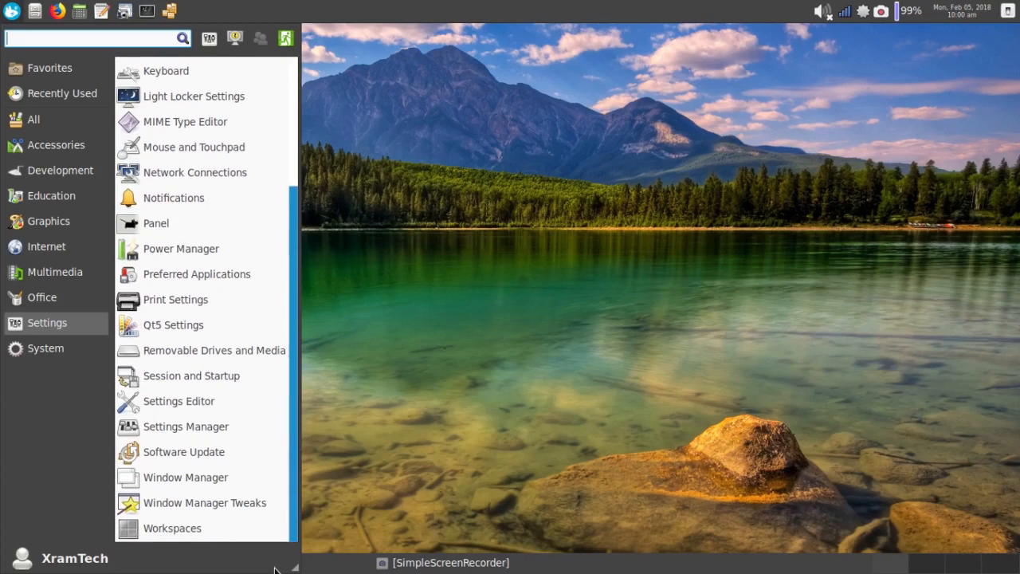
mouse_move(209, 377)
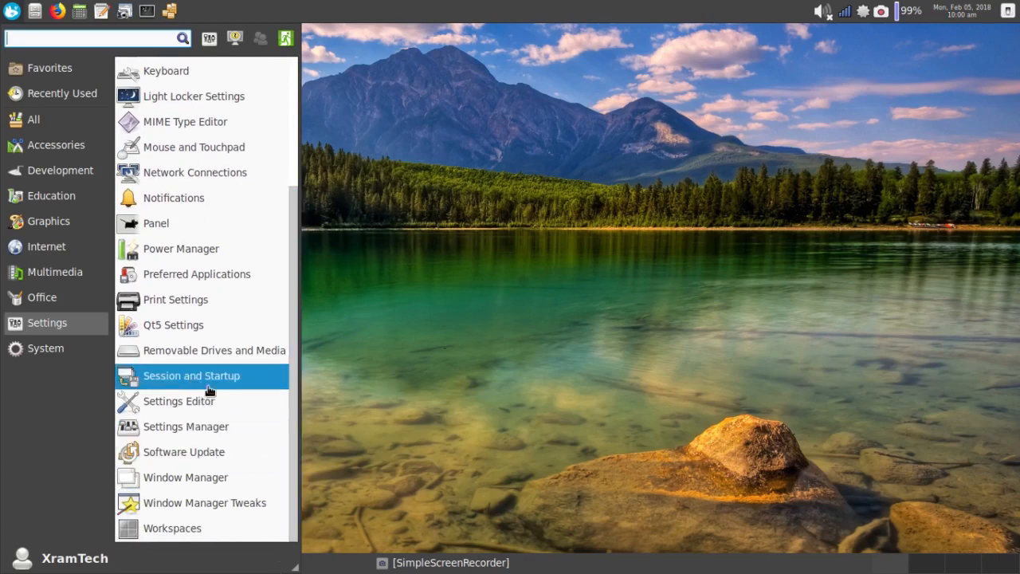
mouse_move(203, 427)
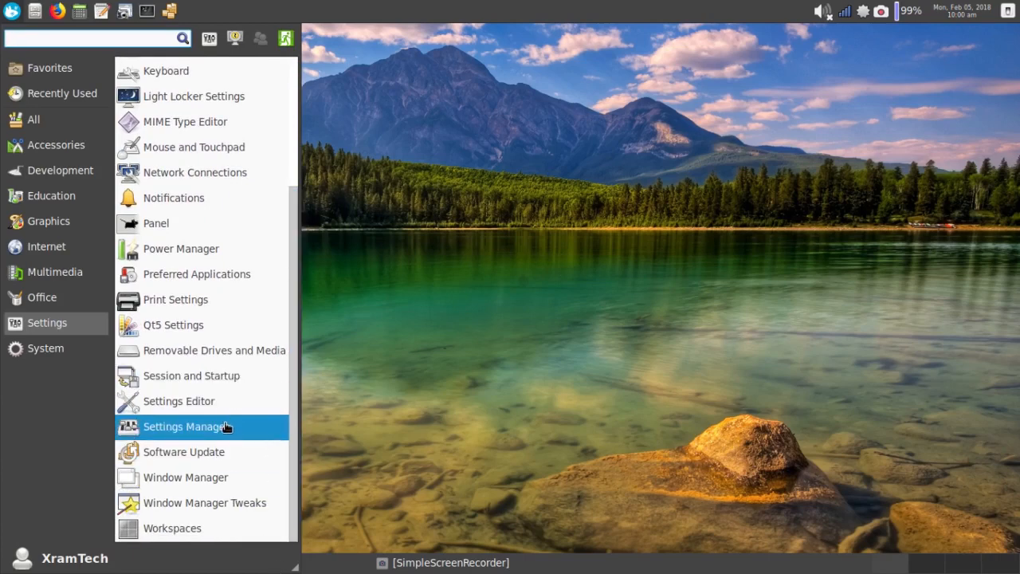
mouse_move(185, 453)
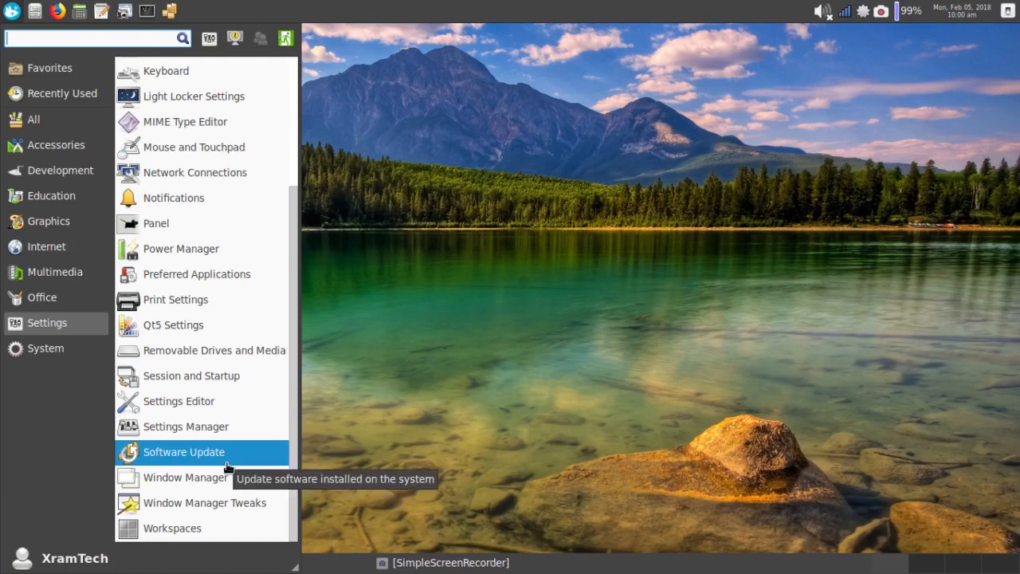
mouse_move(185, 479)
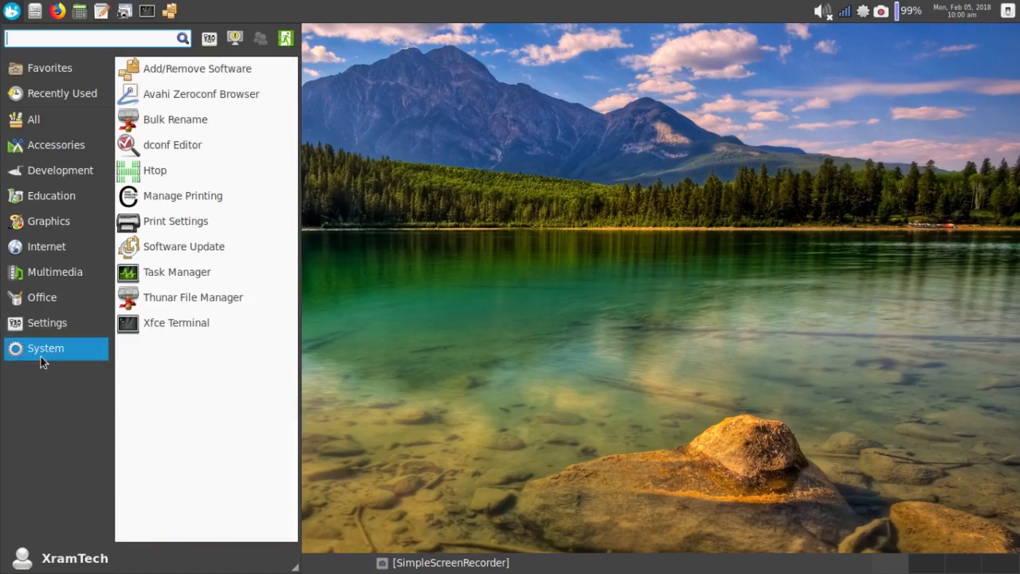
mouse_move(177, 271)
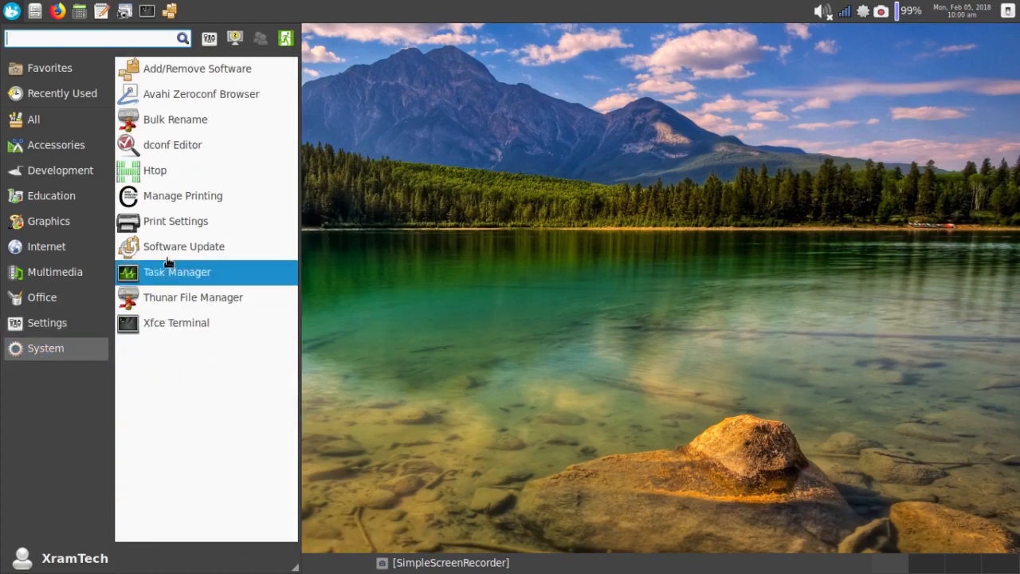
mouse_move(172, 76)
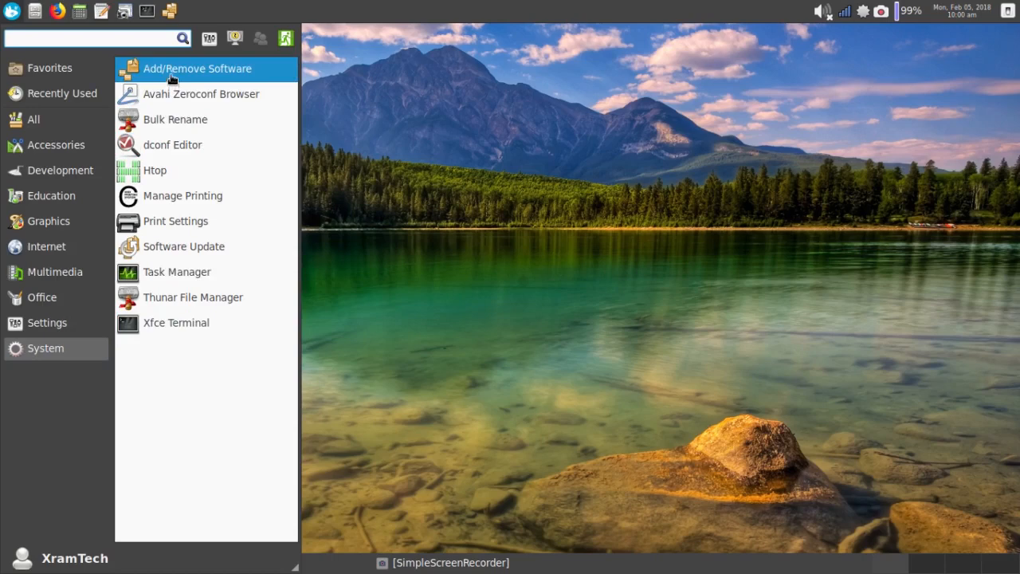
mouse_move(198, 68)
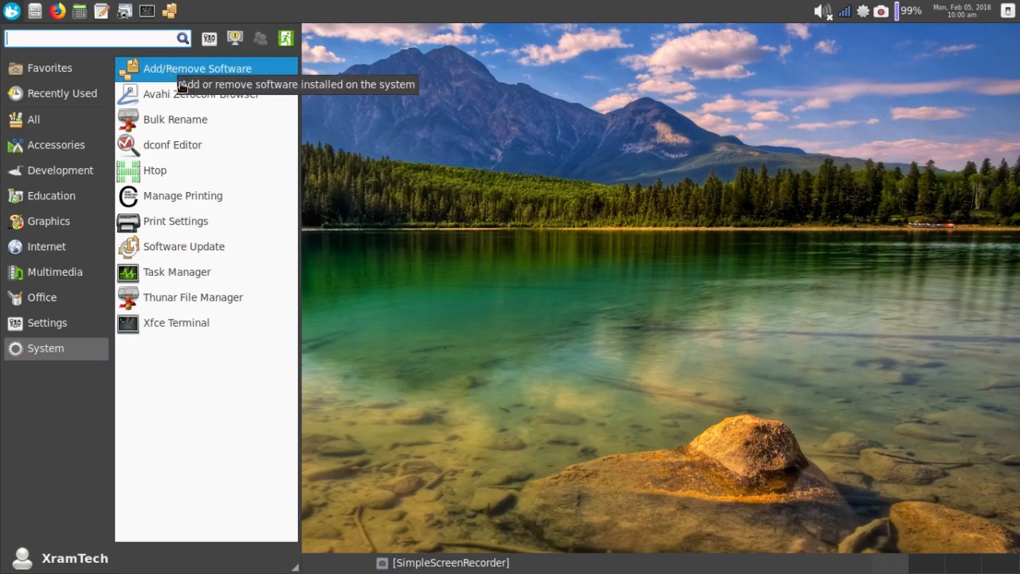
mouse_move(201, 94)
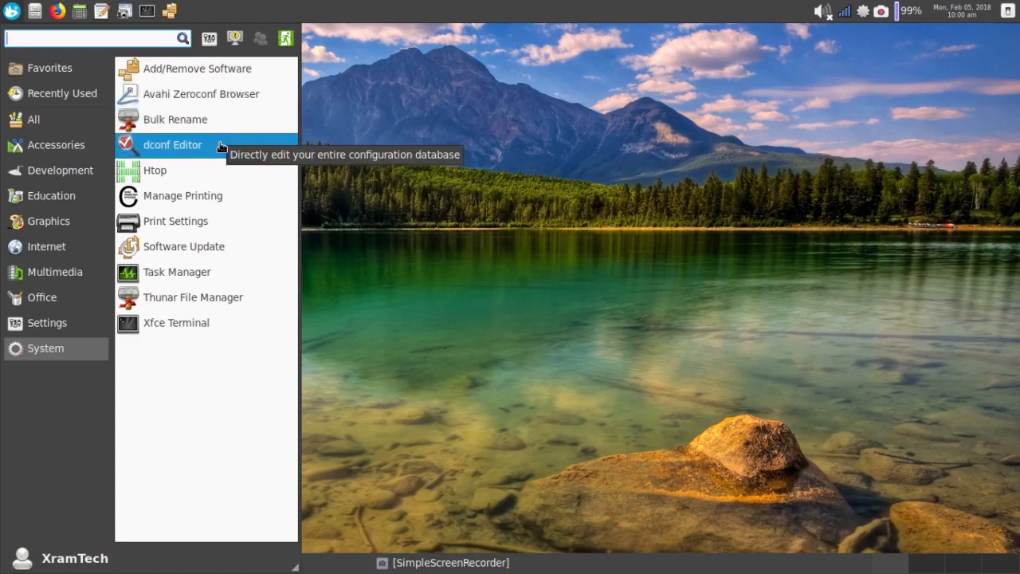
mouse_move(220, 163)
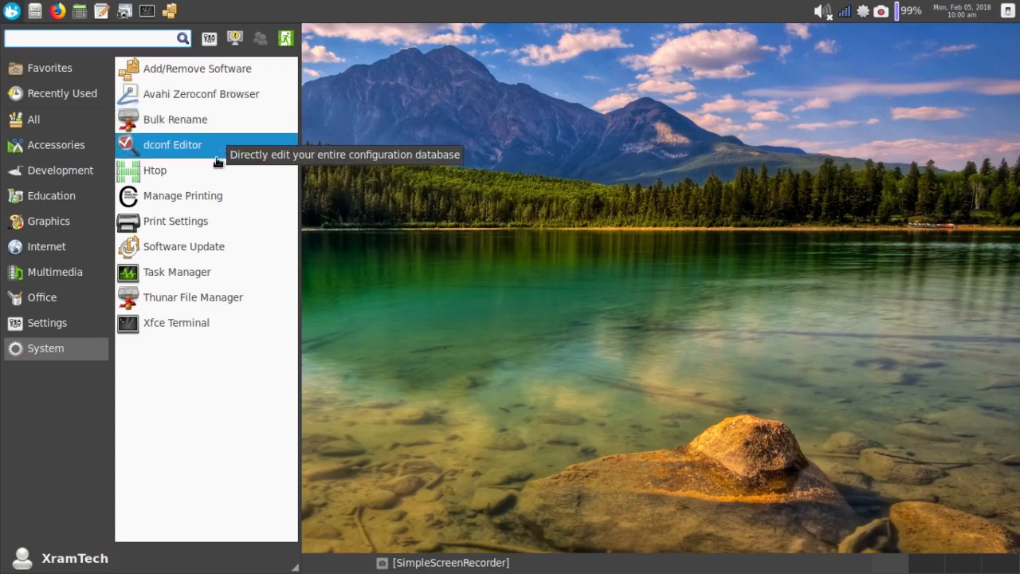
mouse_move(181, 194)
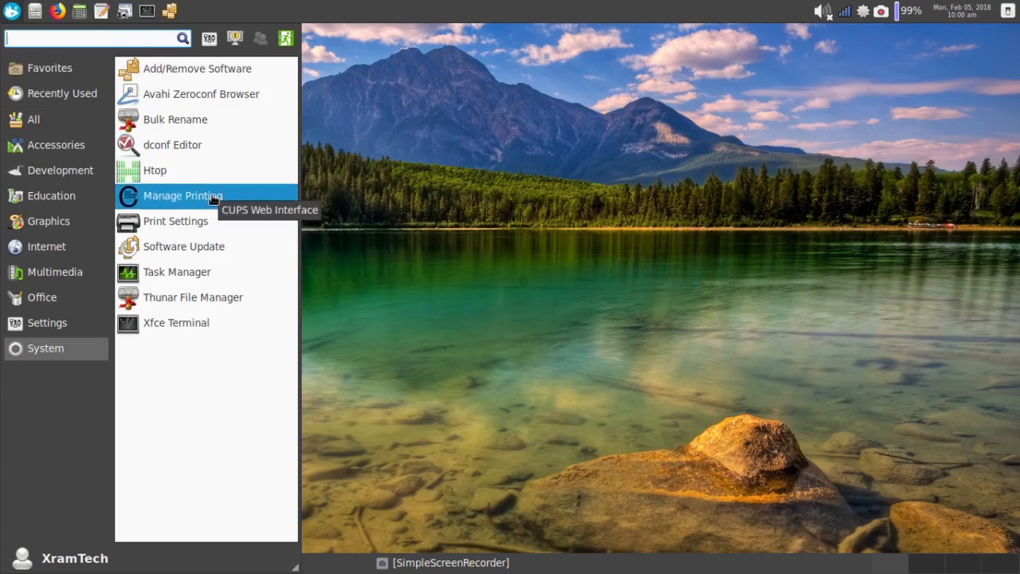
mouse_move(176, 220)
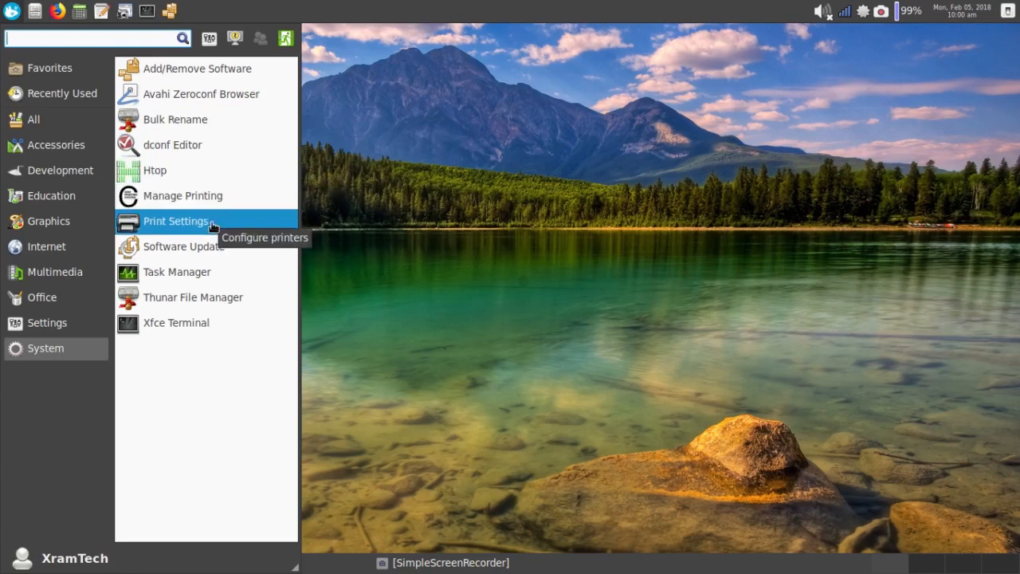
mouse_move(177, 271)
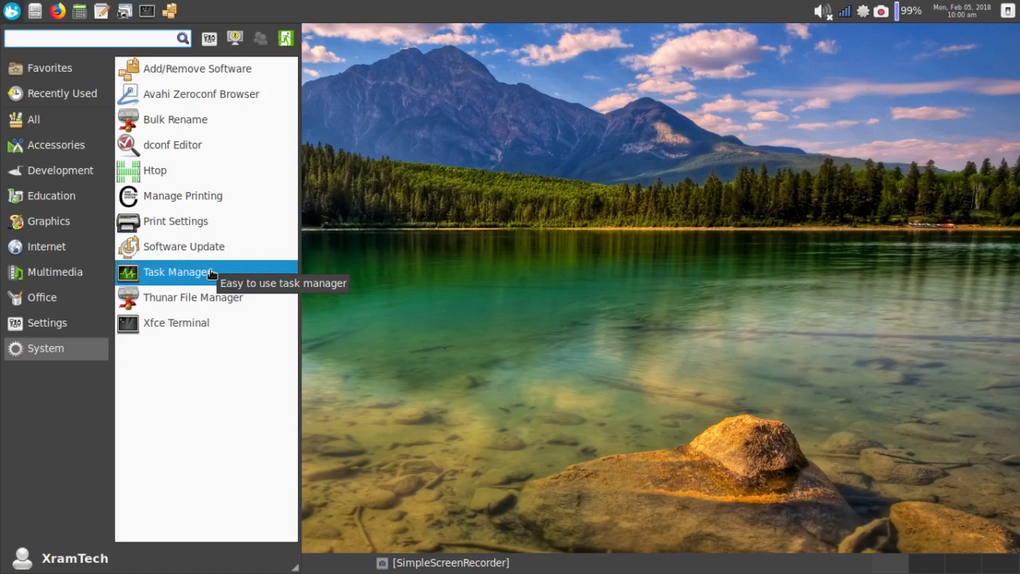
mouse_move(206, 298)
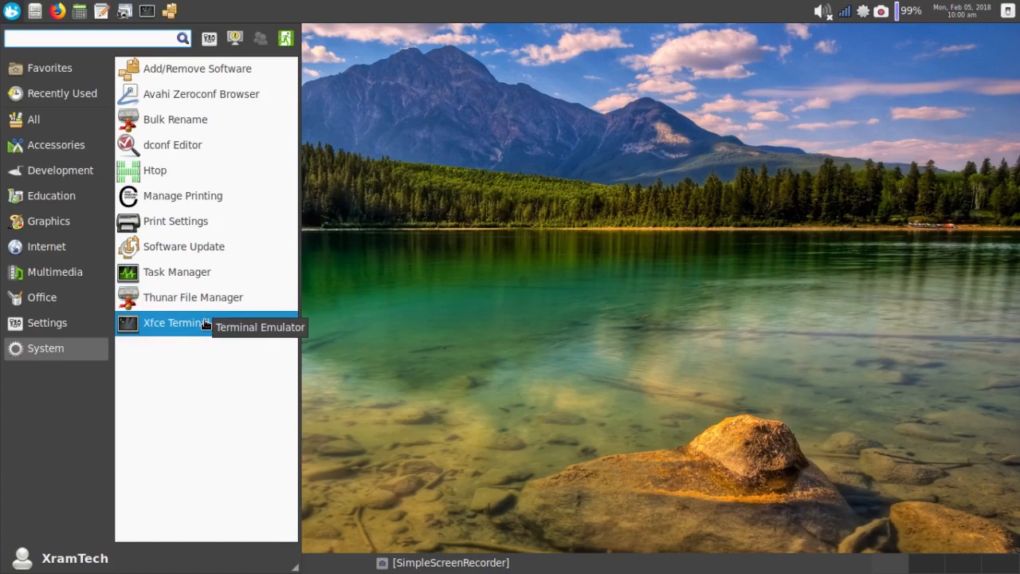
mouse_move(155, 169)
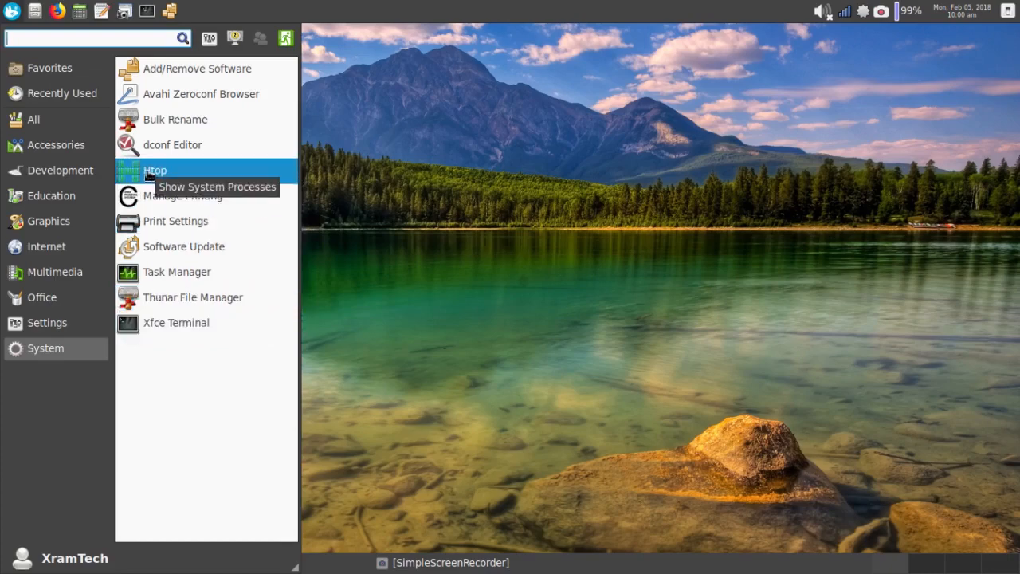
Launch Htop from the System category to view running processes
left_click(155, 169)
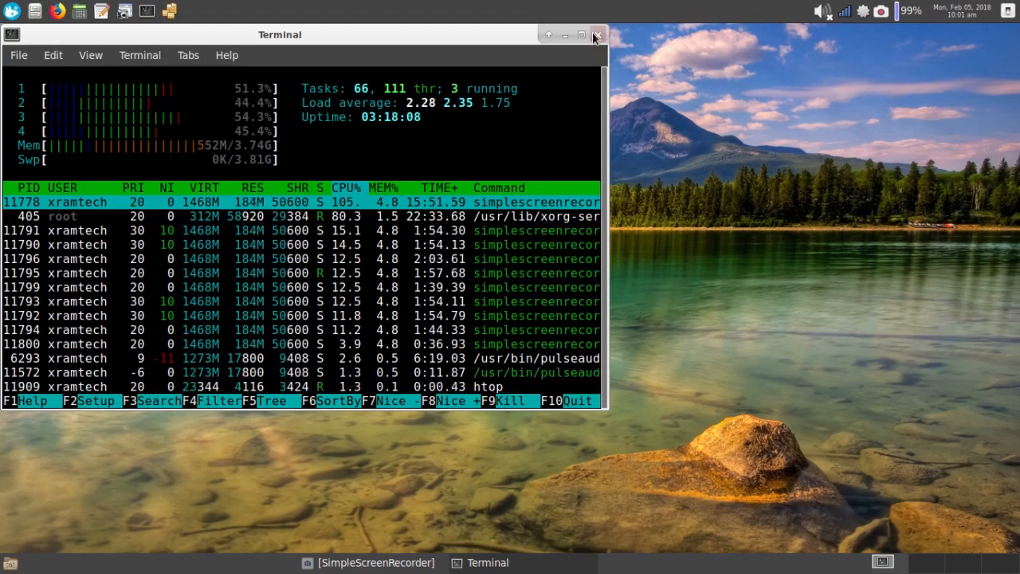
Close the terminal window running htop, returning to the empty desktop
left_click(597, 35)
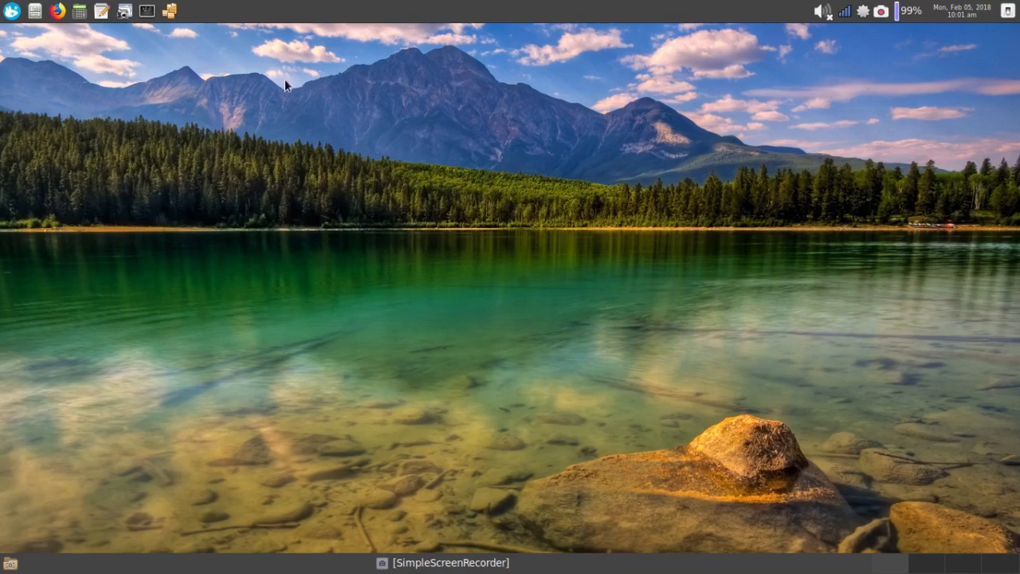
Launch Pamac from the panel and reveal its empty package search field
left_click(169, 10)
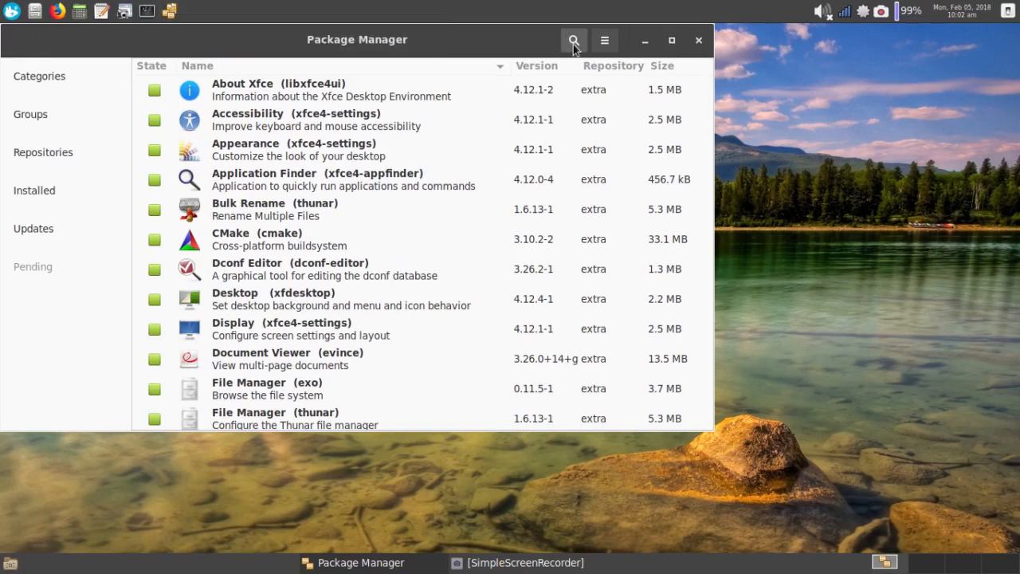
left_click(574, 40)
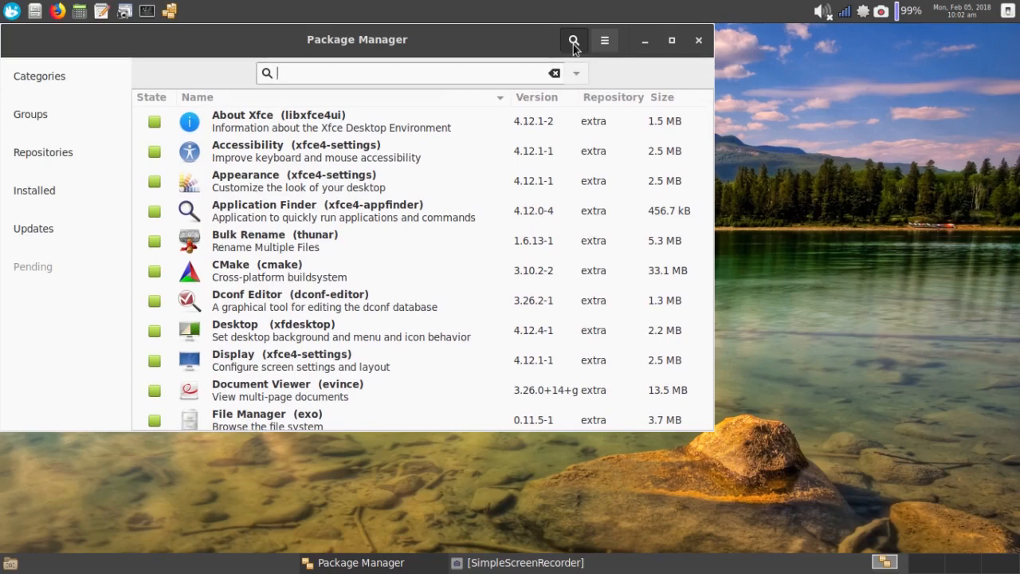
Search Pamac for iscan, listing iscan, iscan-data and iscan-plugin-gt-f720, then select the term to replace it
type("iscan")
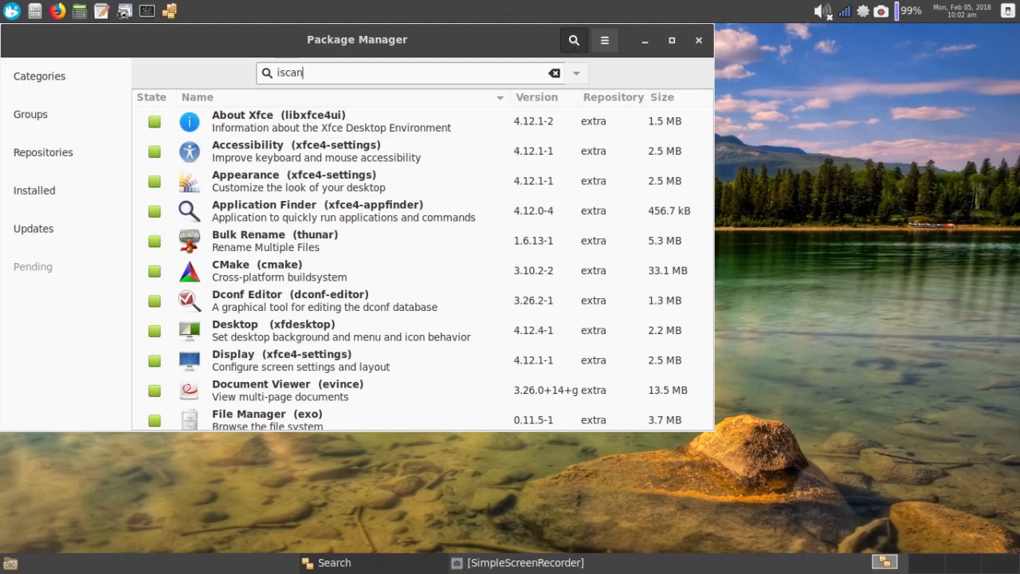
left_click(574, 40)
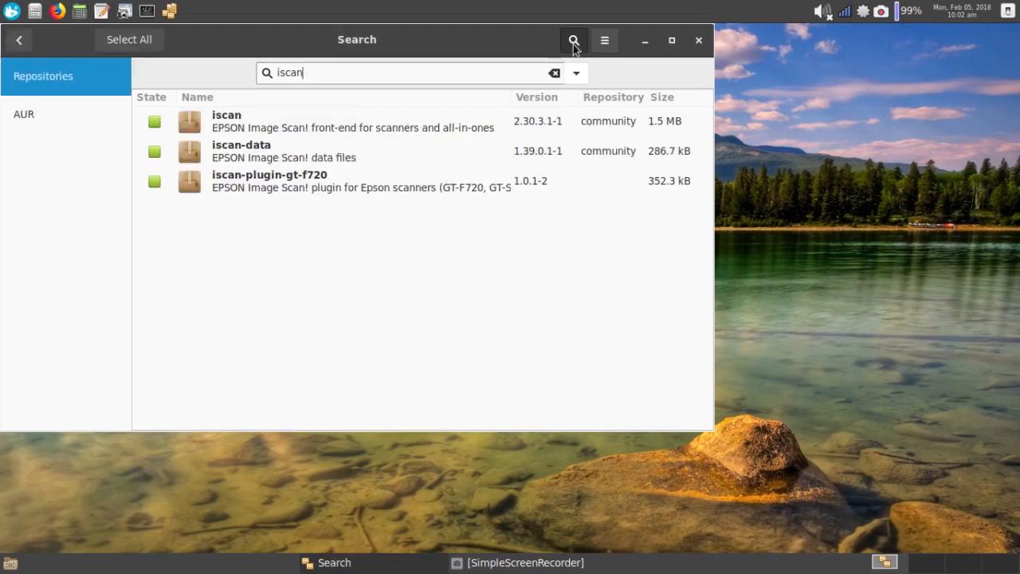
mouse_move(255, 114)
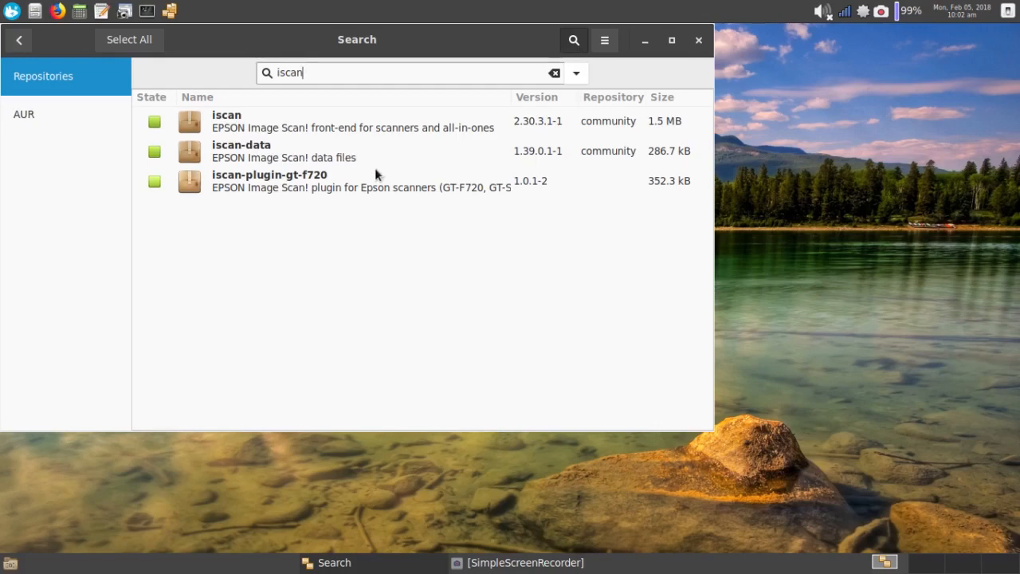
mouse_move(370, 184)
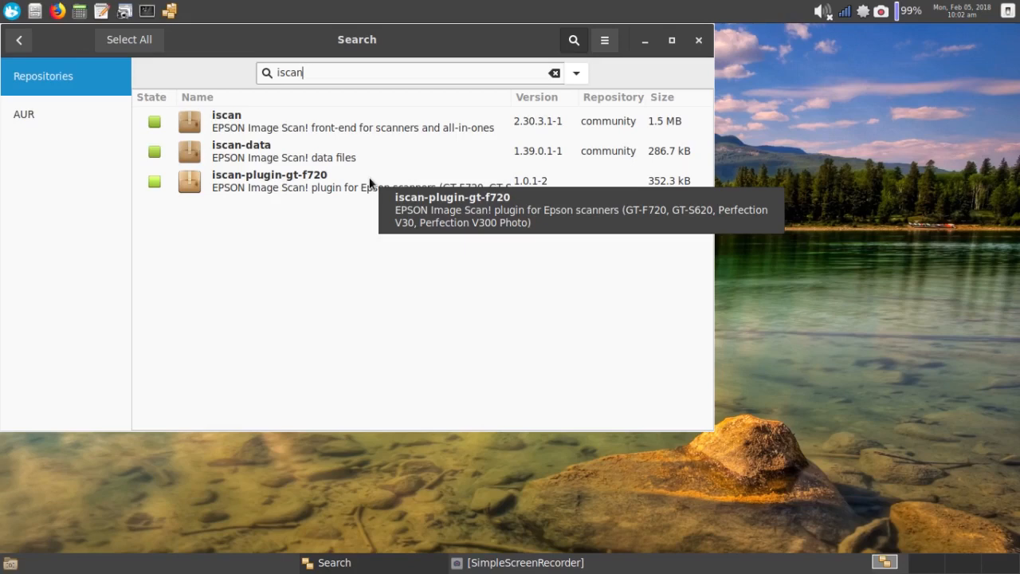
mouse_move(370, 205)
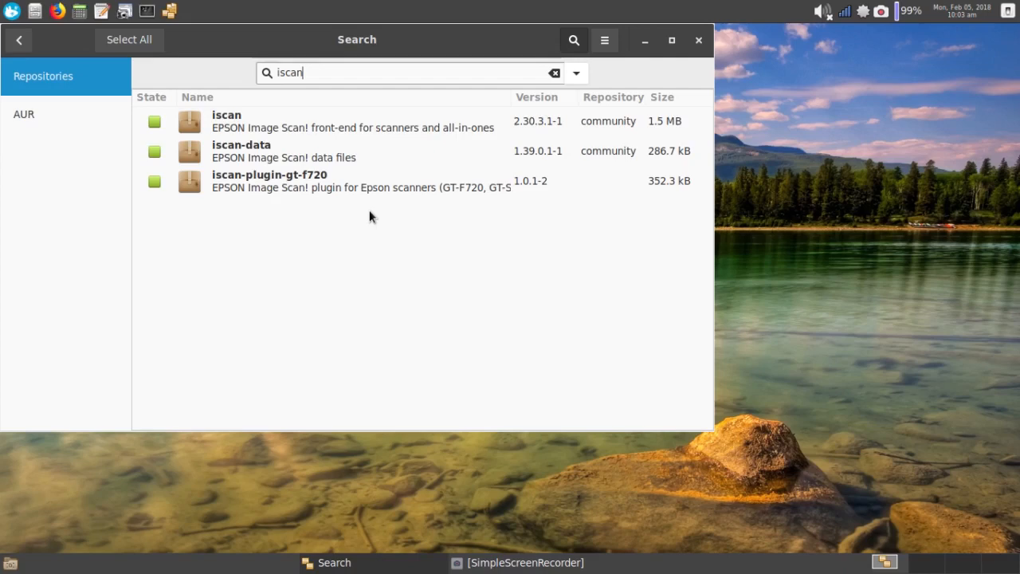
double_click(289, 74)
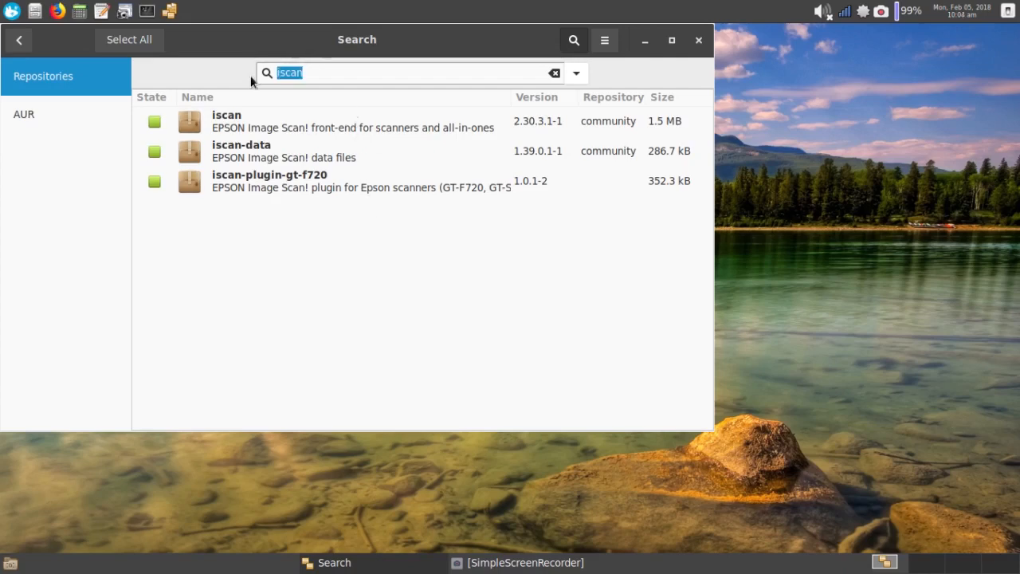
Search Pamac for brother-hll to find the Brother HL-L2320D CUPS driver, then close it
type("brother-hll")
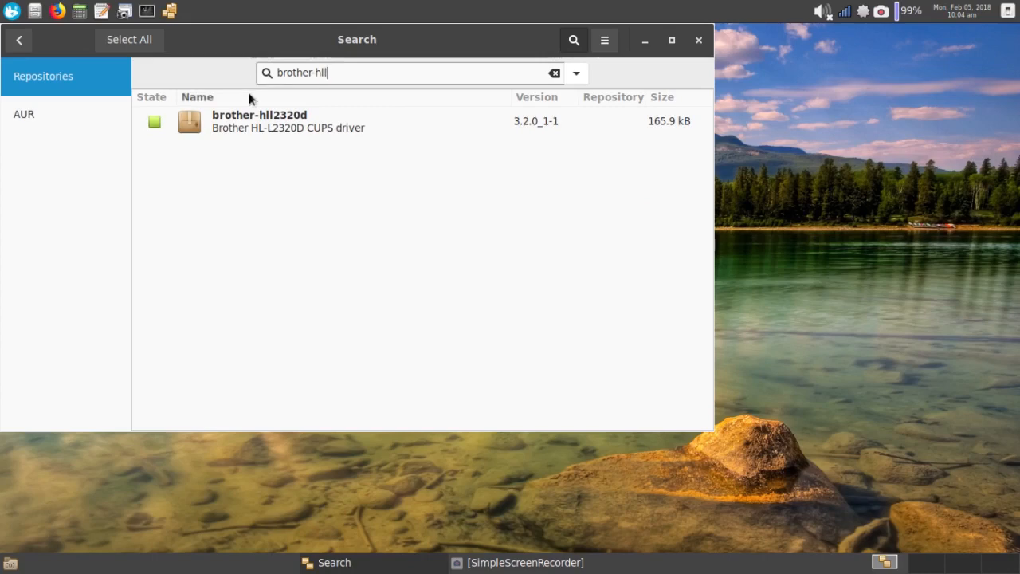
mouse_move(252, 120)
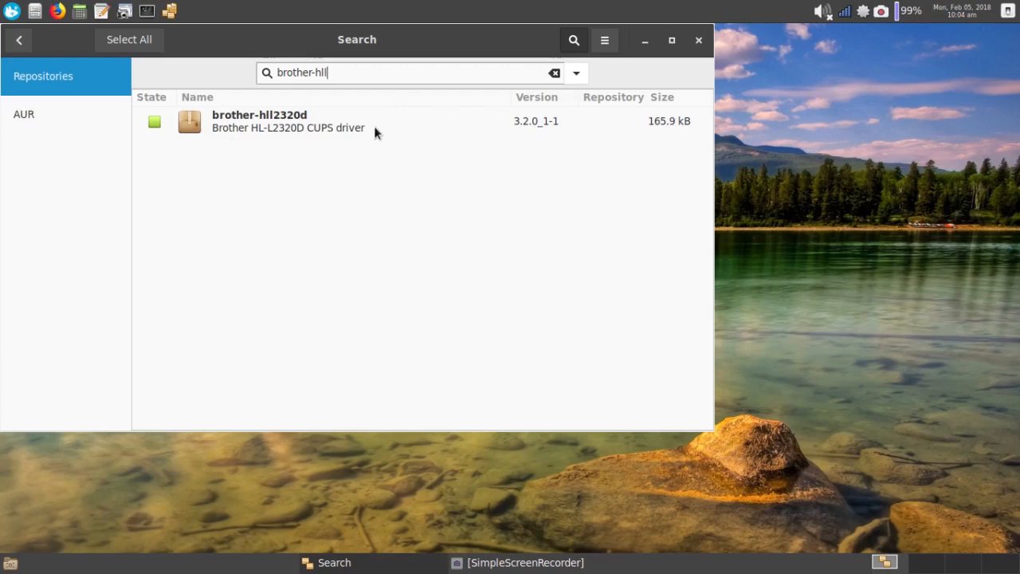
mouse_move(593, 153)
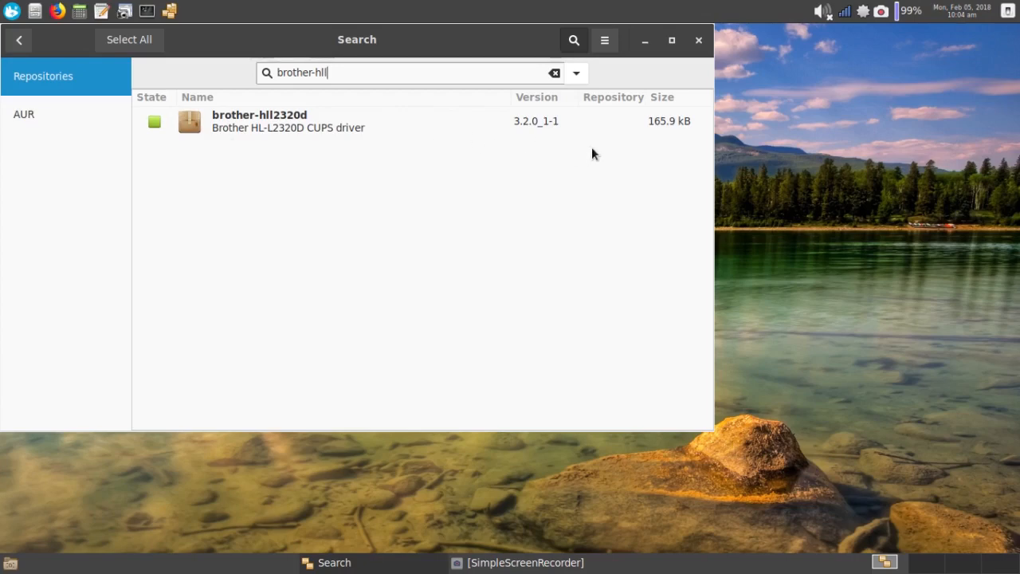
left_click(699, 40)
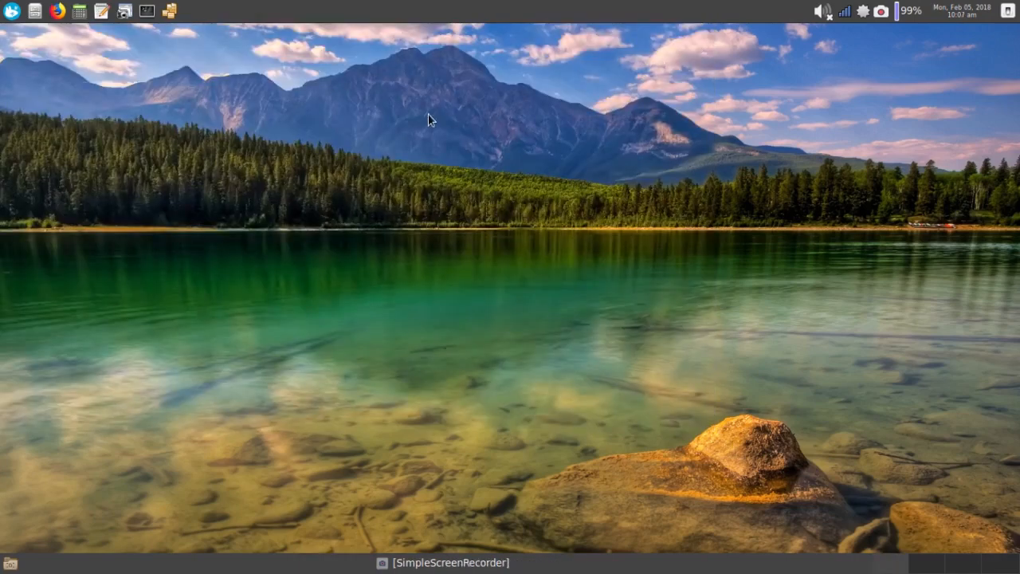
mouse_move(375, 109)
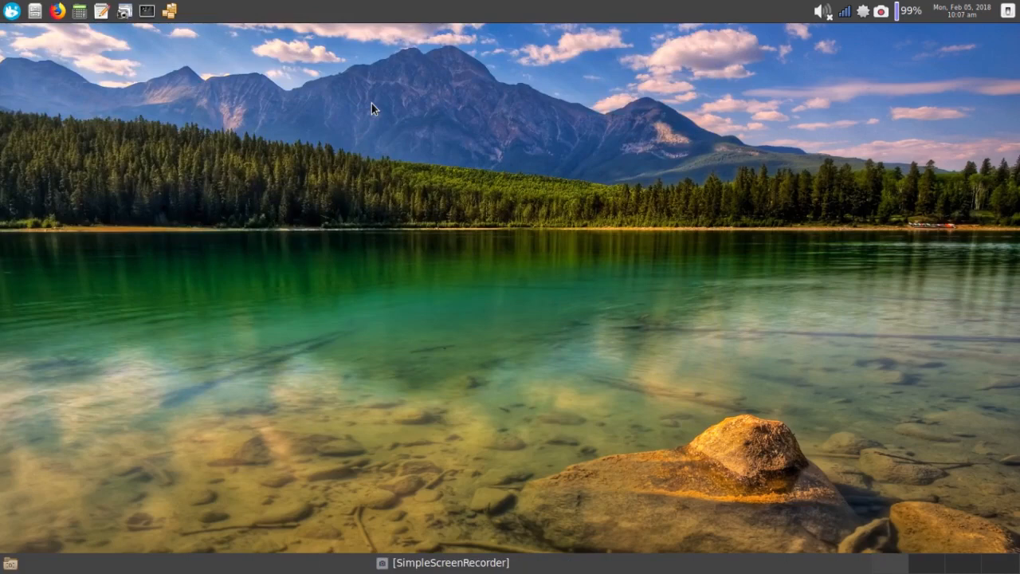